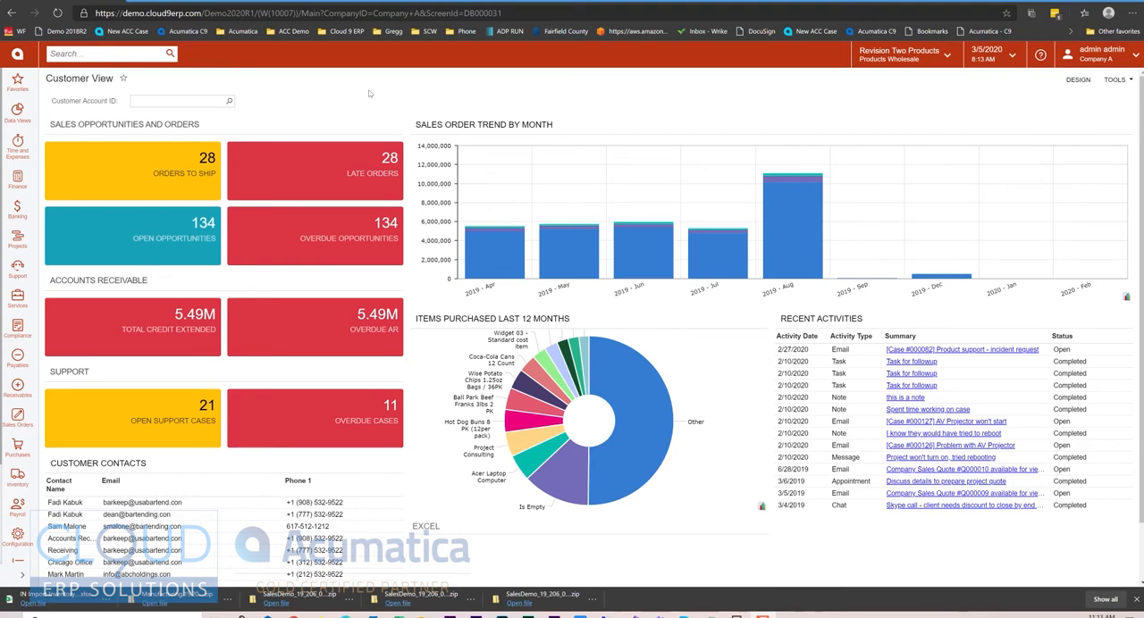
mouse_move(368, 94)
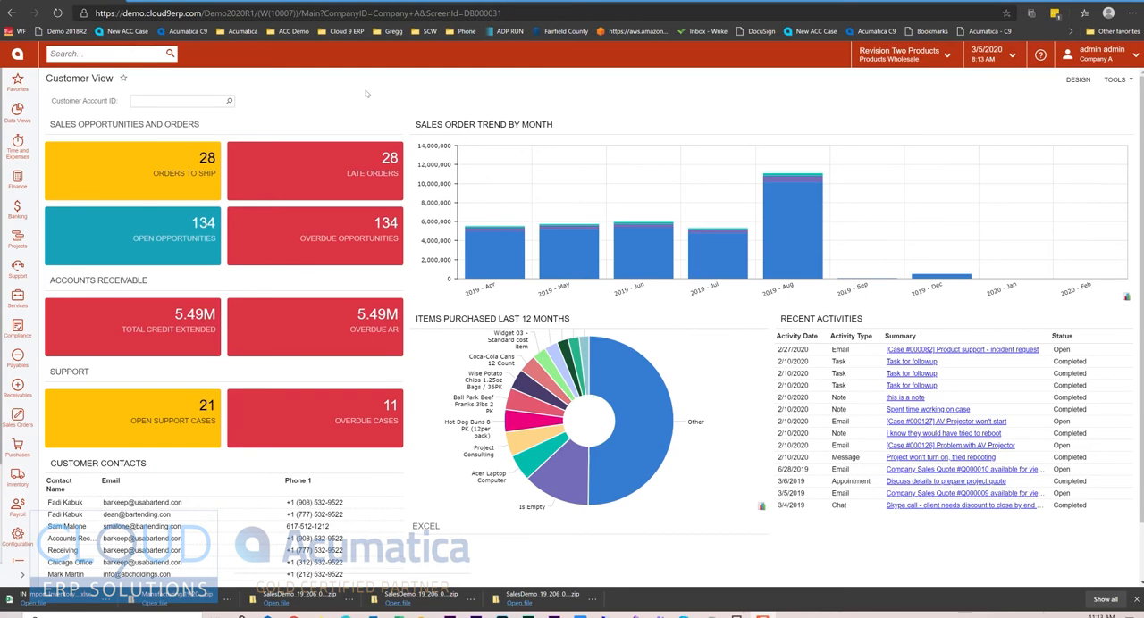
Step: Scroll the workspace menu to show the Financials, Operations and Configuration areas
scroll(down, 3)
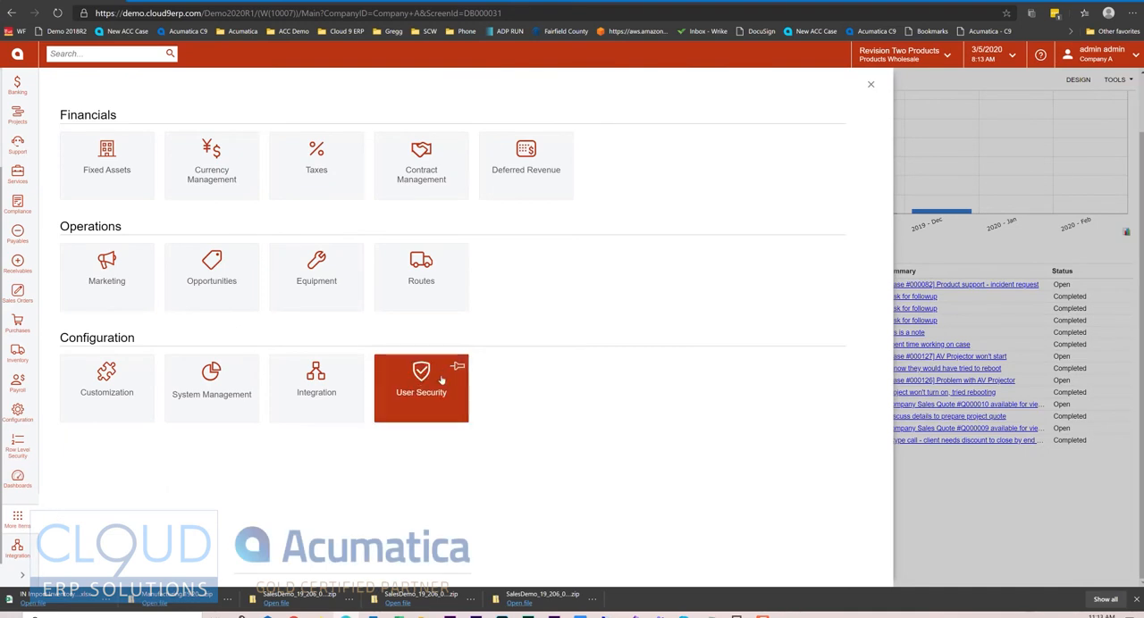
Step: Go to the User Security workspace and its Security Preferences screen
click(421, 388)
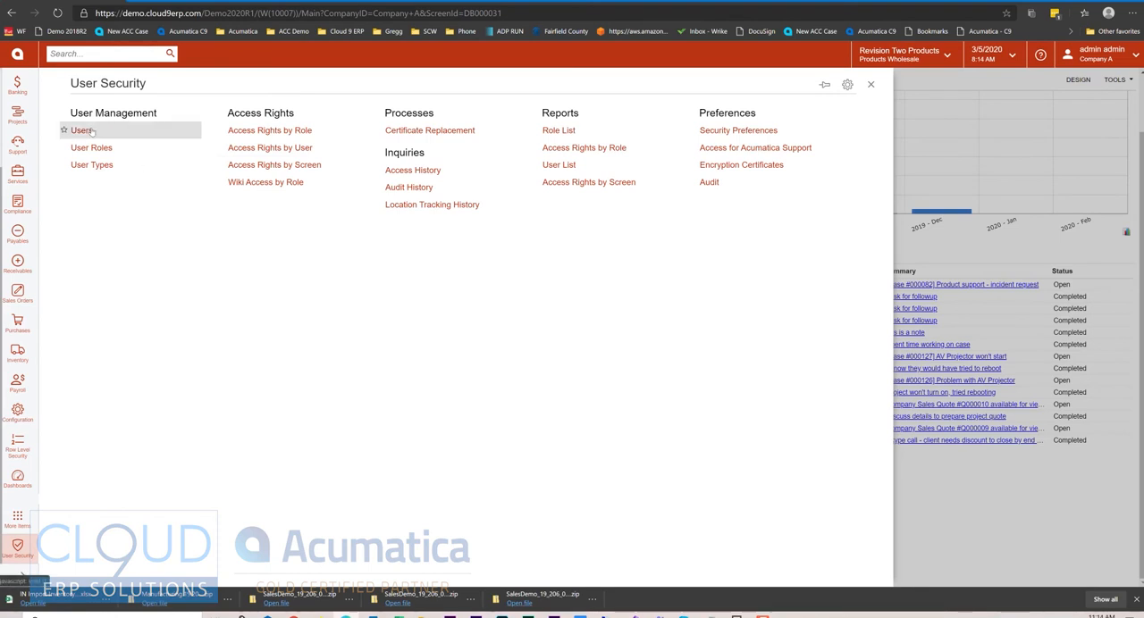
mouse_move(91, 147)
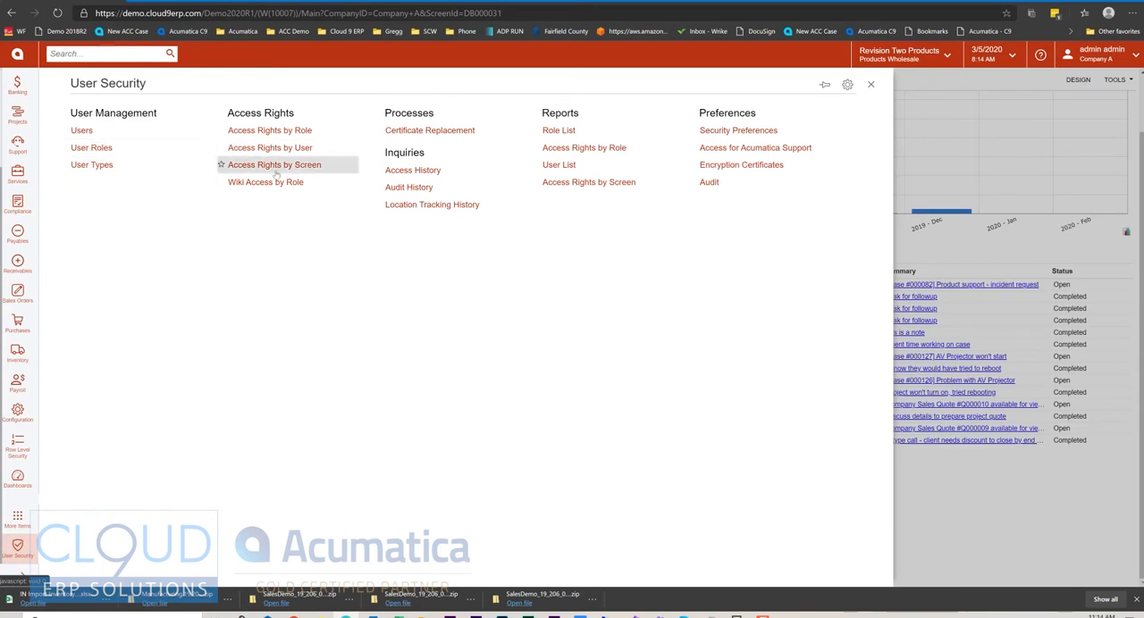
click(274, 165)
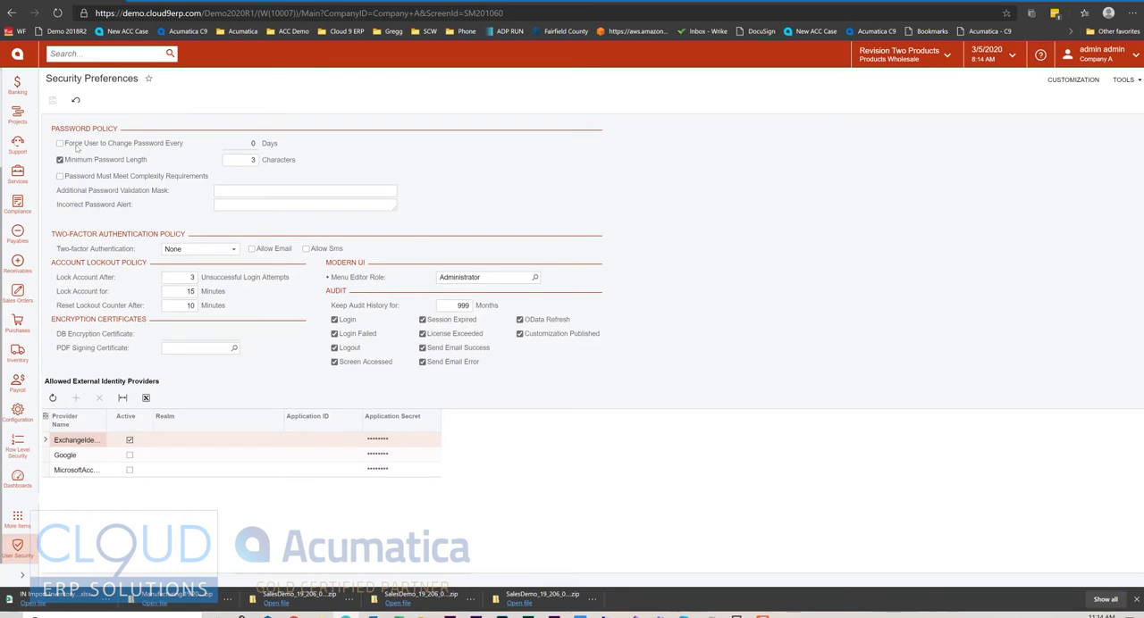
mouse_move(146, 152)
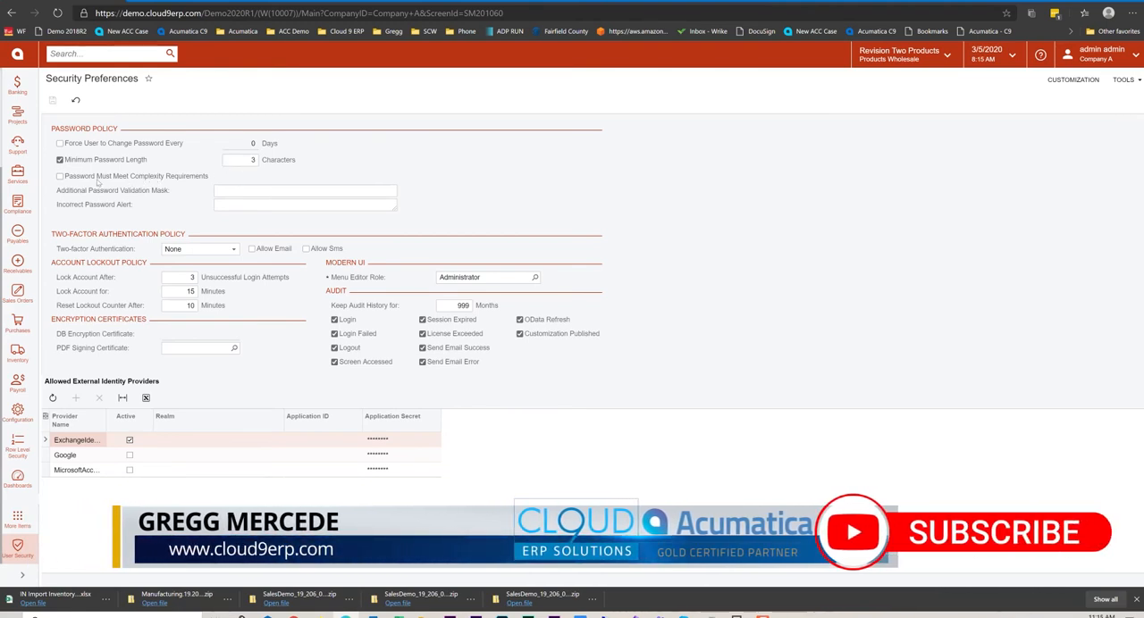
Step: Tick Password Must Meet Complexity Requirements in the Password Policy section
click(60, 176)
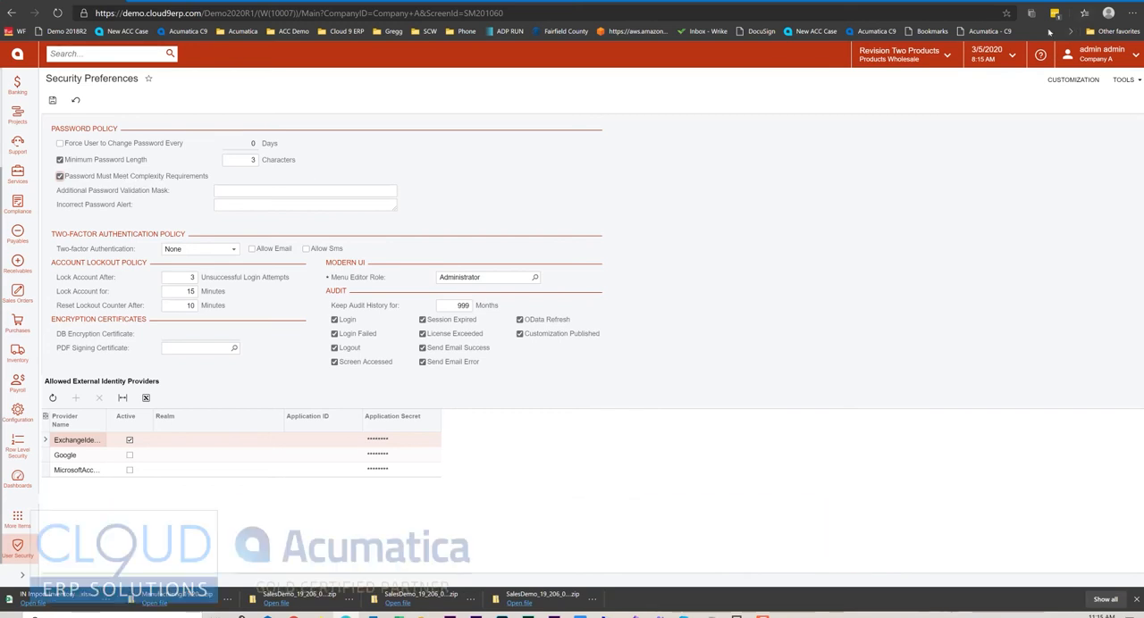
click(1040, 55)
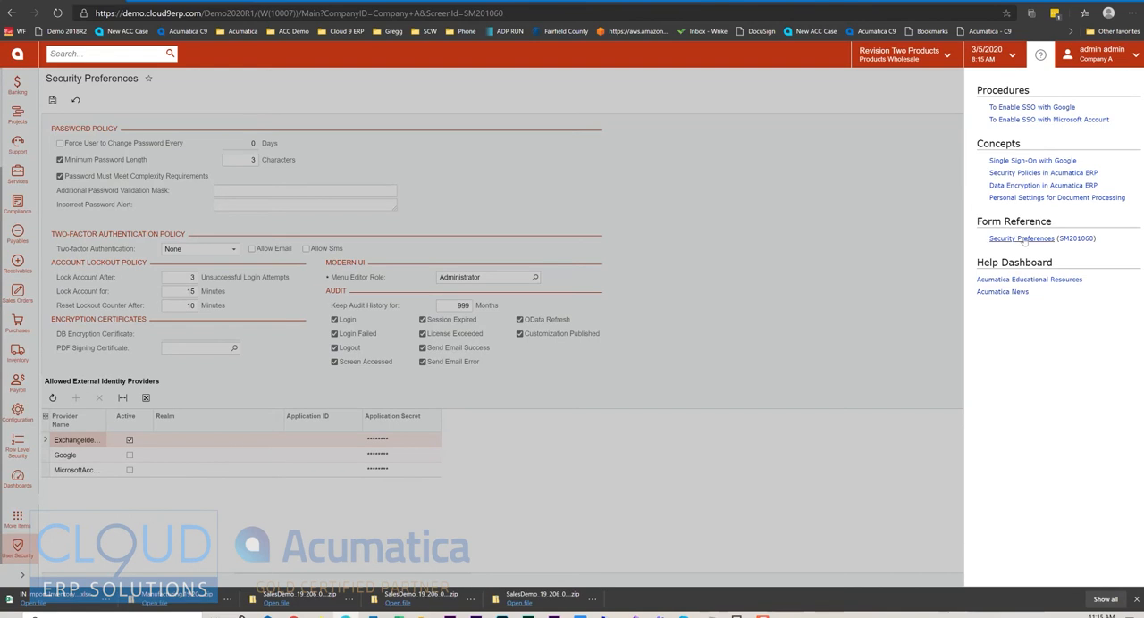
click(1041, 238)
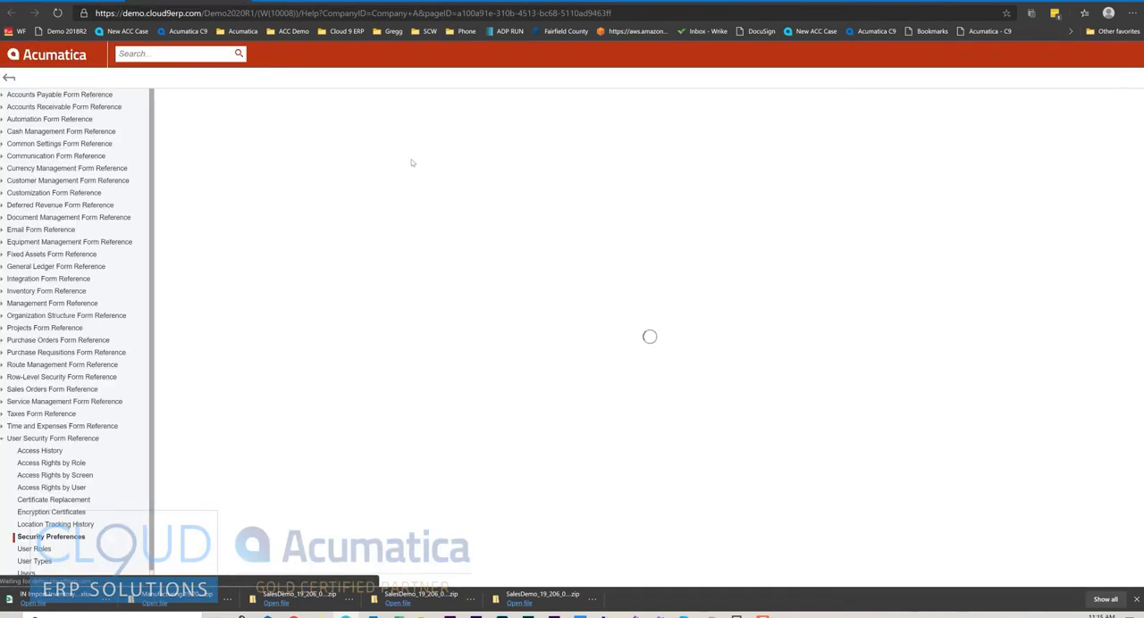
click(51, 536)
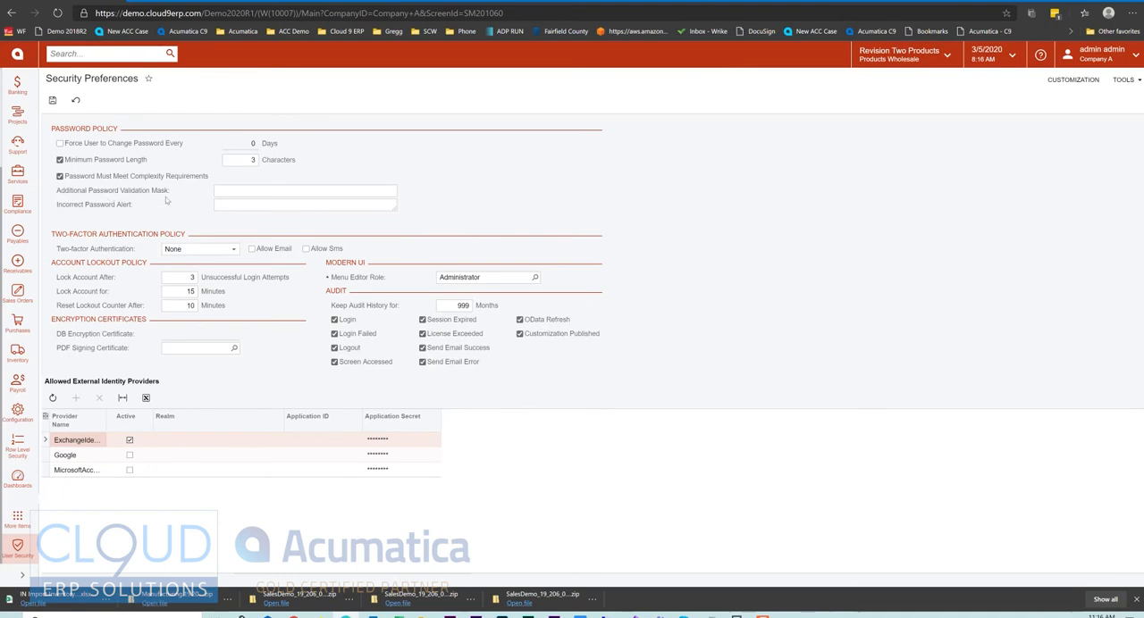
mouse_move(166, 199)
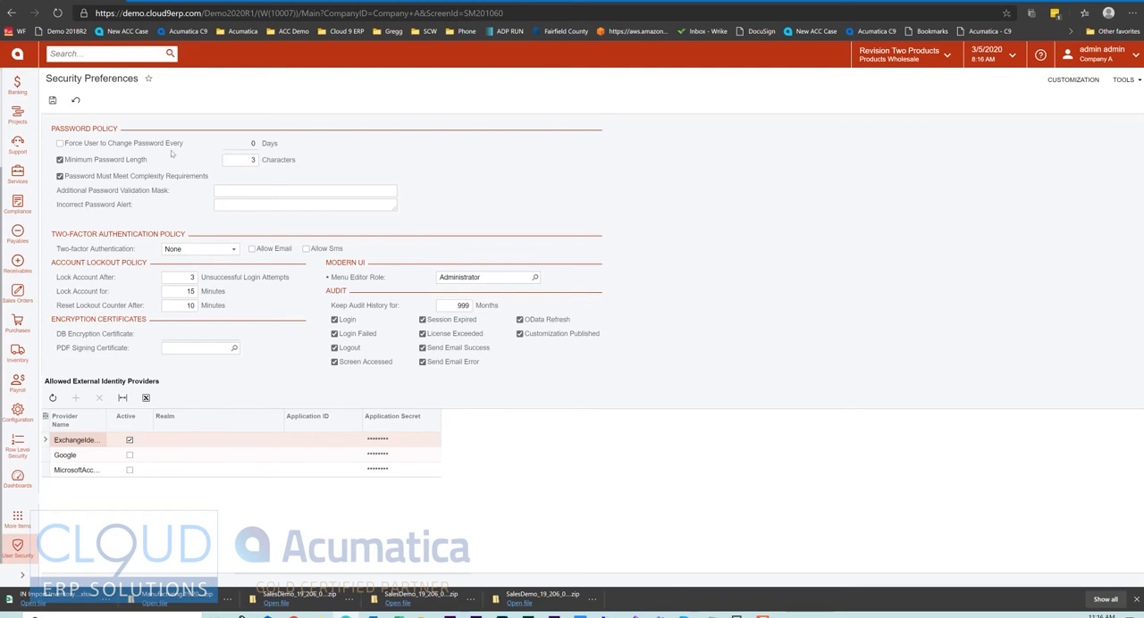
mouse_move(209, 259)
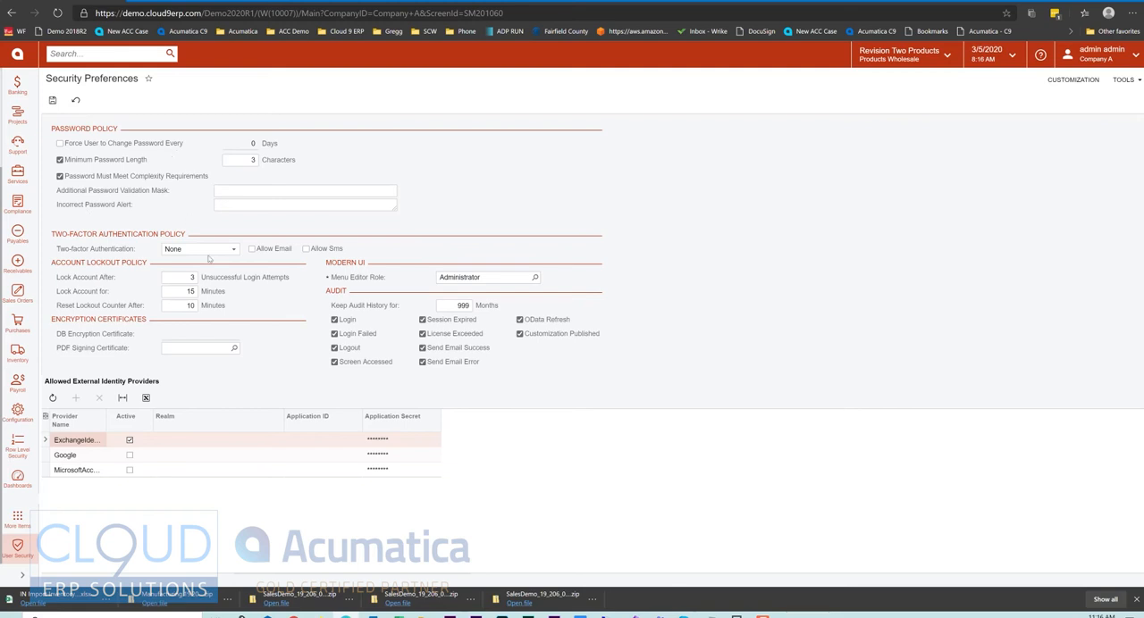
Step: Expand the Two-factor Authentication dropdown showing None, Required for Unknown Devices and Required
click(232, 248)
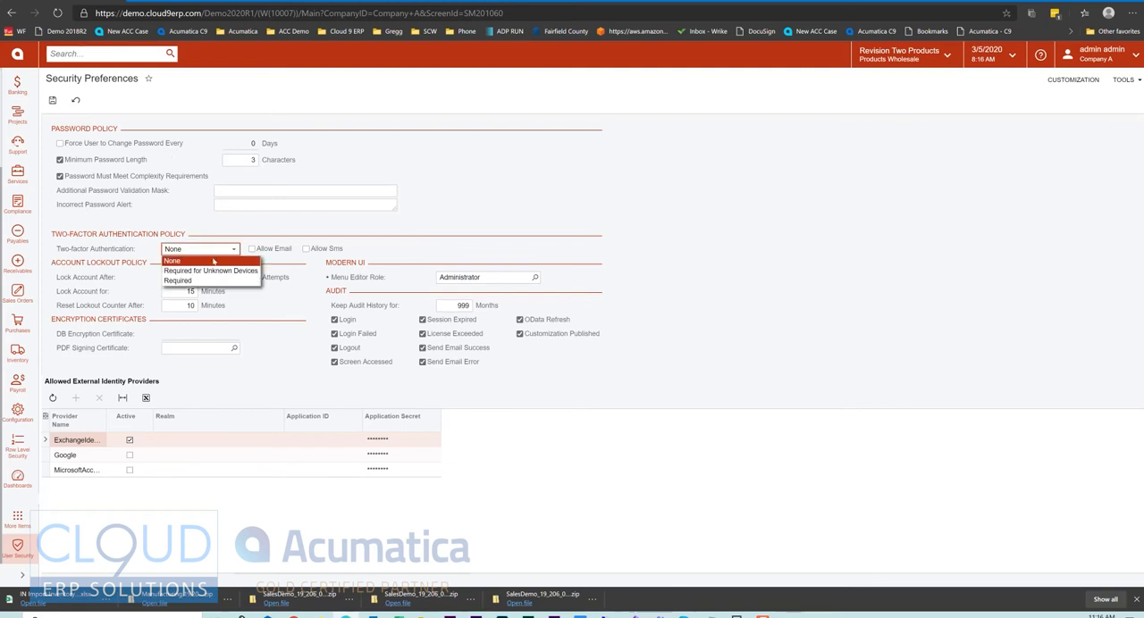
mouse_move(210, 271)
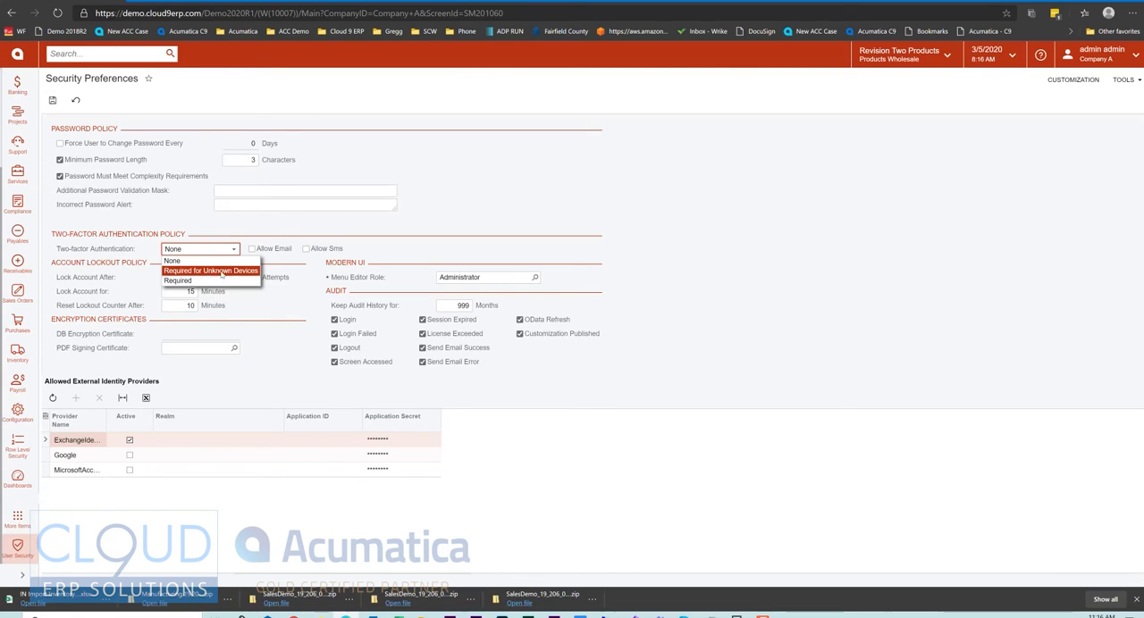
mouse_move(177, 280)
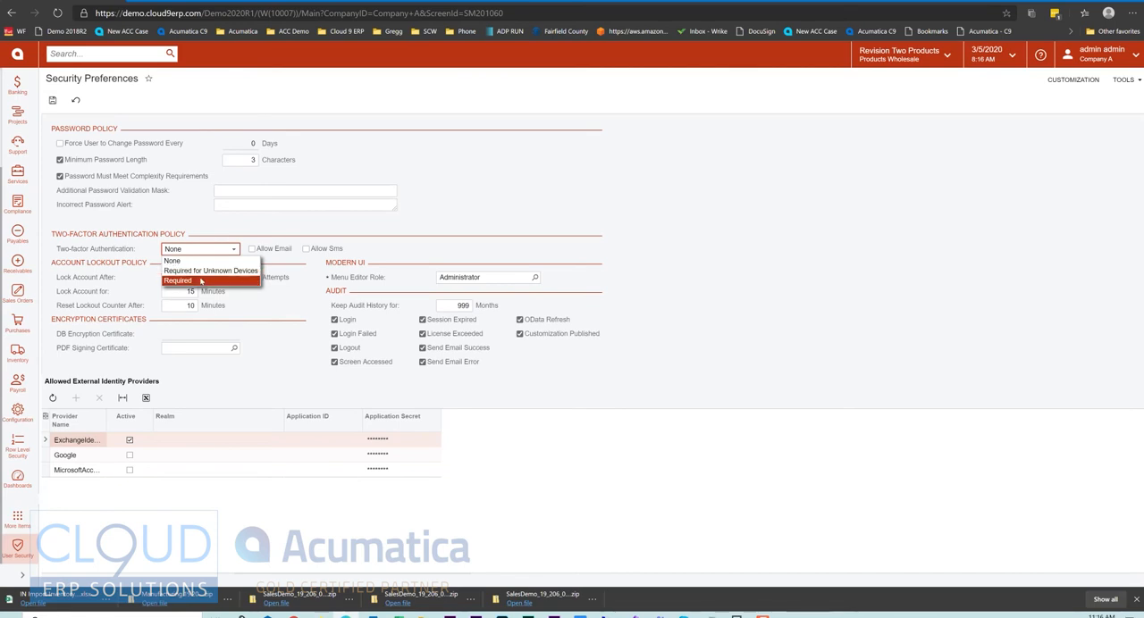
mouse_move(210, 271)
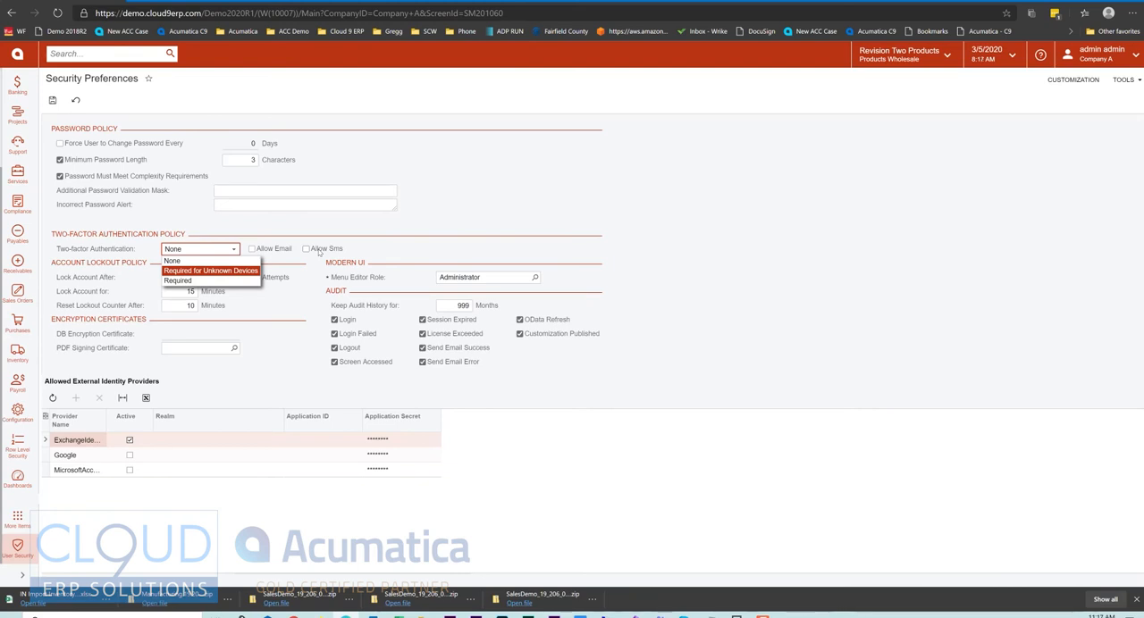
mouse_move(200, 272)
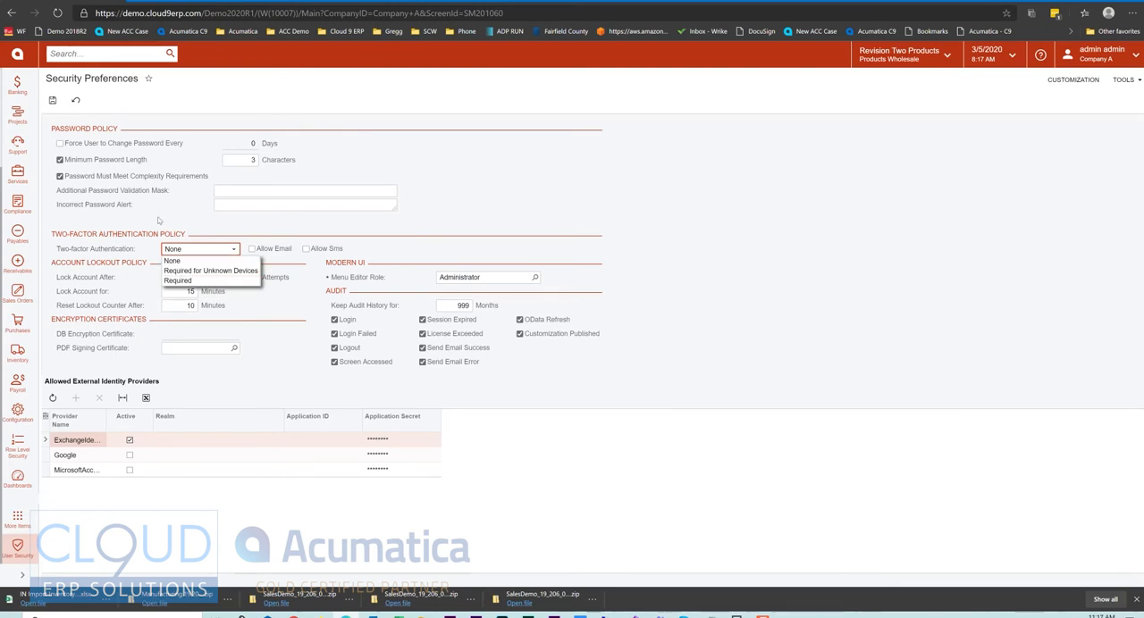
click(172, 261)
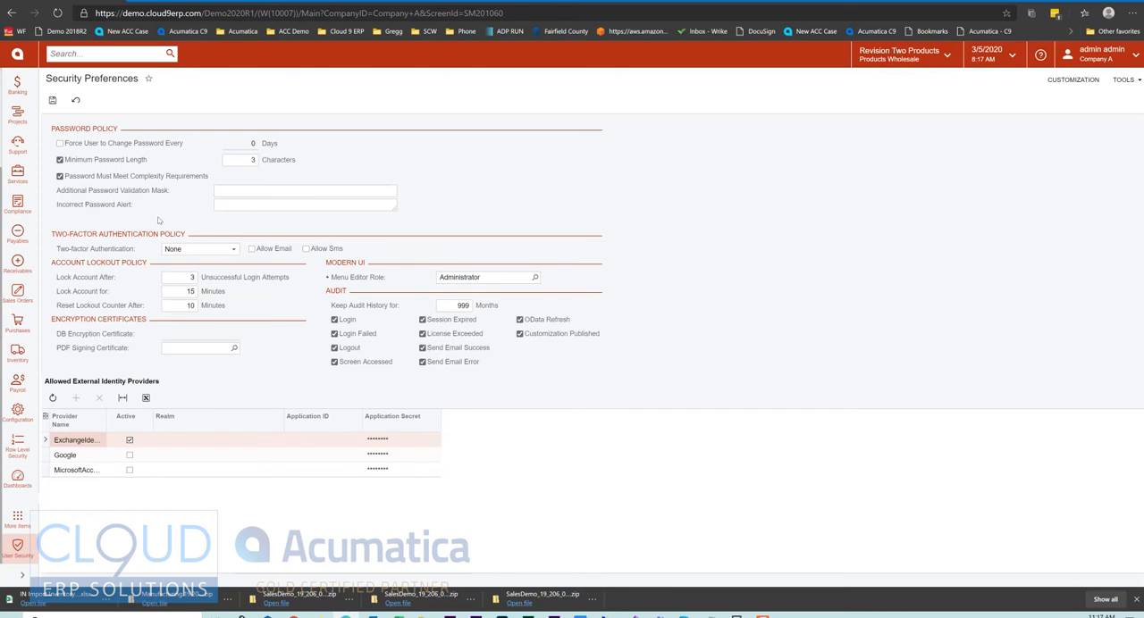
click(198, 248)
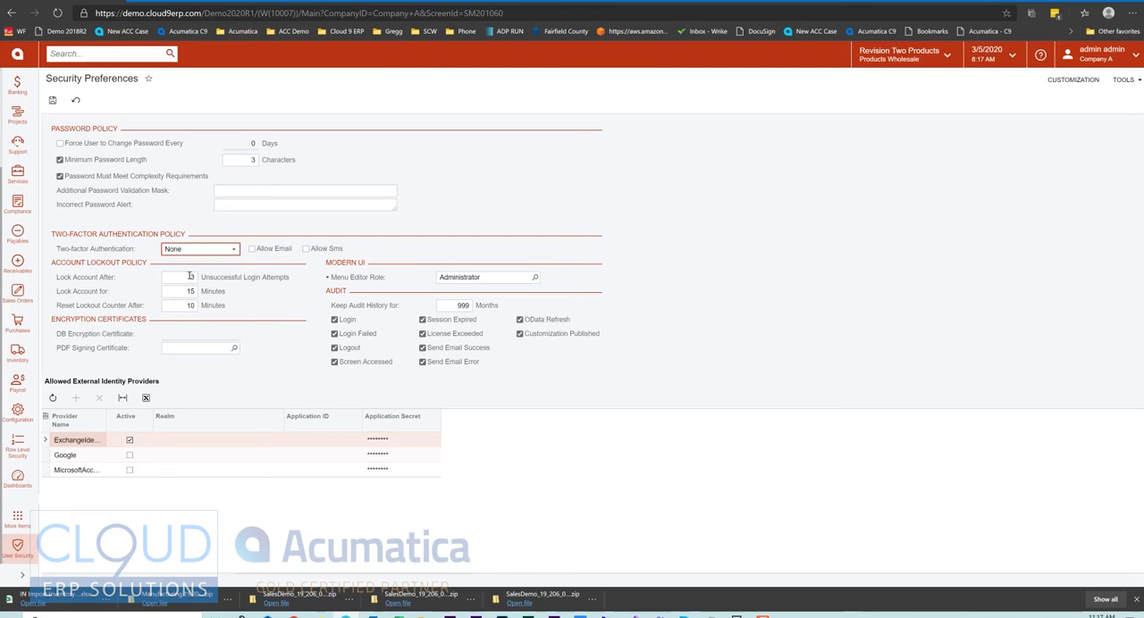
click(179, 277)
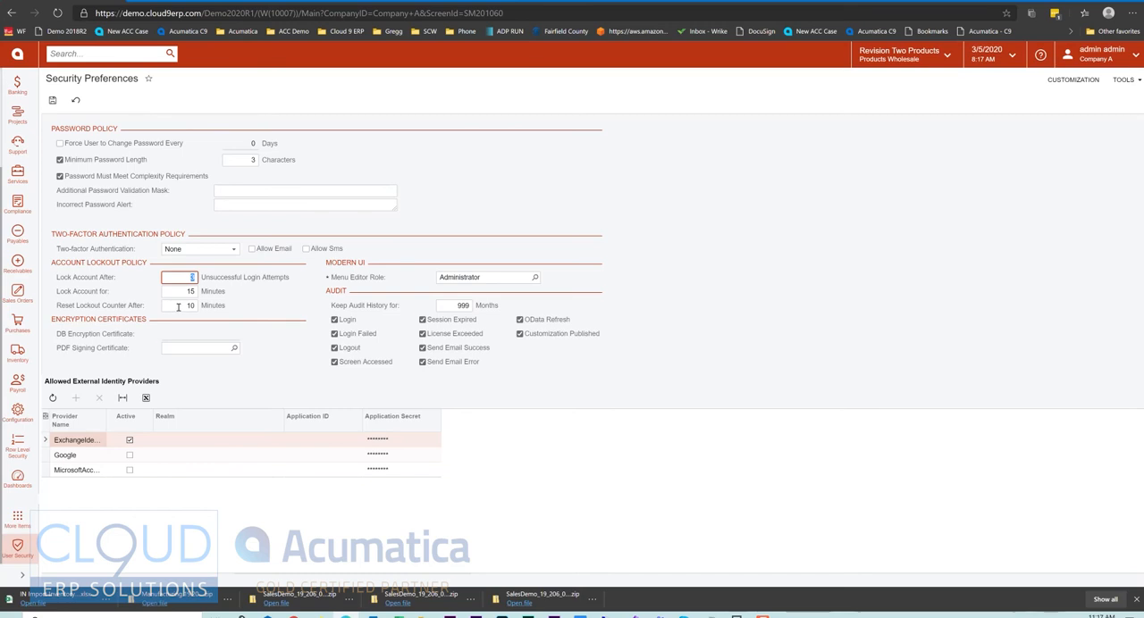
mouse_move(178, 307)
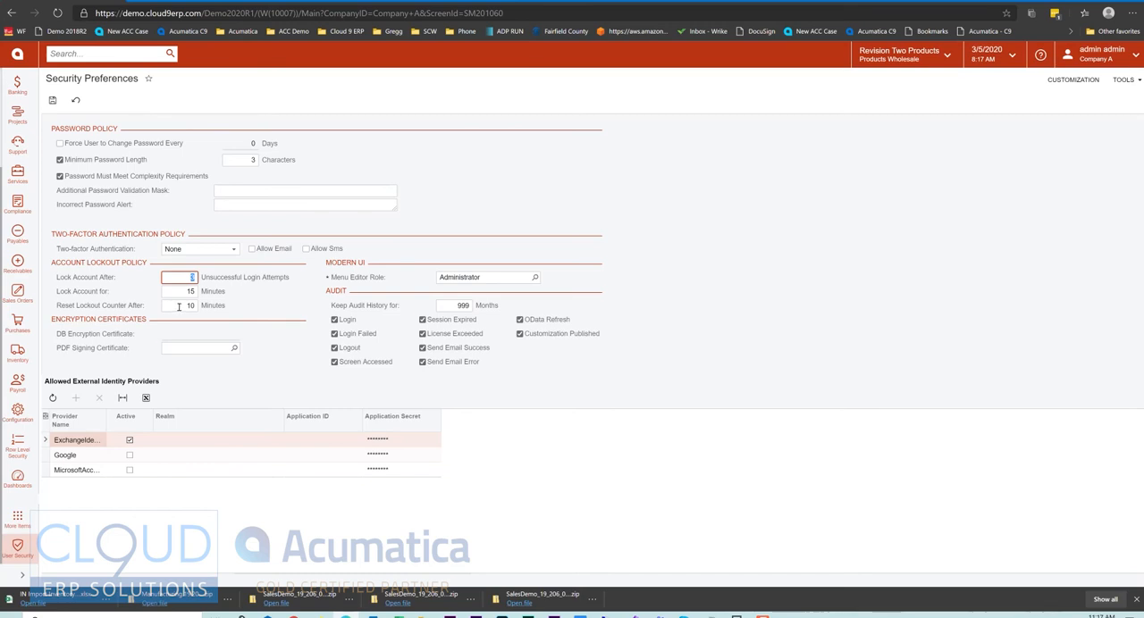
mouse_move(337, 277)
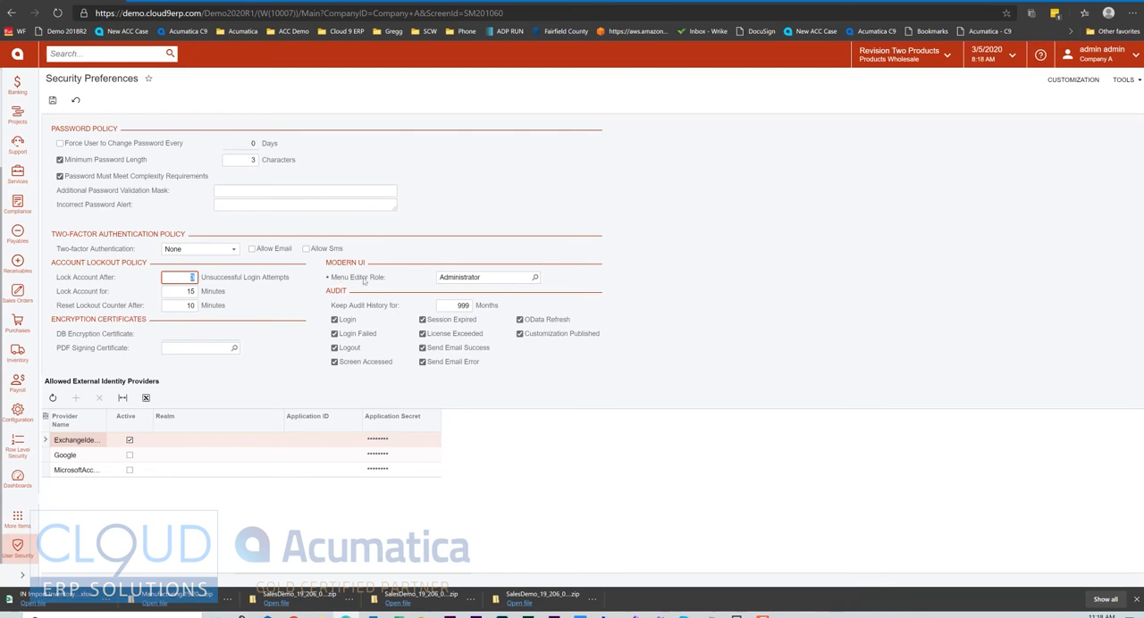
mouse_move(105, 173)
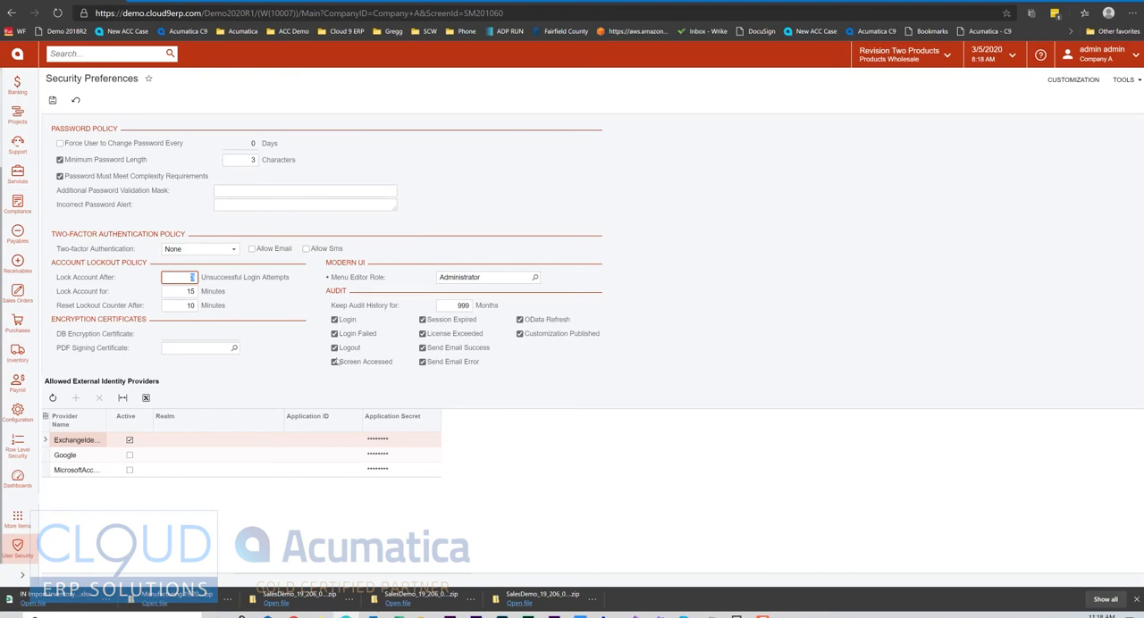
mouse_move(381, 311)
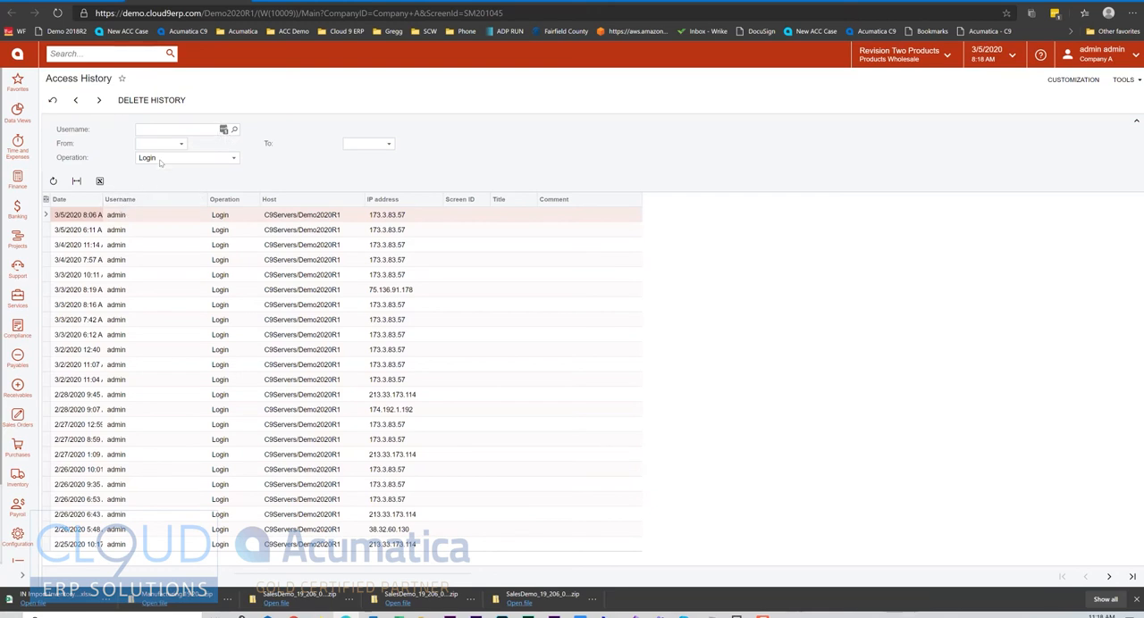
mouse_move(231, 313)
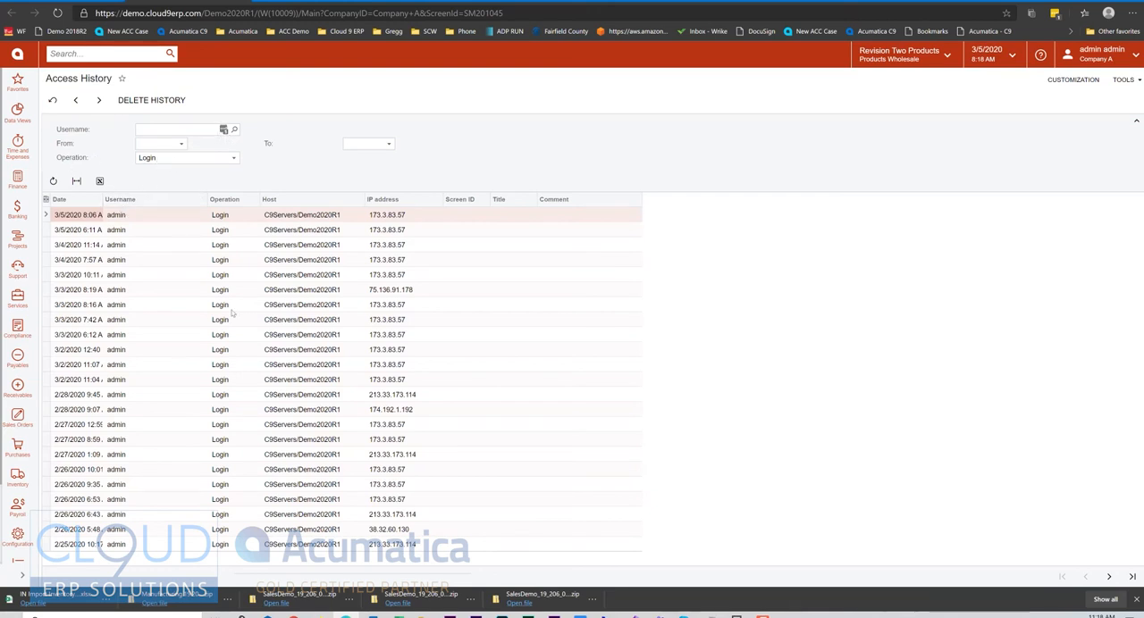
mouse_move(122, 162)
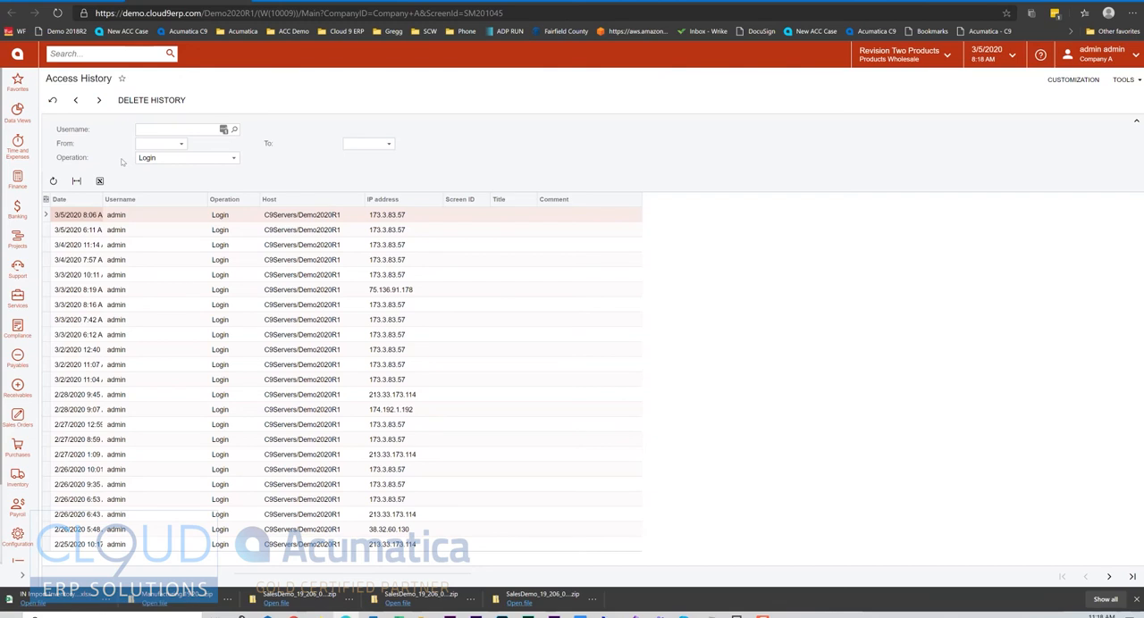
mouse_move(172, 164)
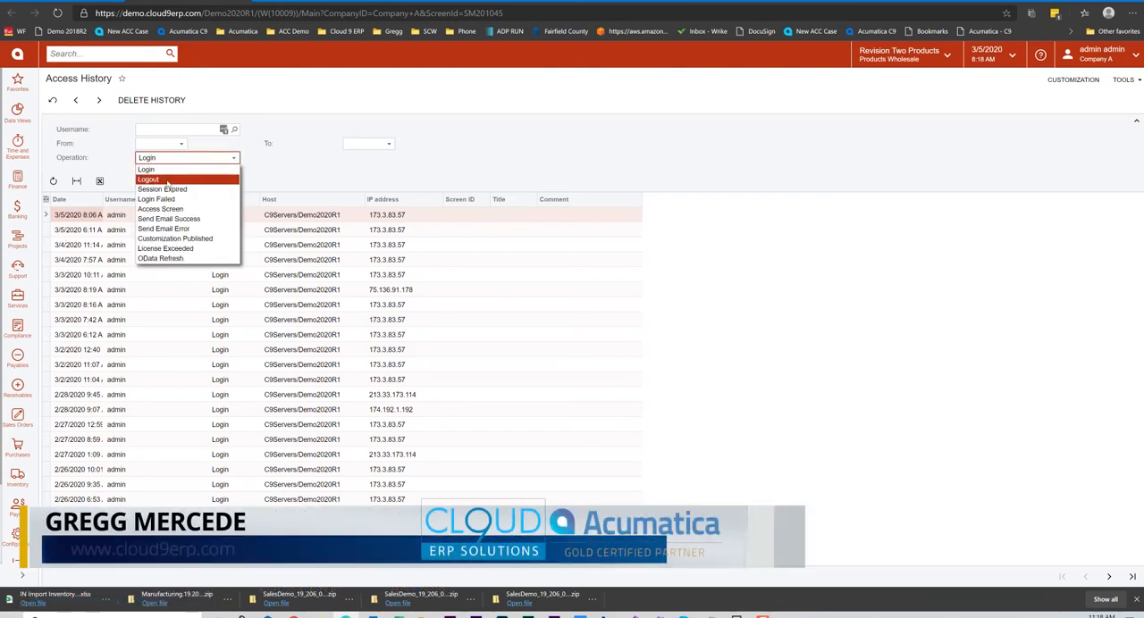
Step: Filter Access History by Logout, then Access Screen, then OData Refresh operations
click(148, 178)
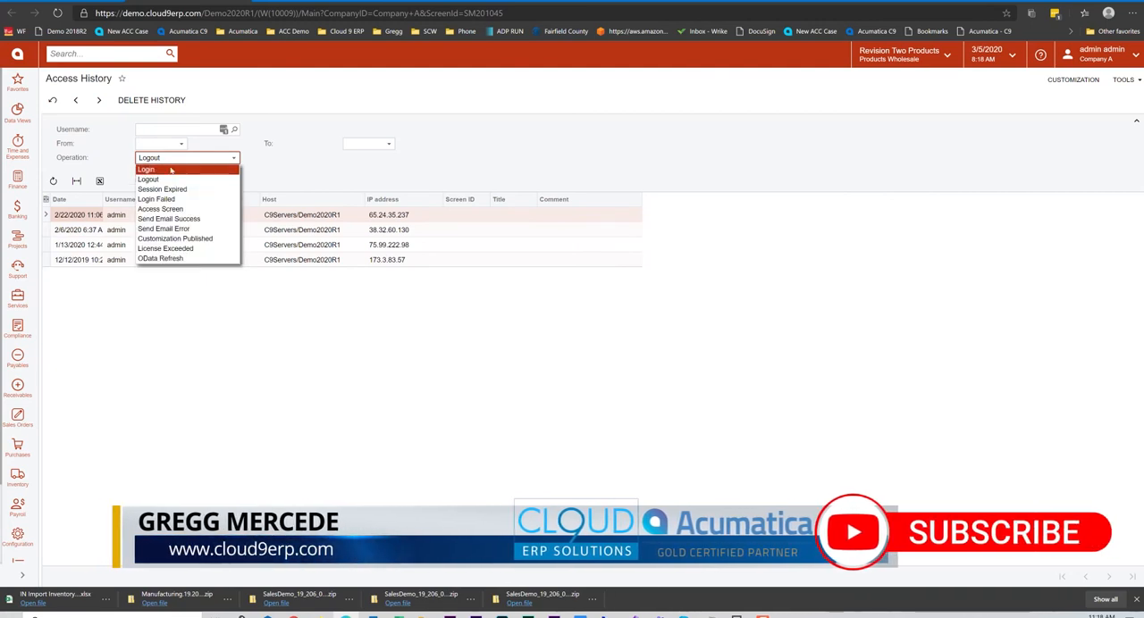
click(160, 208)
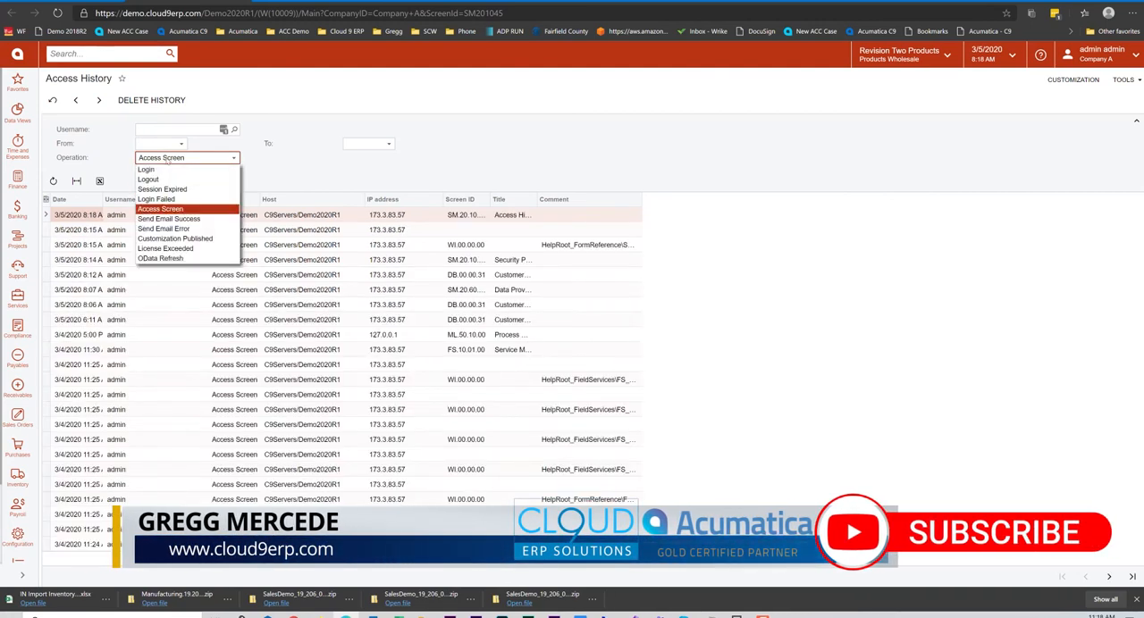
mouse_move(161, 259)
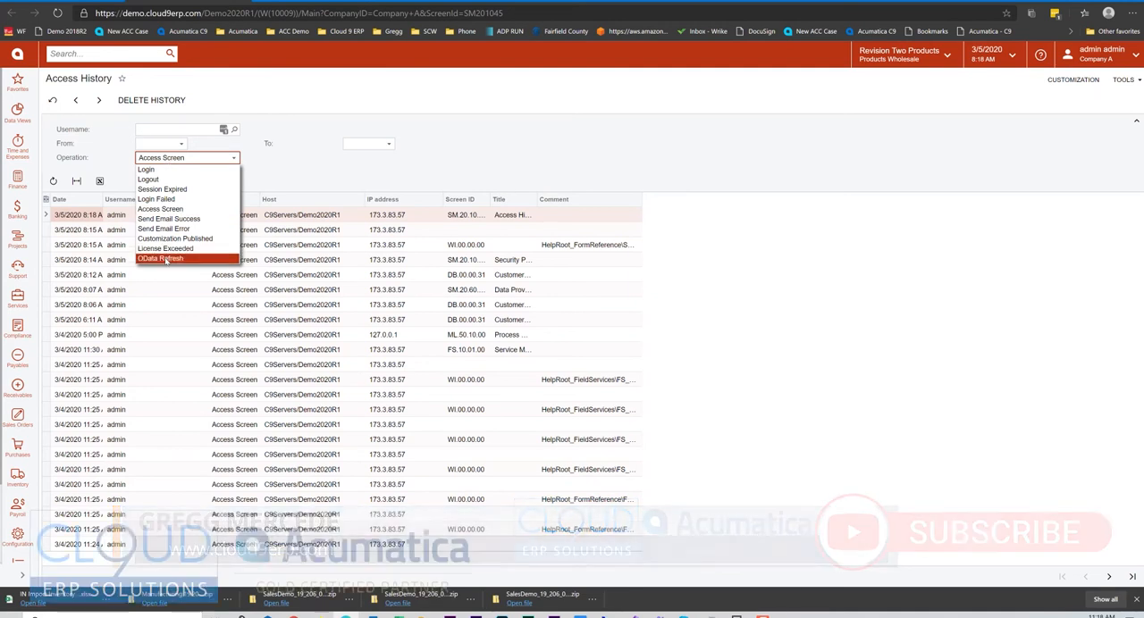
click(165, 249)
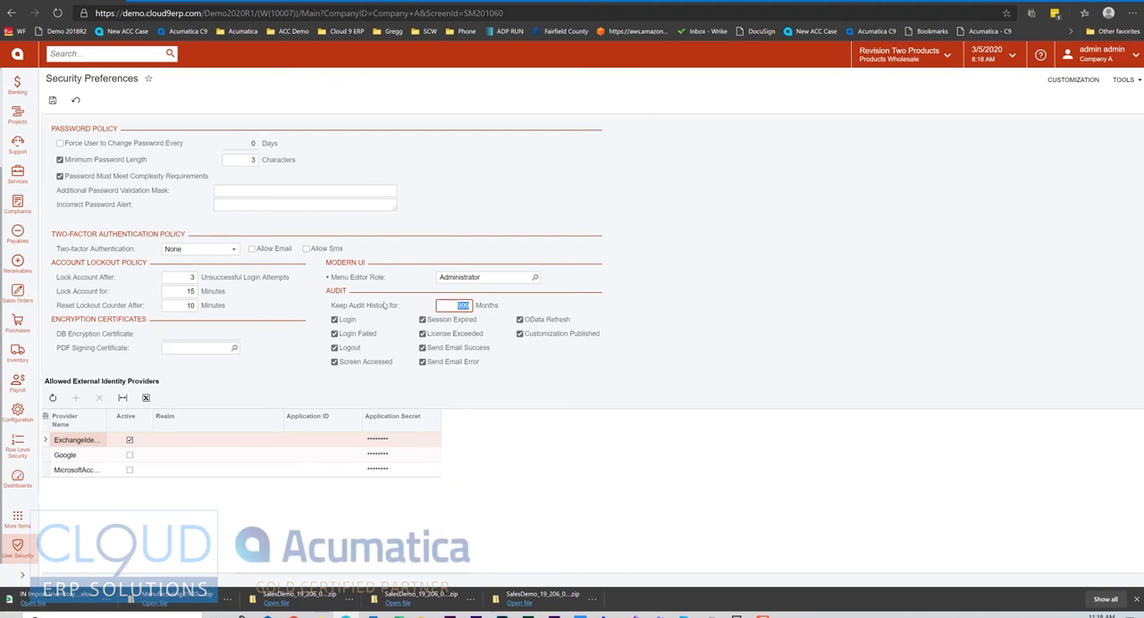
Step: Set Keep Audit History For to 999 months and select the MicrosoftAccount identity provider
text(999)
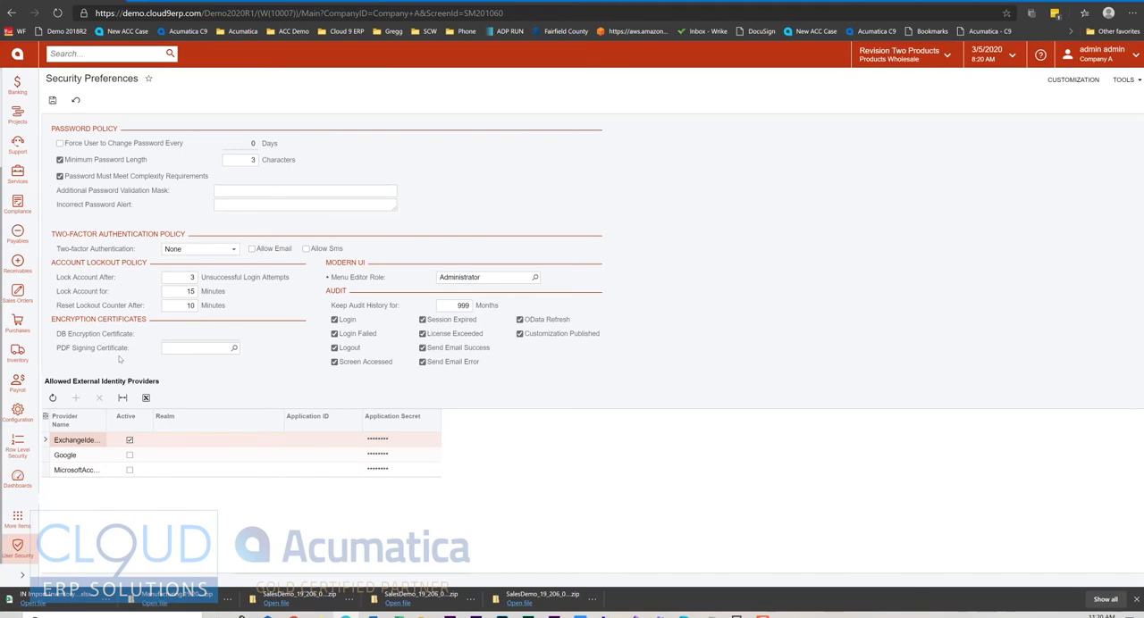
mouse_move(99, 353)
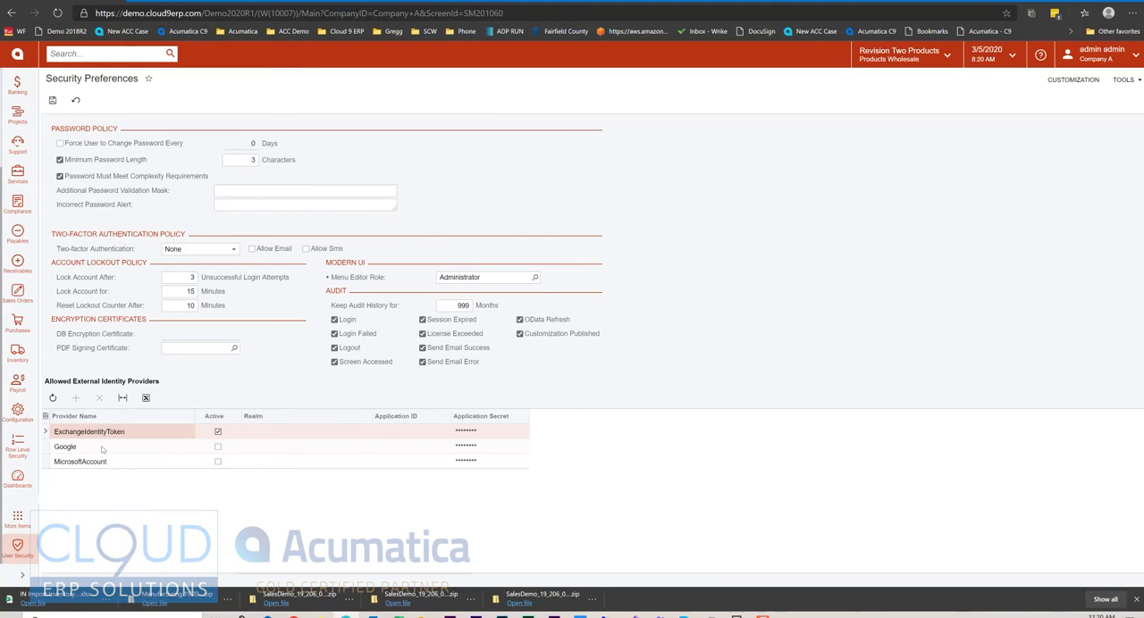
click(80, 461)
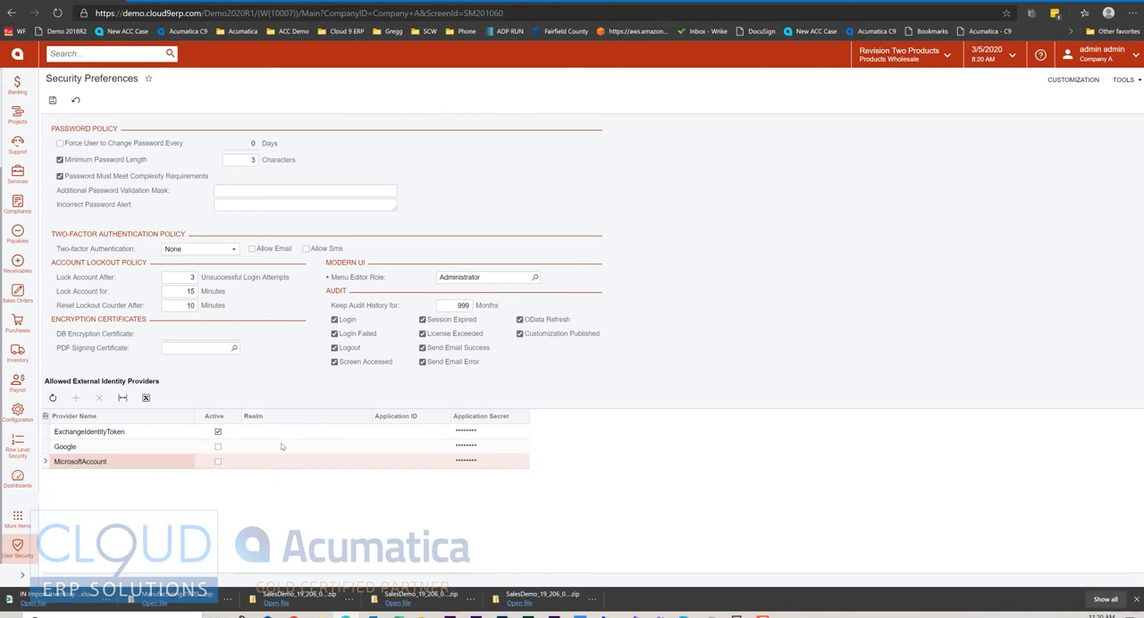
mouse_move(413, 438)
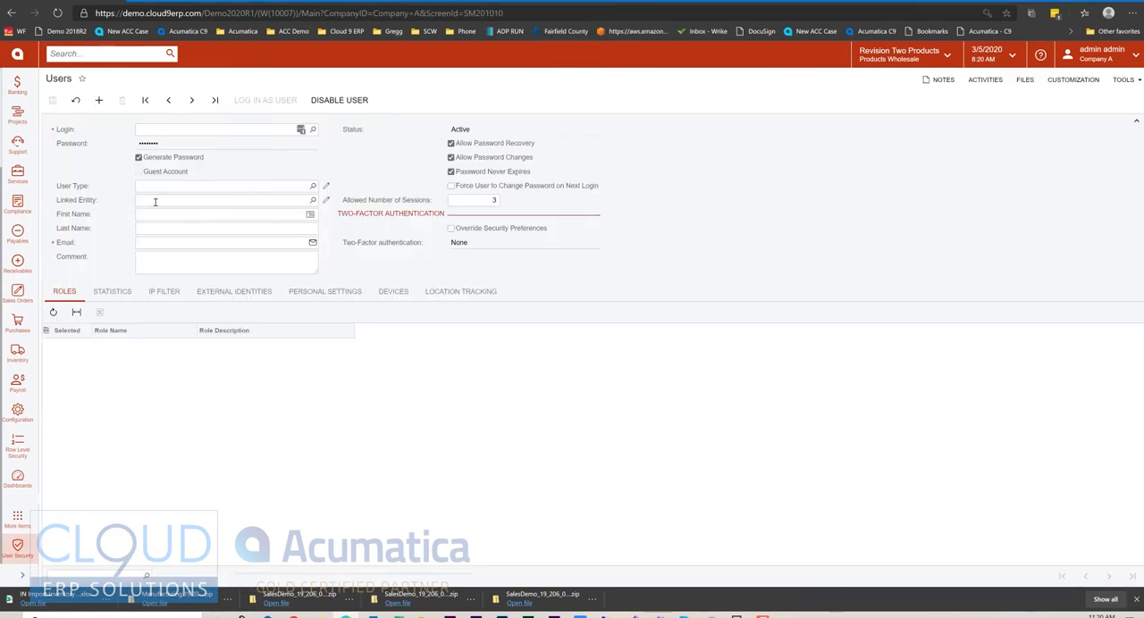
Step: Review an existing user's Roles tab, then start a new user record for cloud9test
click(313, 130)
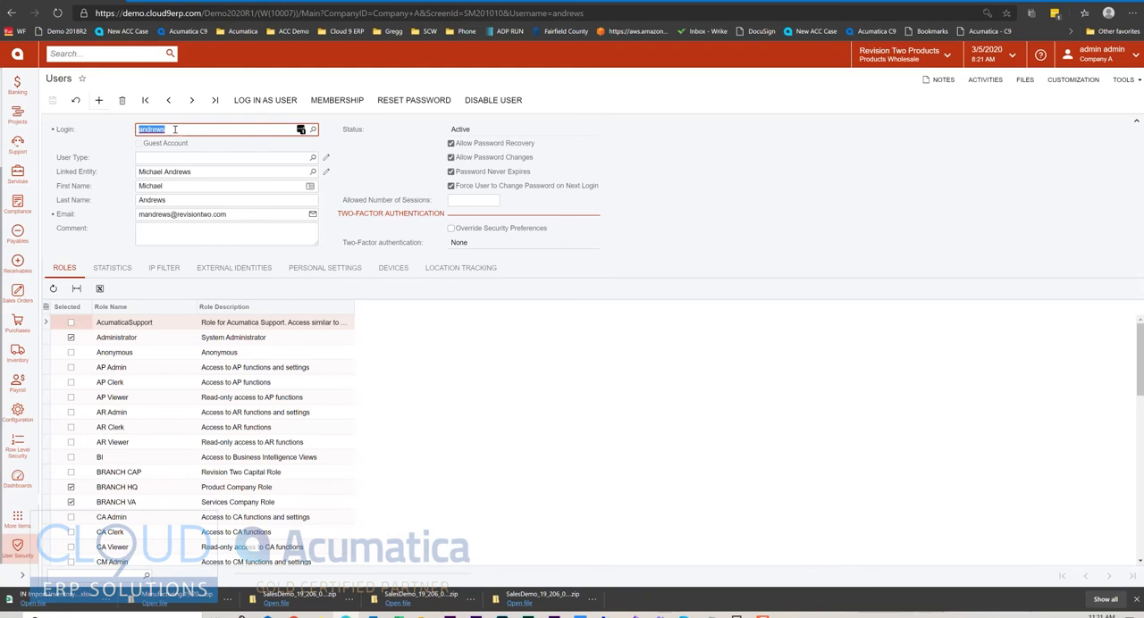
mouse_move(174, 129)
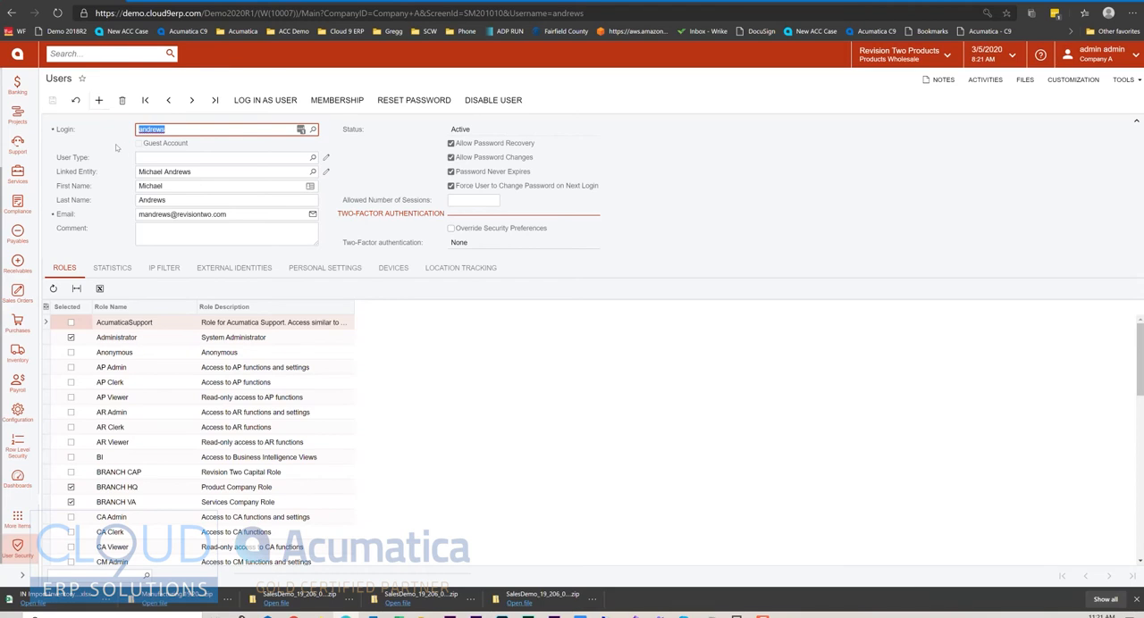
click(98, 99)
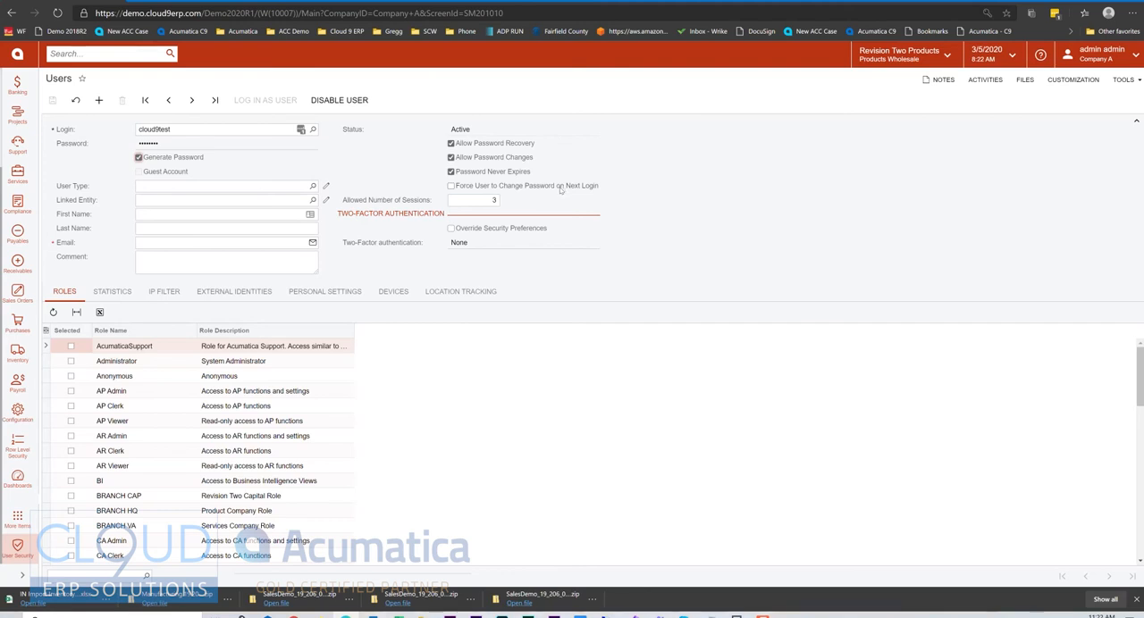
click(223, 200)
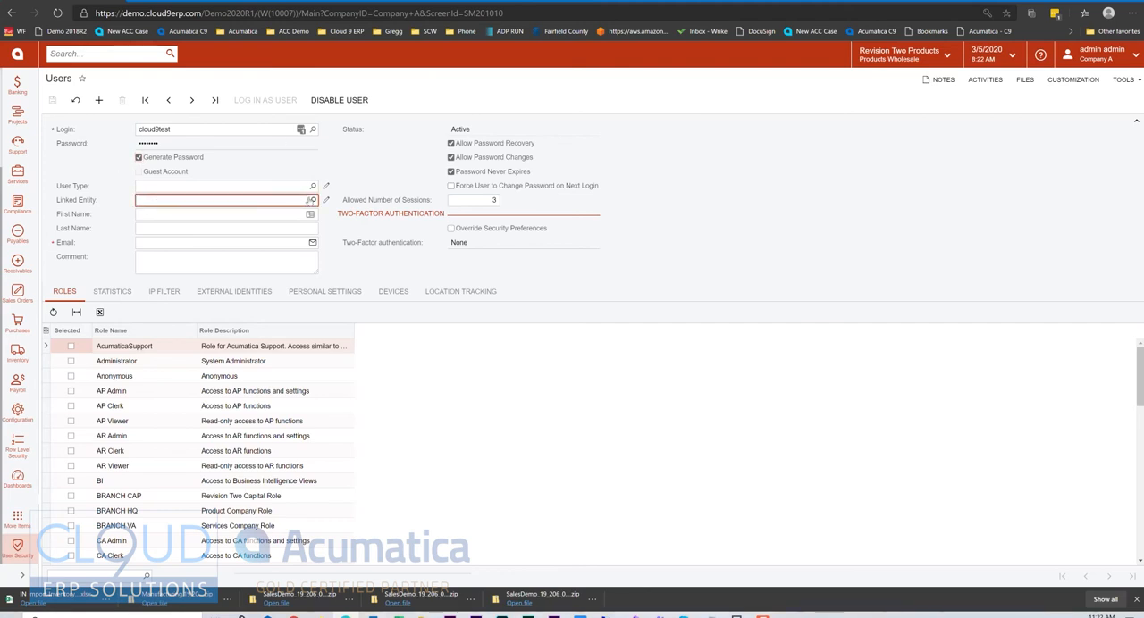
click(312, 199)
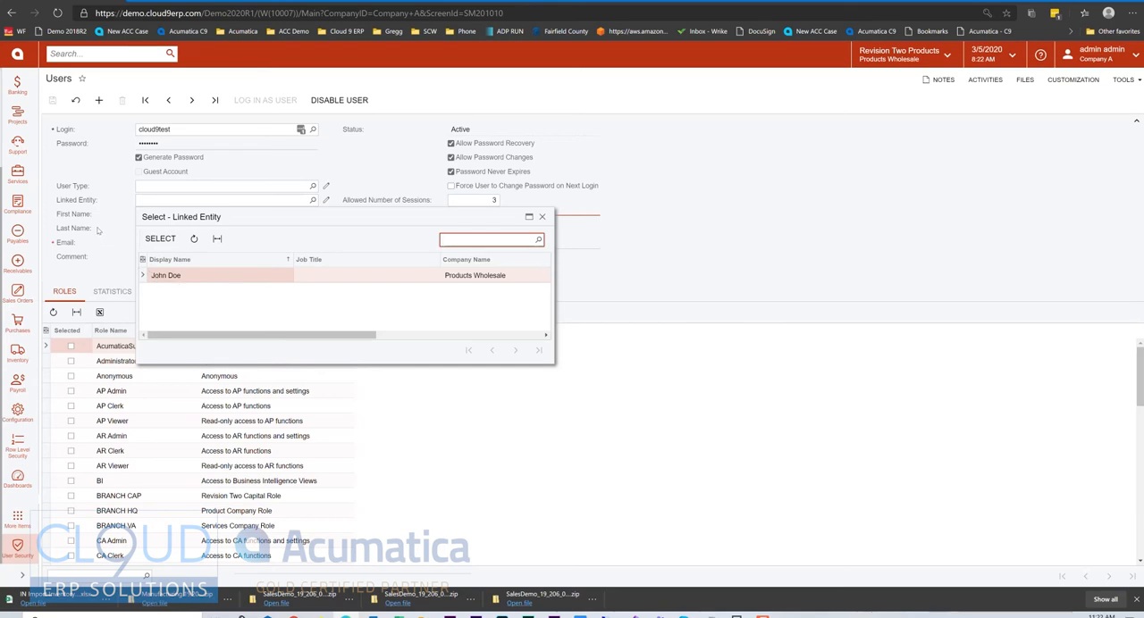
mouse_move(95, 229)
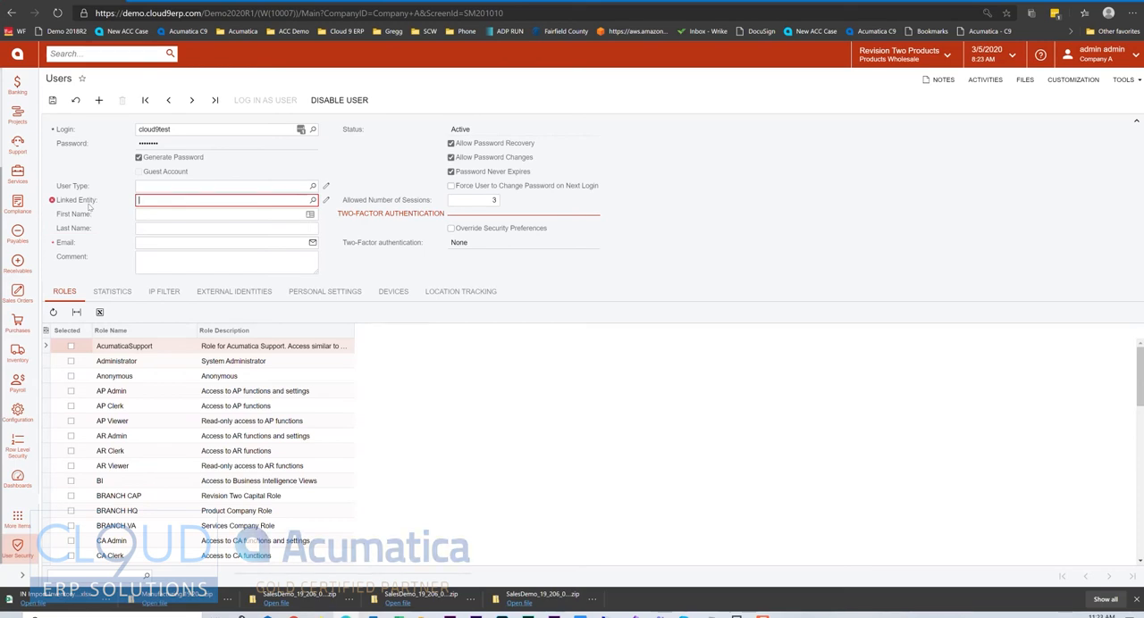
click(223, 200)
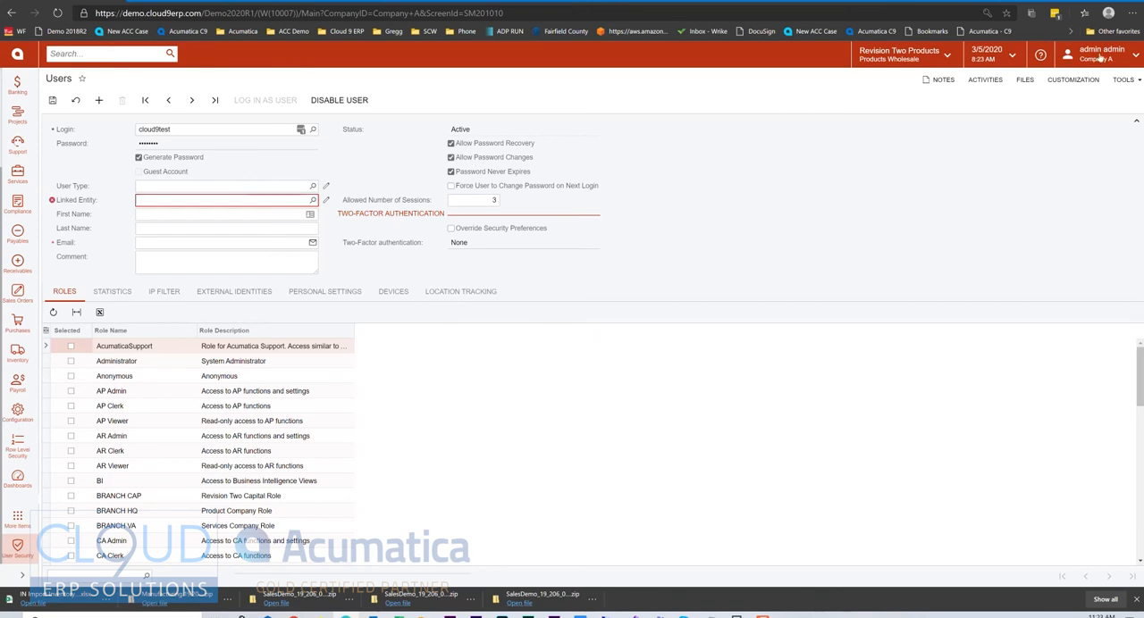
Step: Tick Selected for Administrator, AP Admin, AP Clerk and AP Viewer on cloud9test's Roles tab
click(1101, 54)
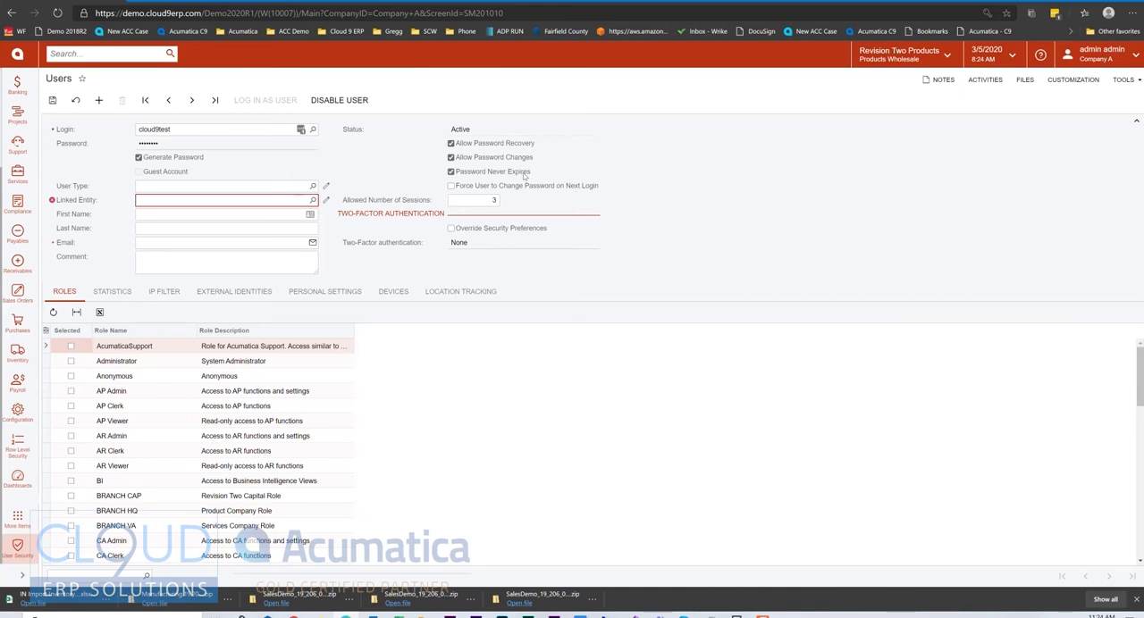
mouse_move(387, 179)
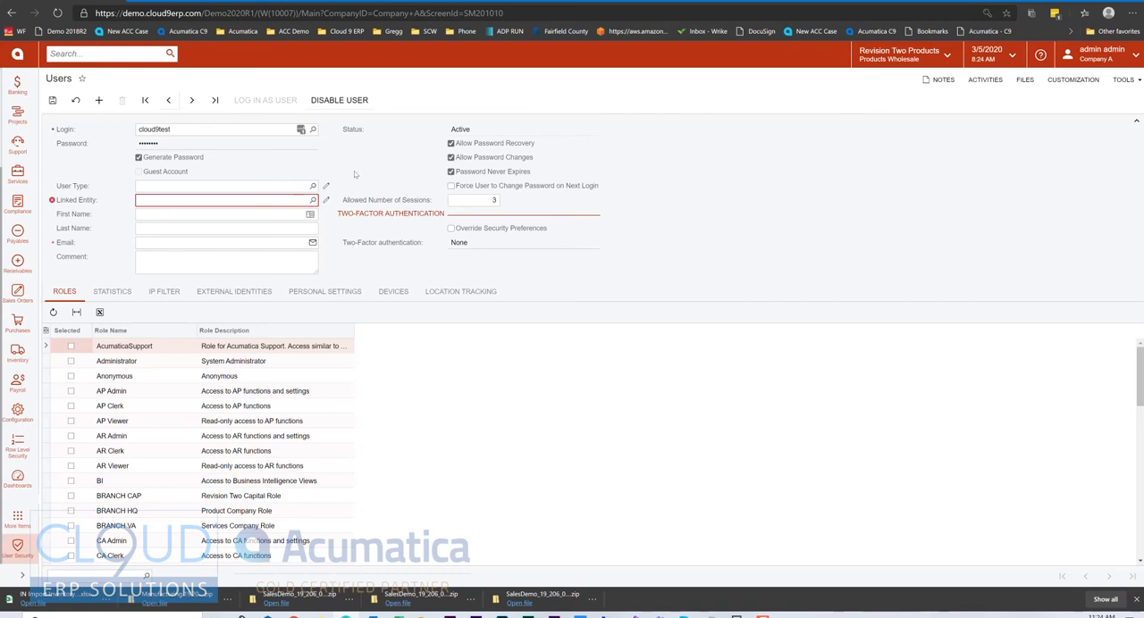
mouse_move(347, 185)
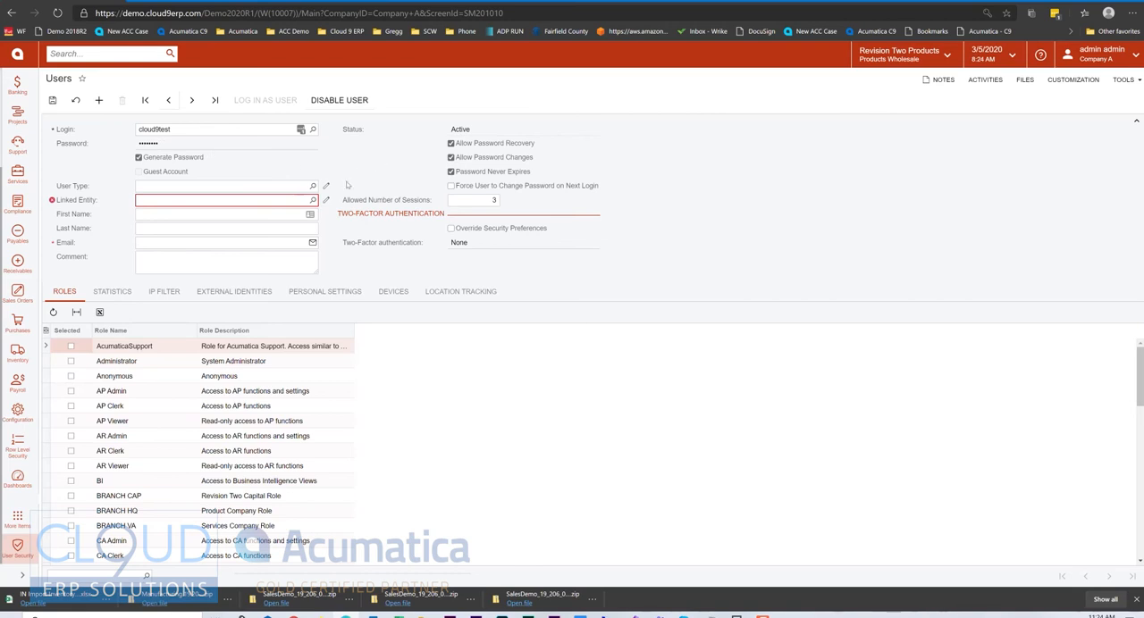
mouse_move(432, 193)
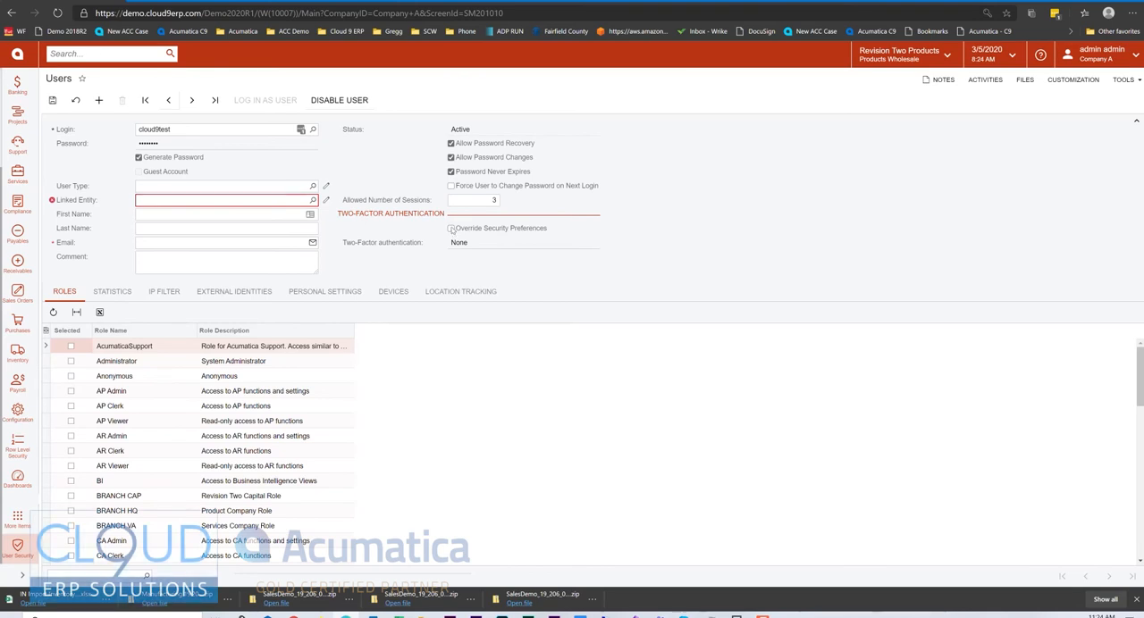
click(451, 228)
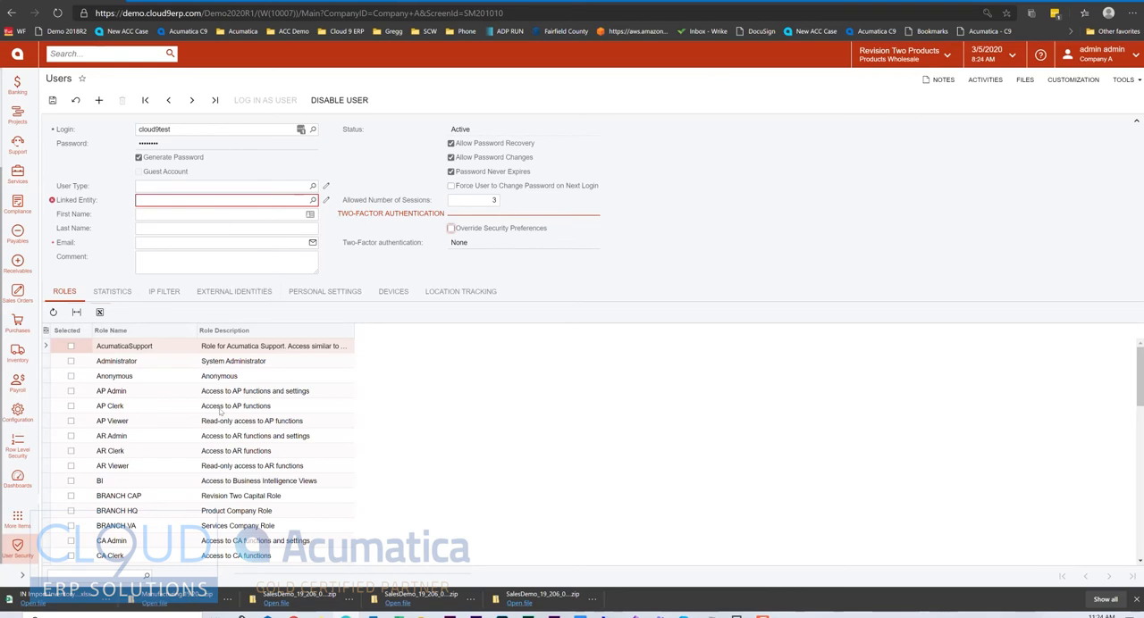
mouse_move(241, 413)
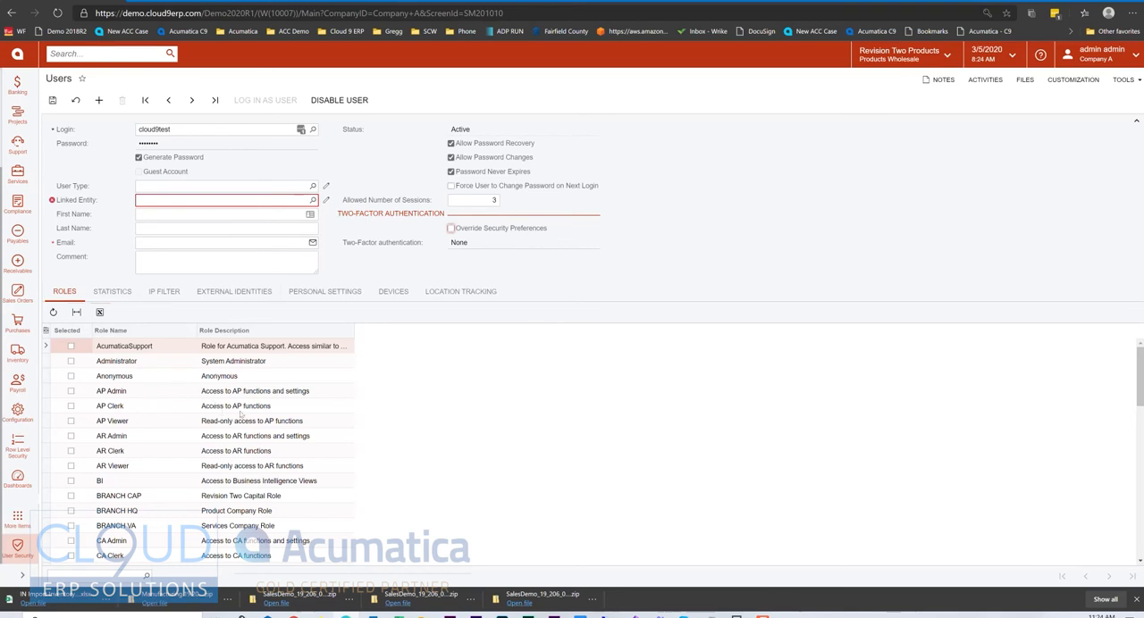
mouse_move(143, 393)
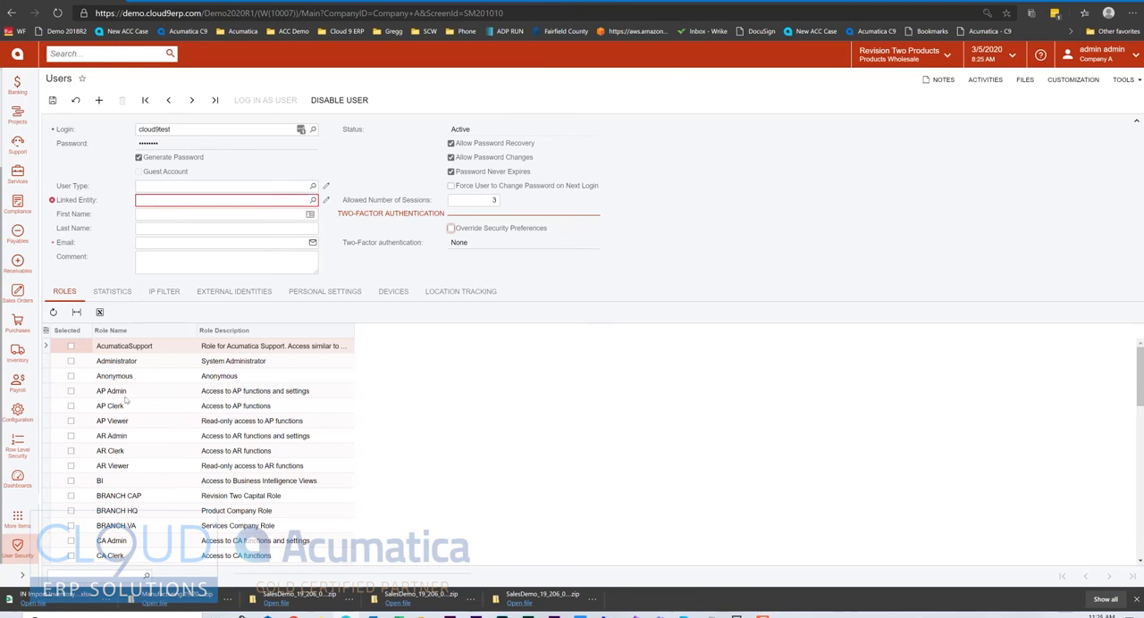
click(111, 390)
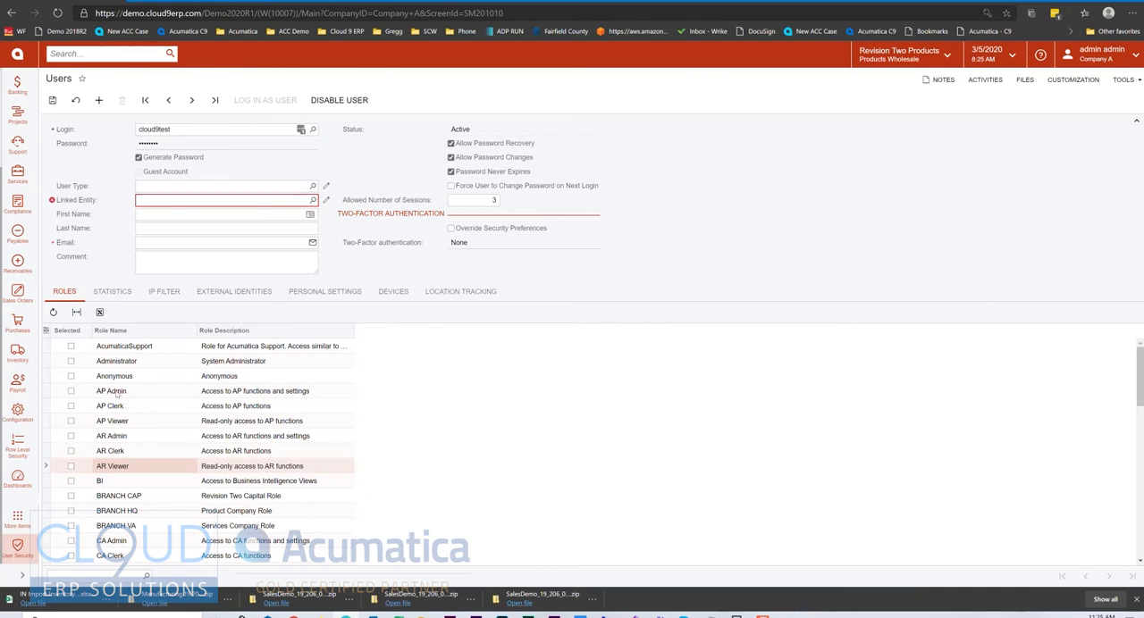
click(111, 391)
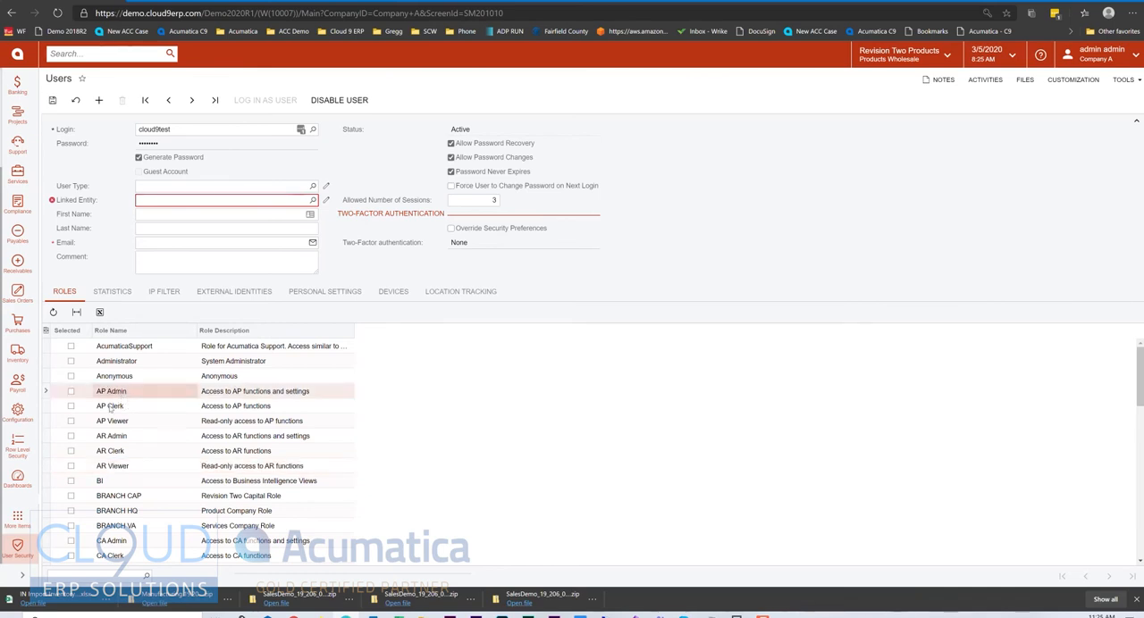
click(111, 420)
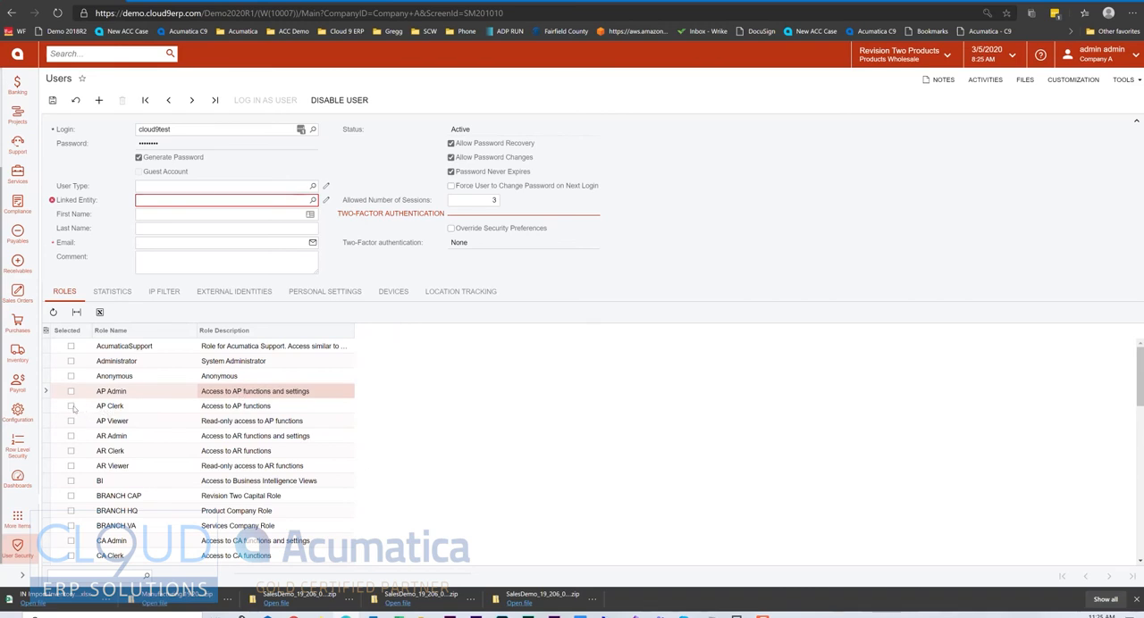
mouse_move(218, 413)
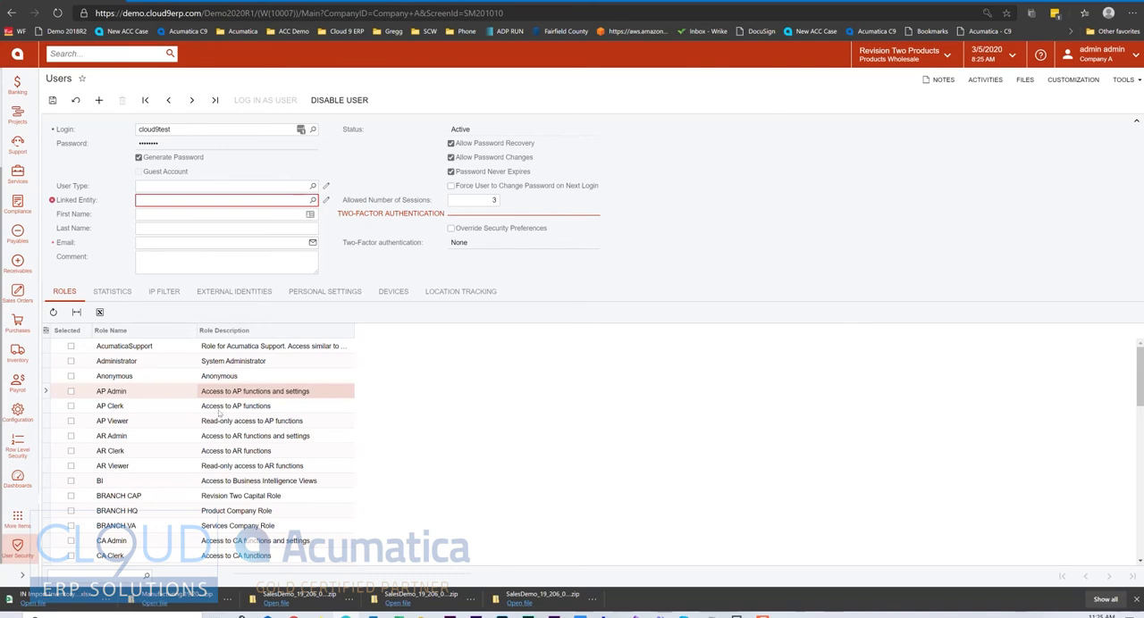
mouse_move(238, 412)
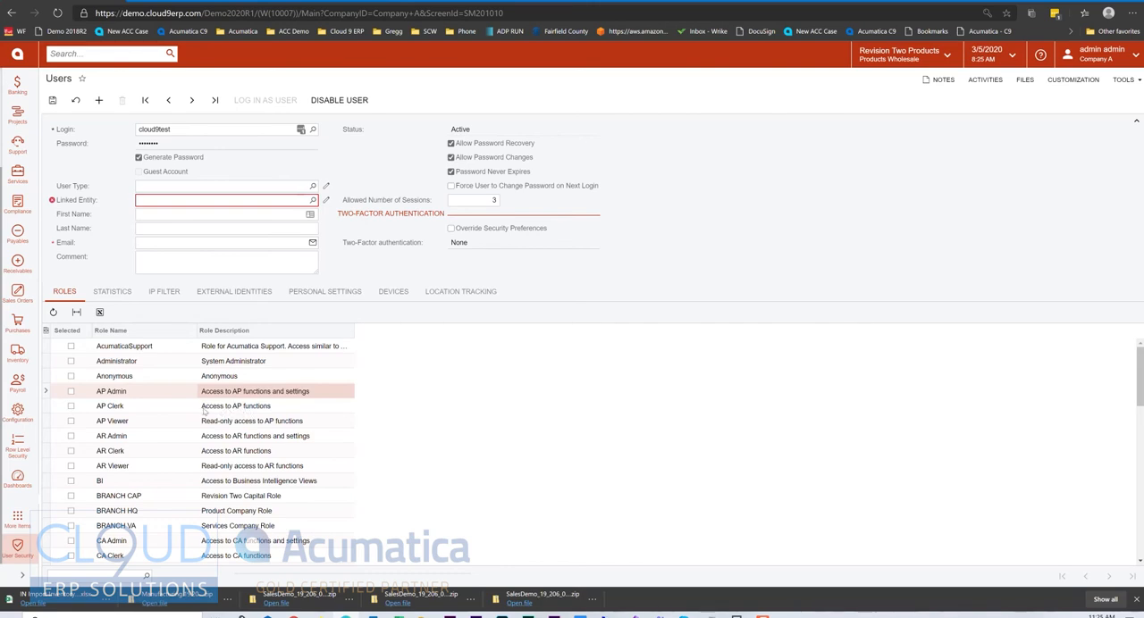
click(71, 361)
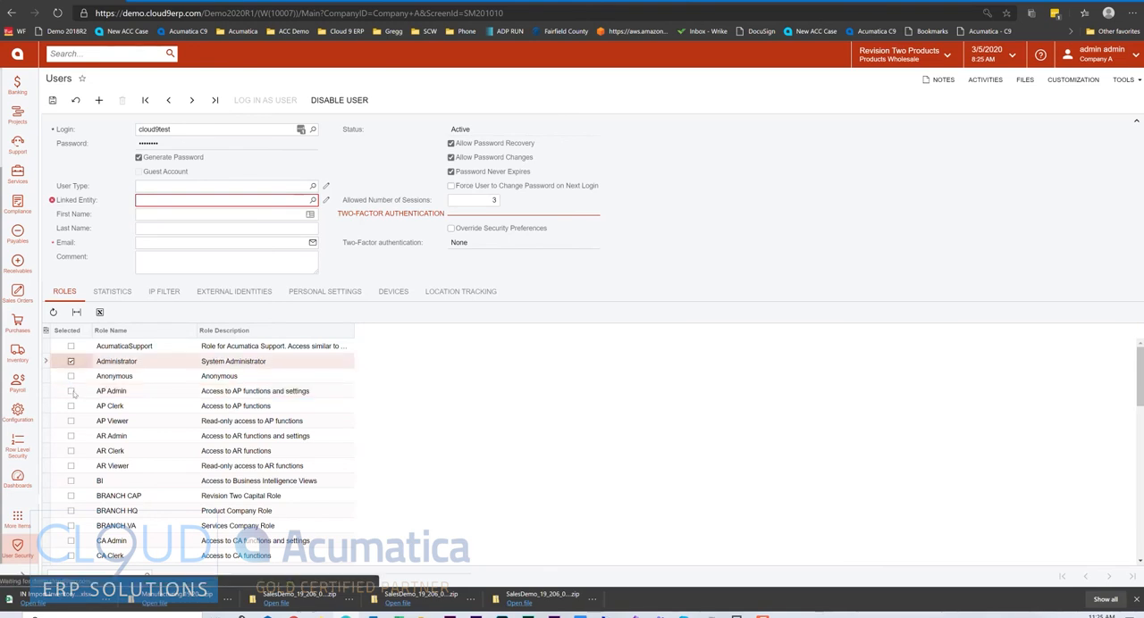
click(71, 406)
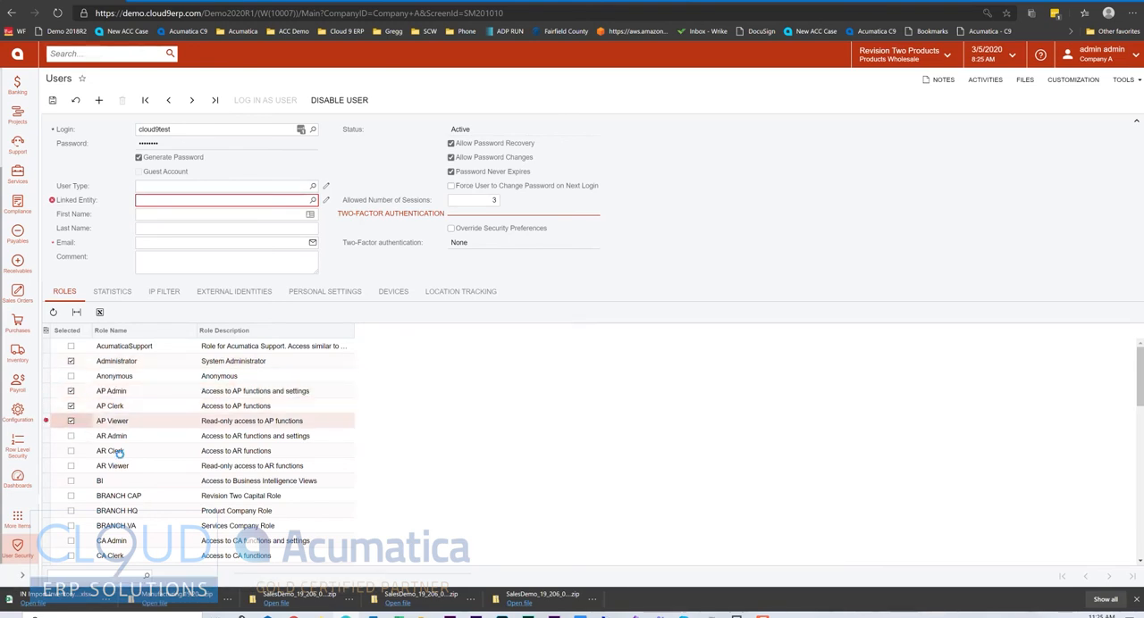
click(111, 291)
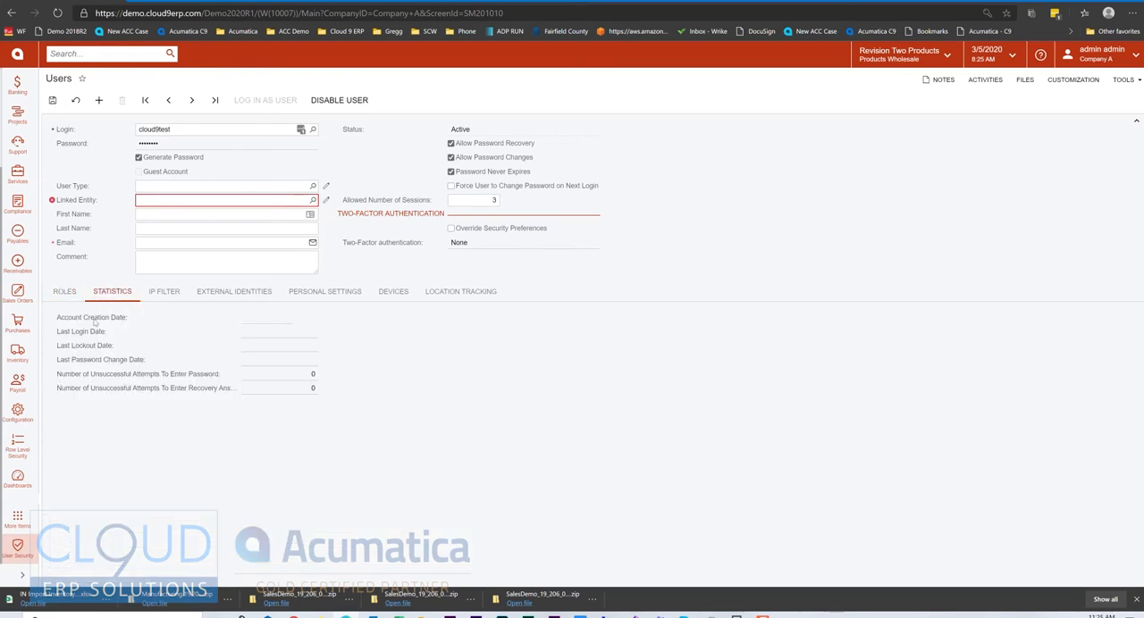
mouse_move(84, 338)
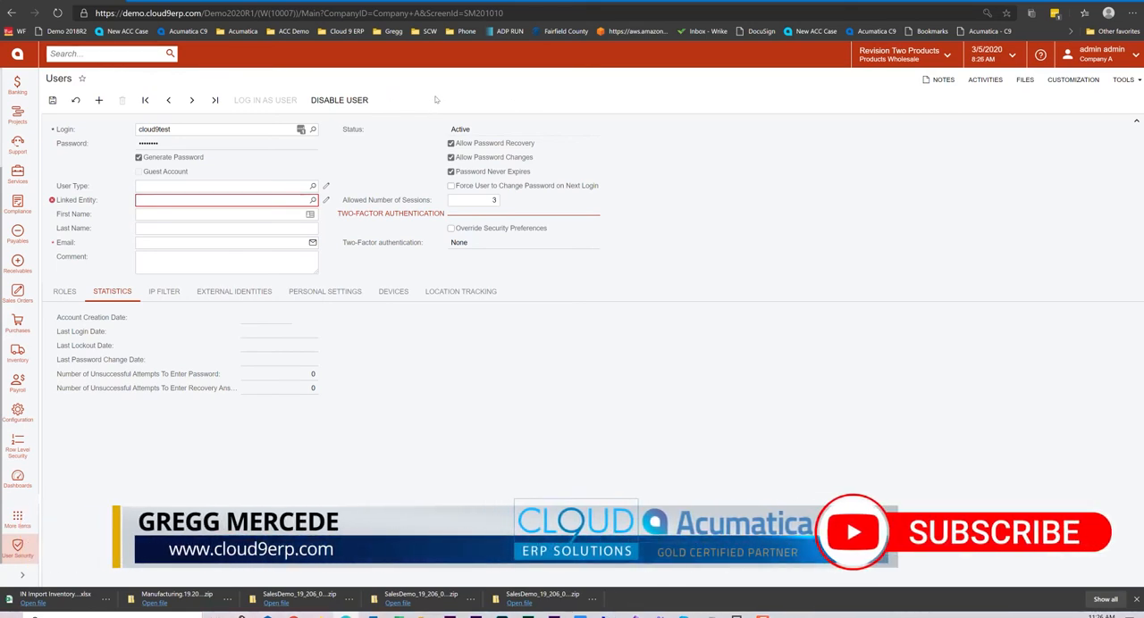
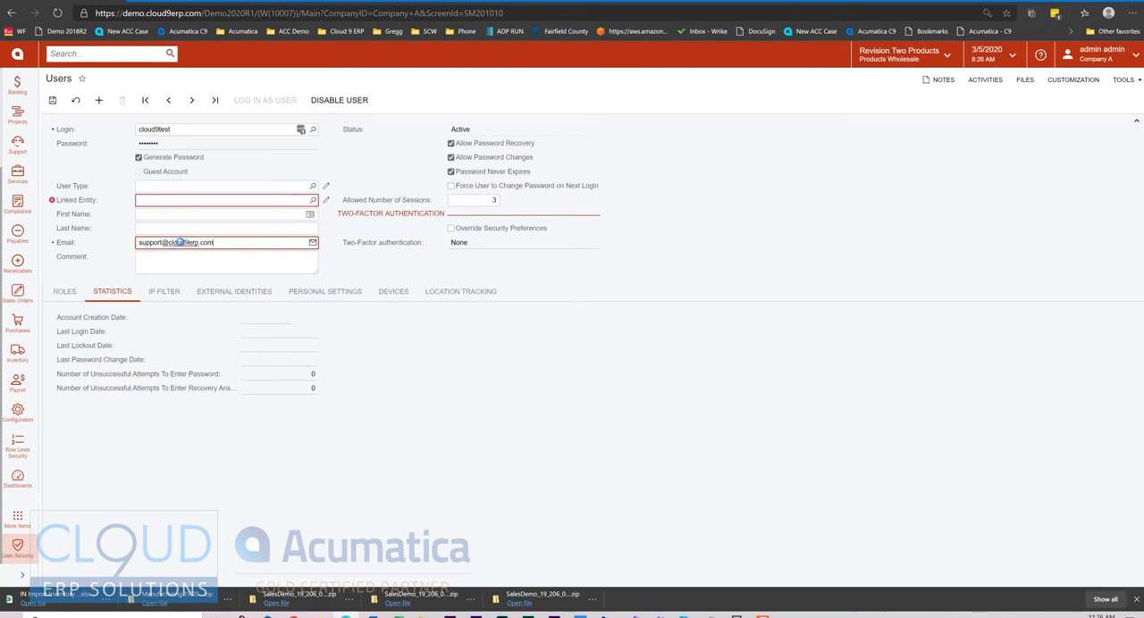
click(53, 100)
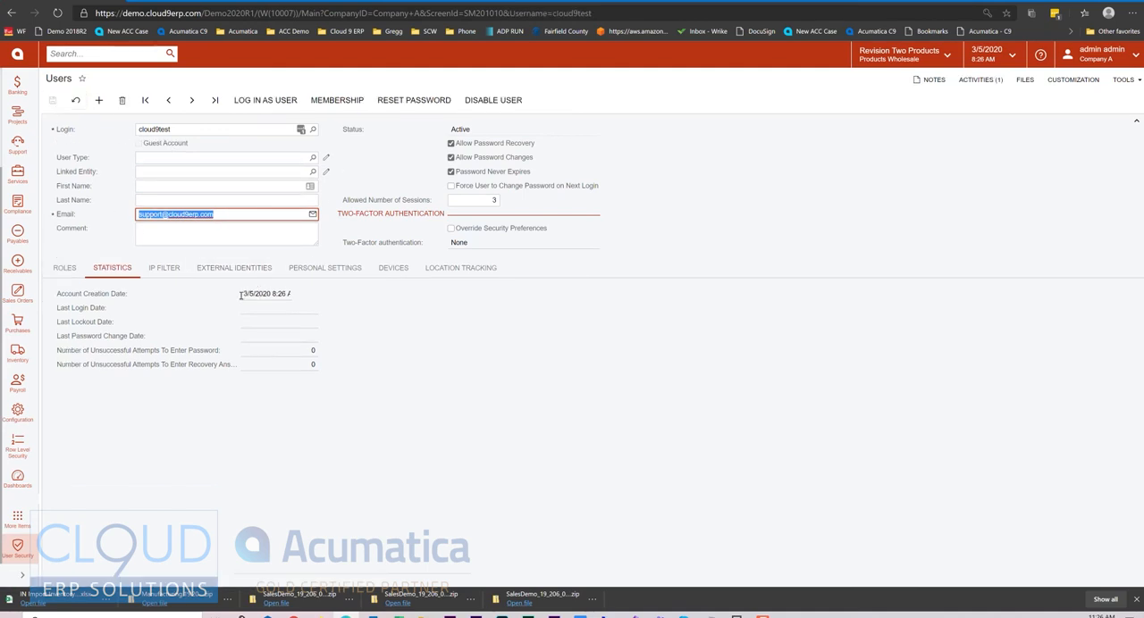
click(163, 267)
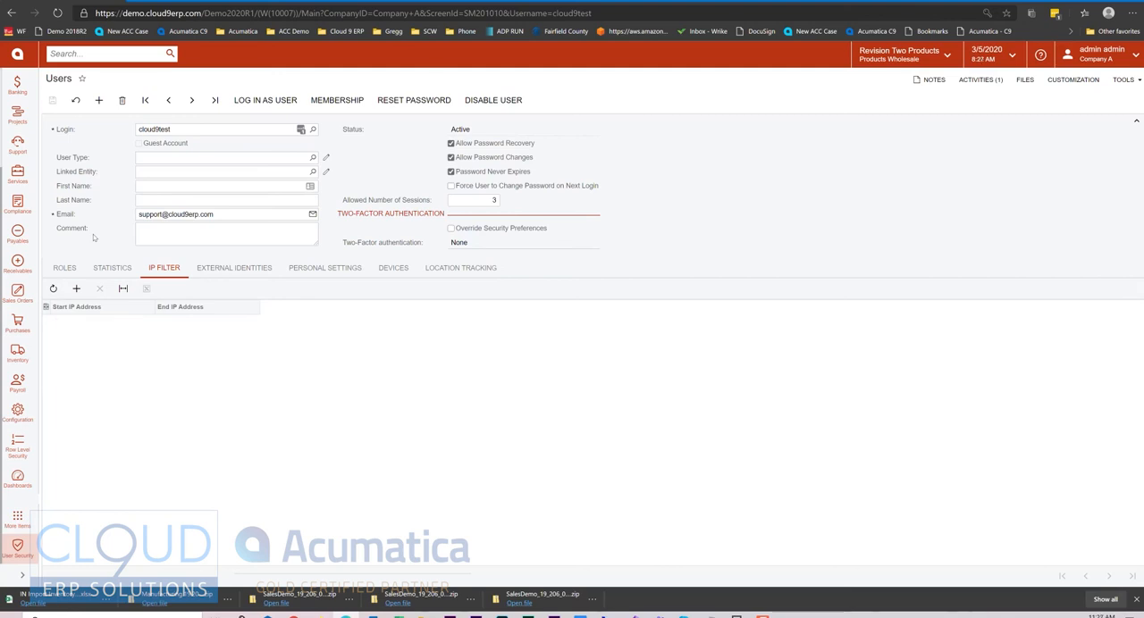
Step: Browse cloud9test's External Identities providers, then view its blank Personal Settings
click(76, 288)
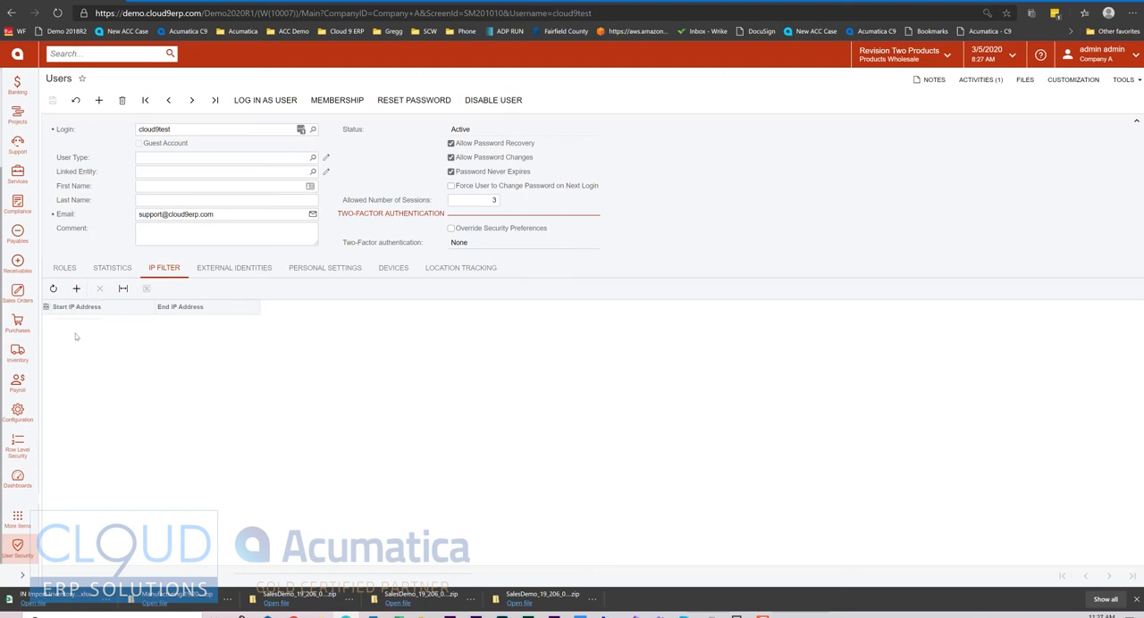
mouse_move(77, 329)
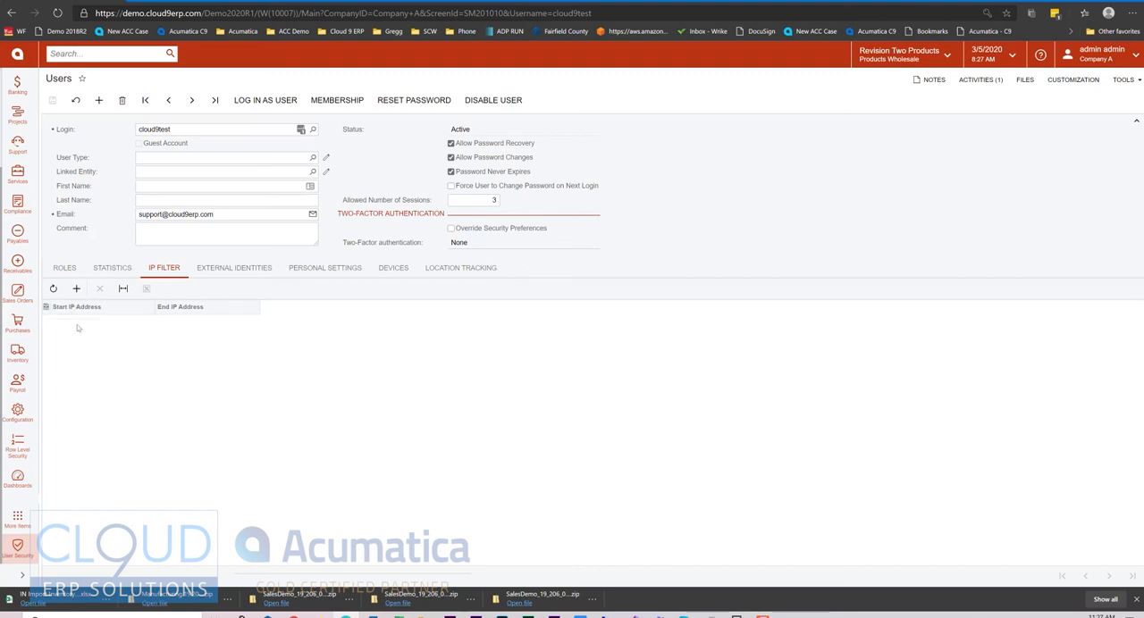
mouse_move(152, 324)
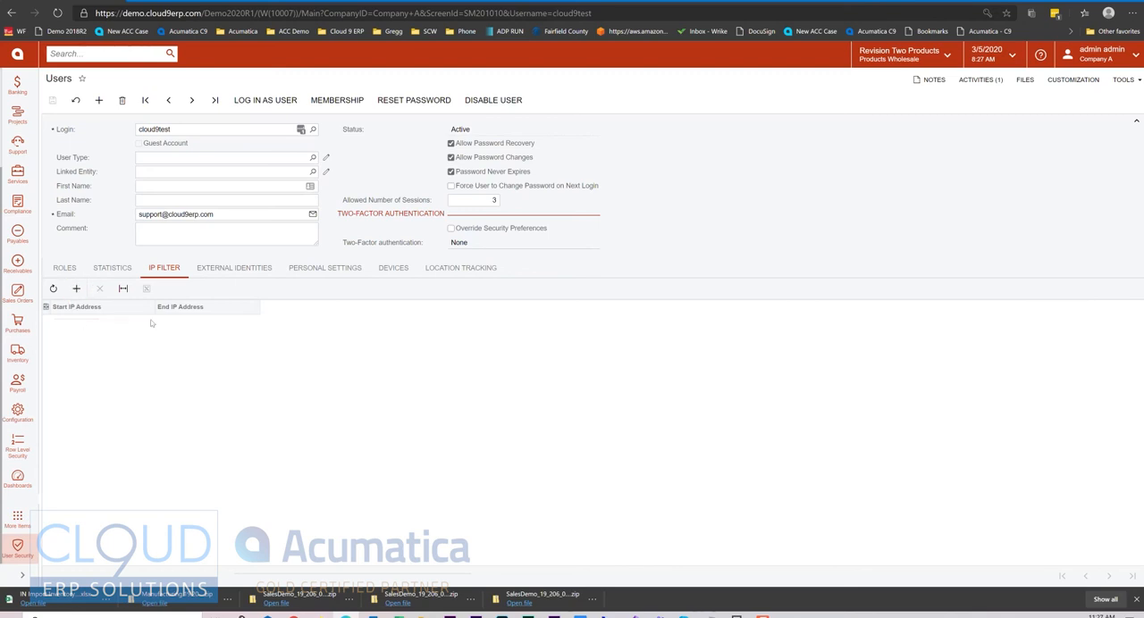
mouse_move(191, 322)
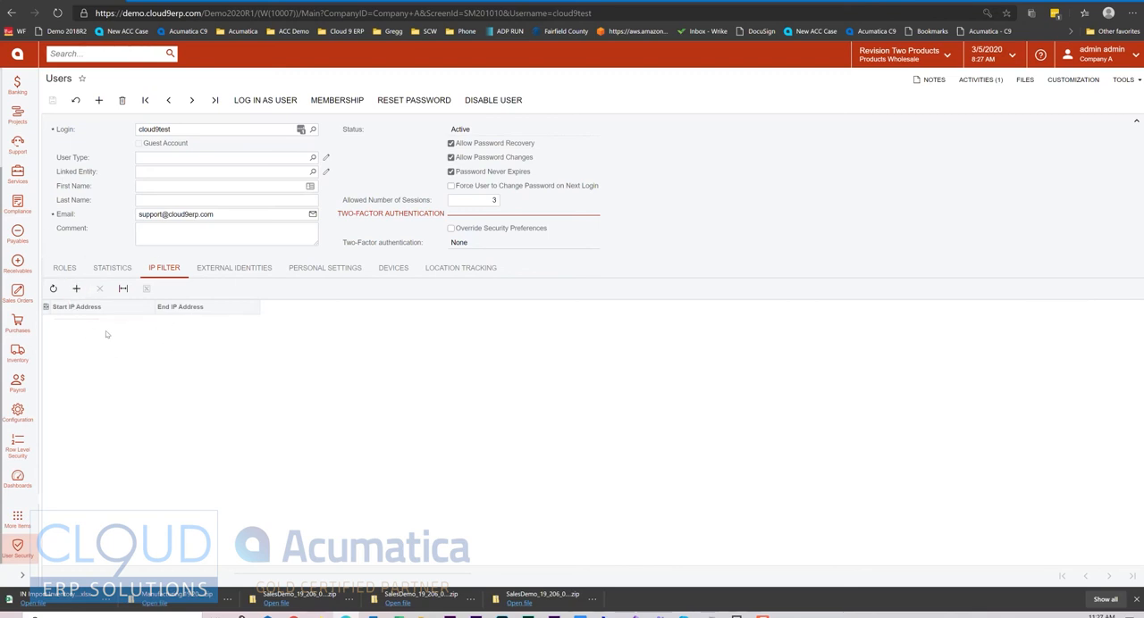
mouse_move(162, 330)
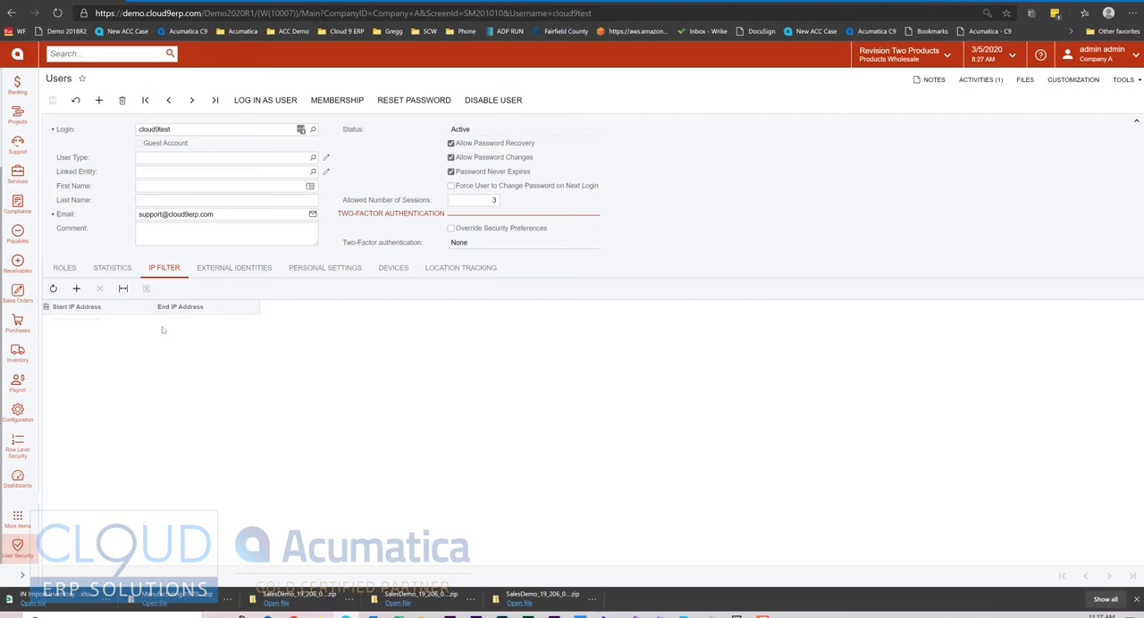
mouse_move(165, 328)
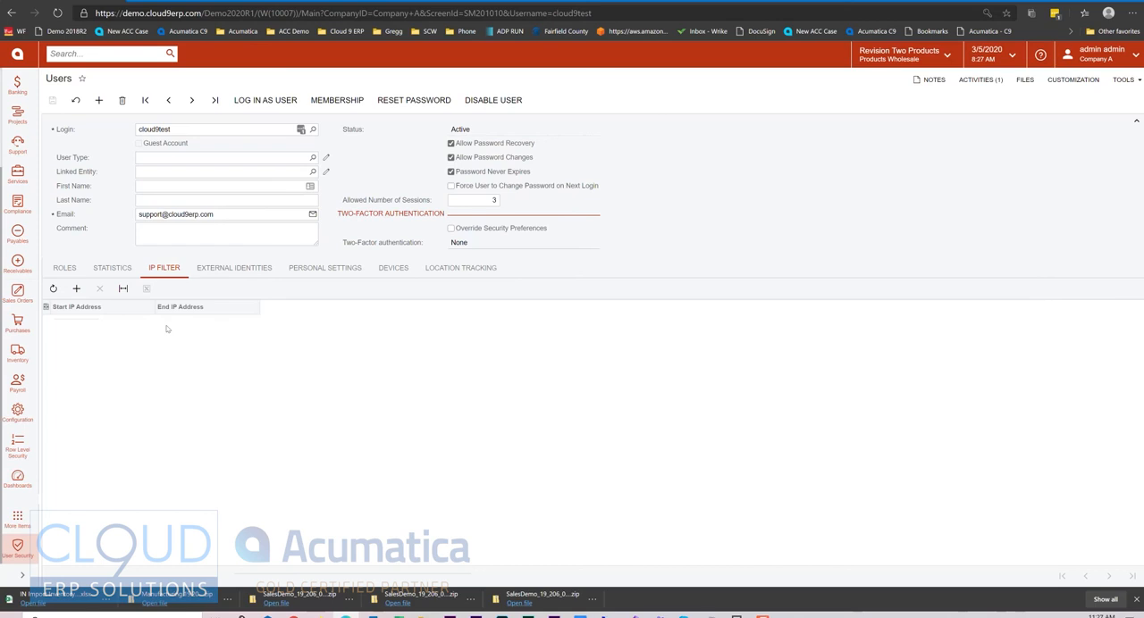
click(233, 267)
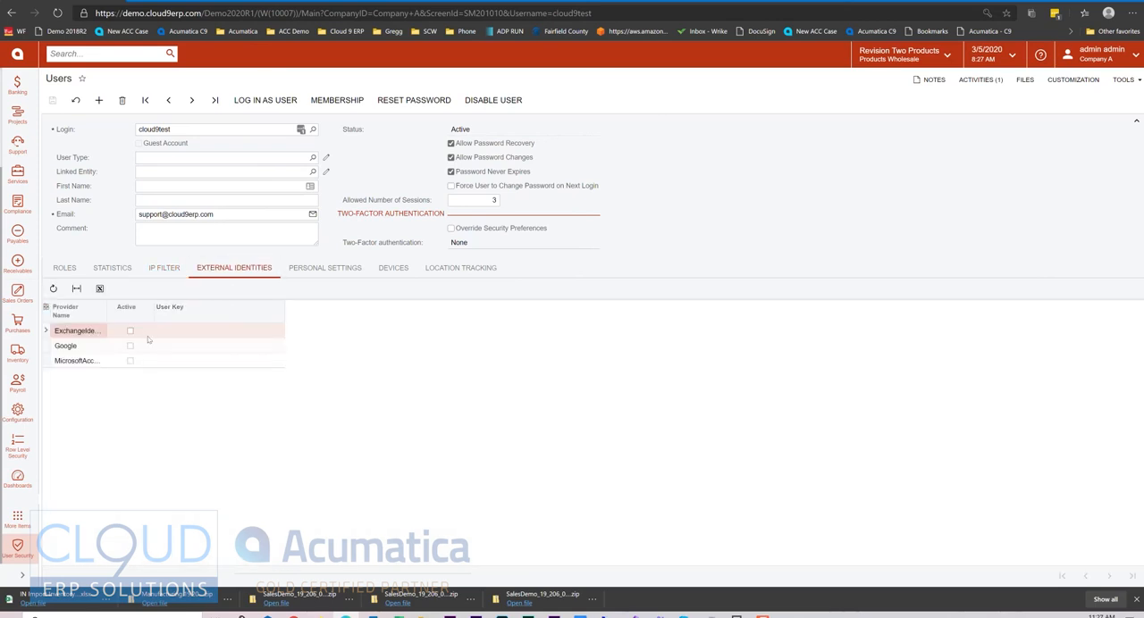
click(194, 331)
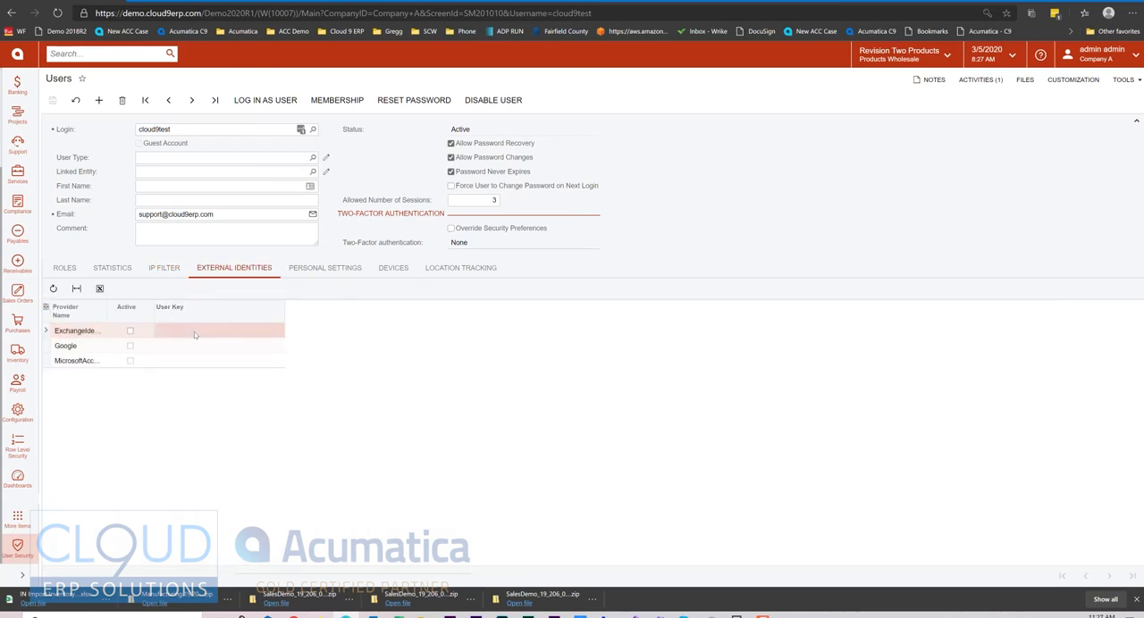
click(218, 129)
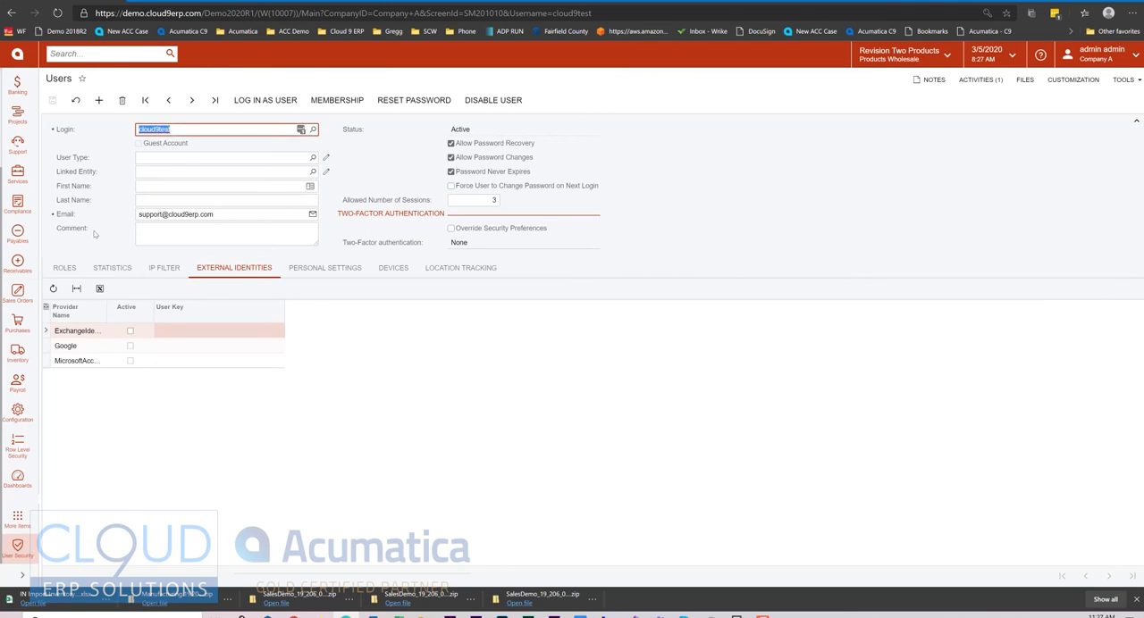
click(325, 267)
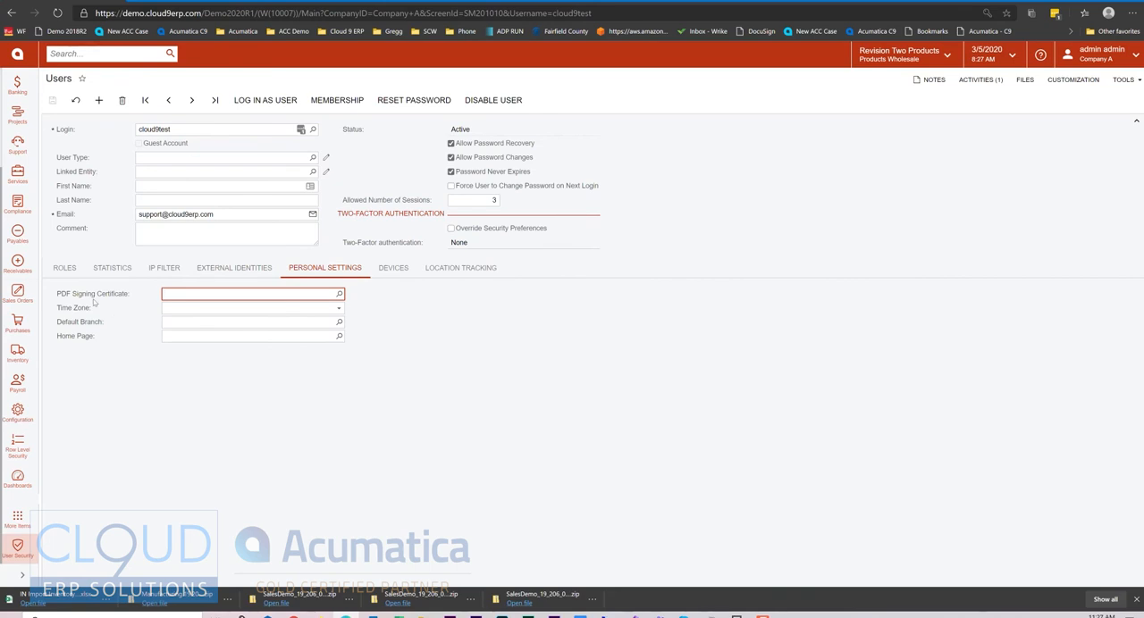
Step: Review the PDF certificate, branch list and Home Page options, then view the user's devices
click(250, 293)
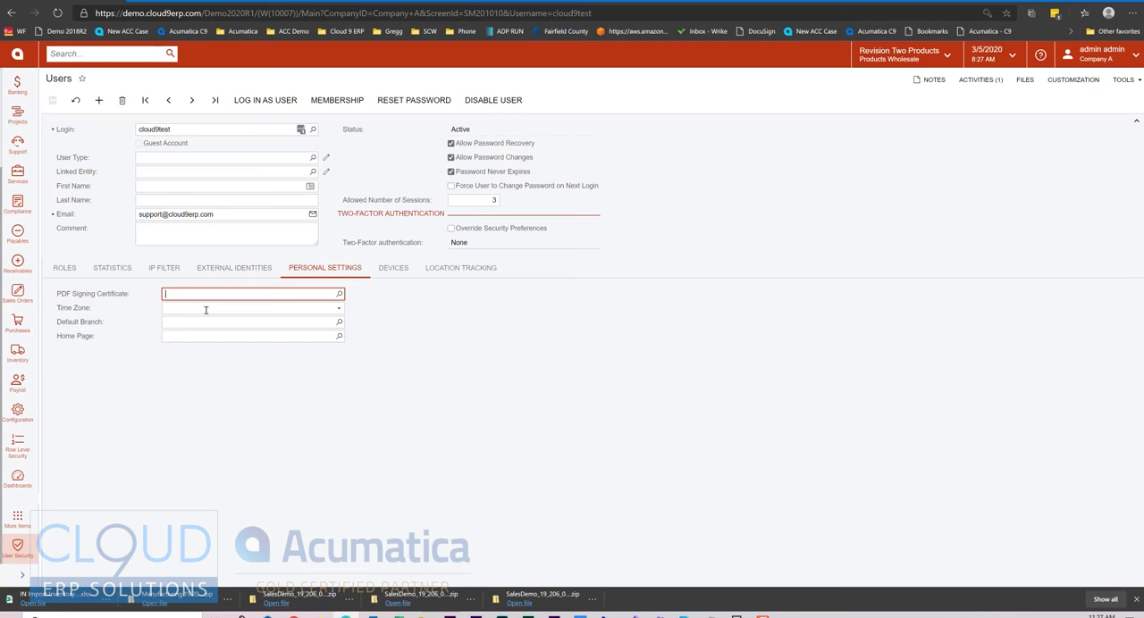
mouse_move(182, 323)
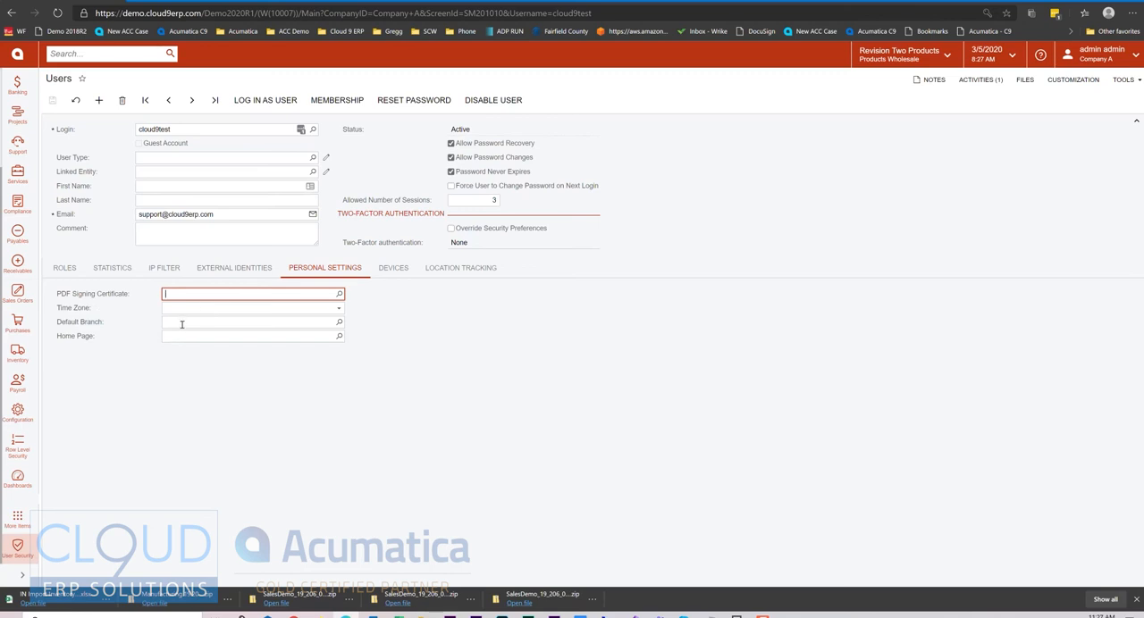
click(902, 55)
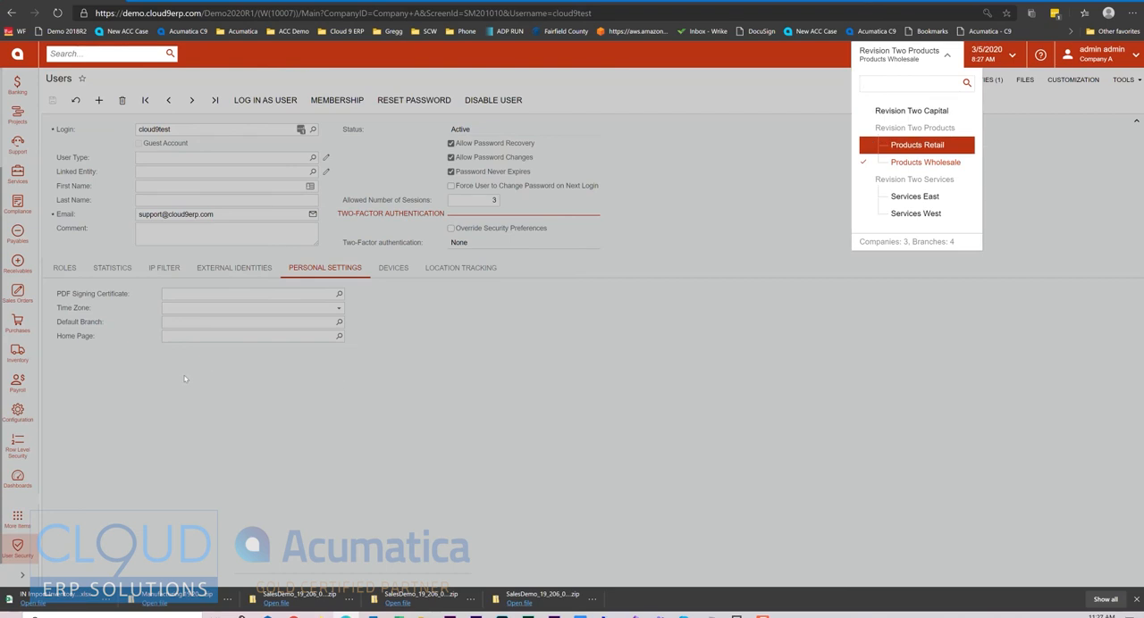
click(337, 336)
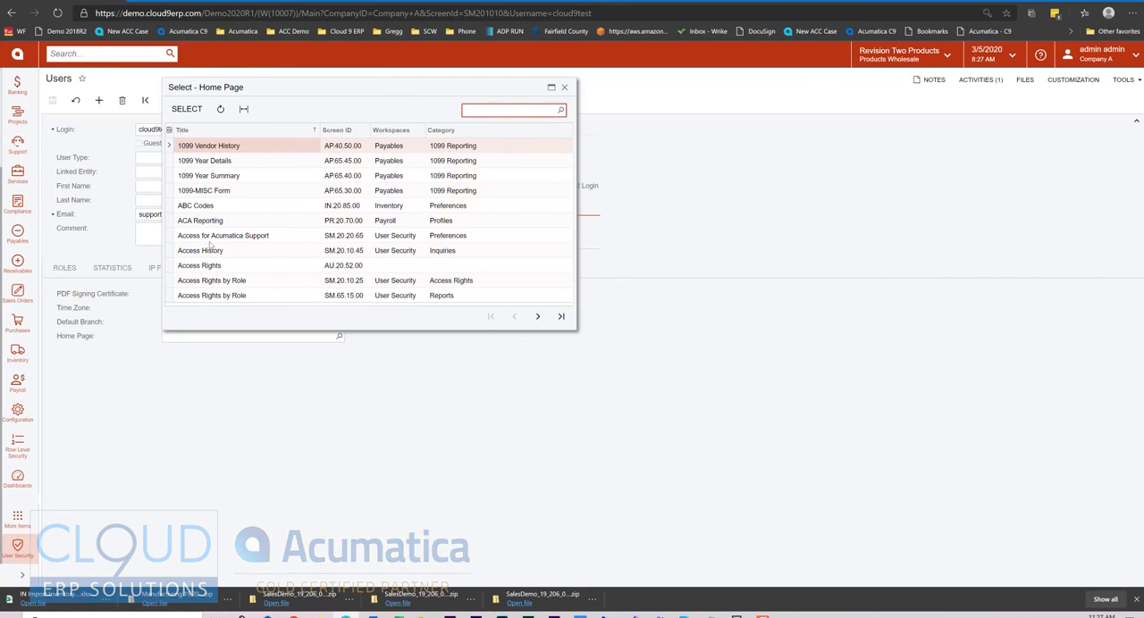
mouse_move(250, 185)
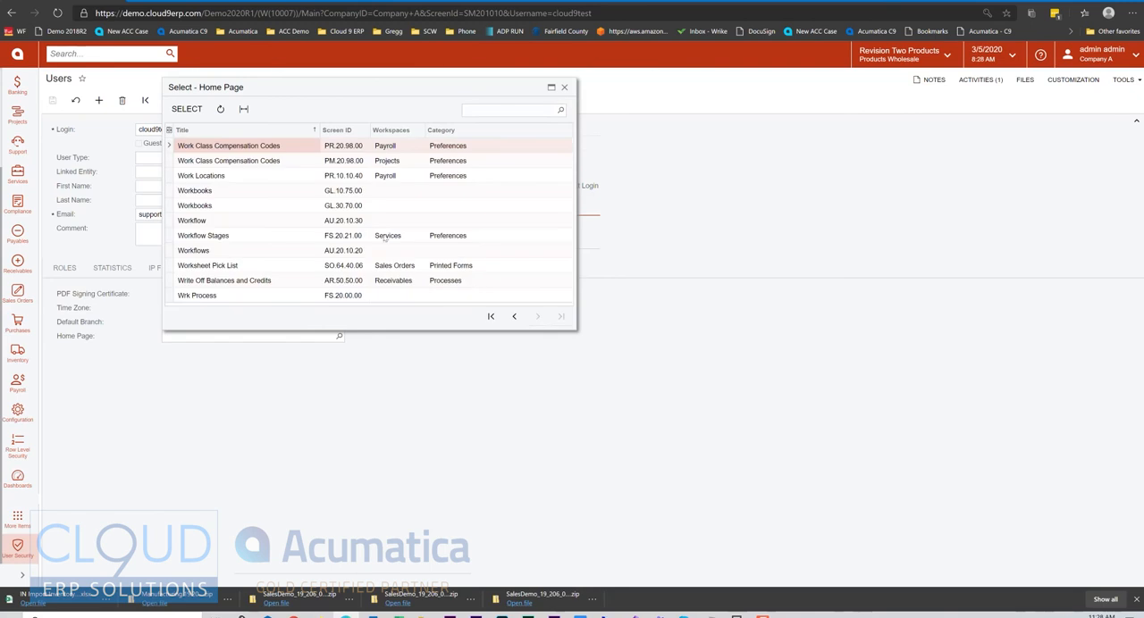
click(564, 87)
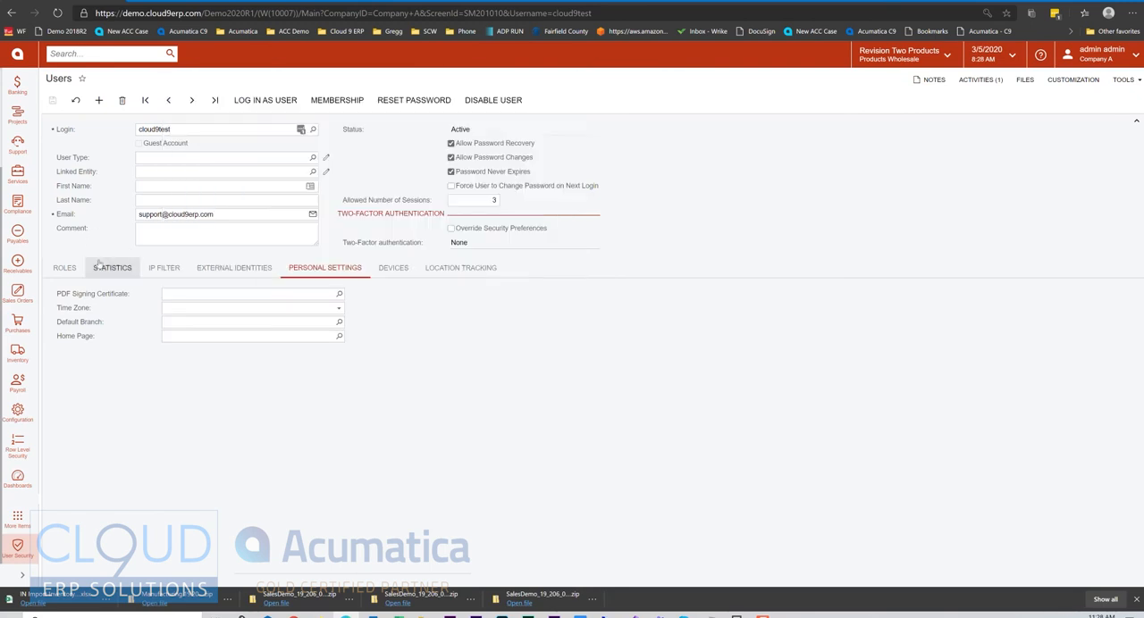
click(393, 268)
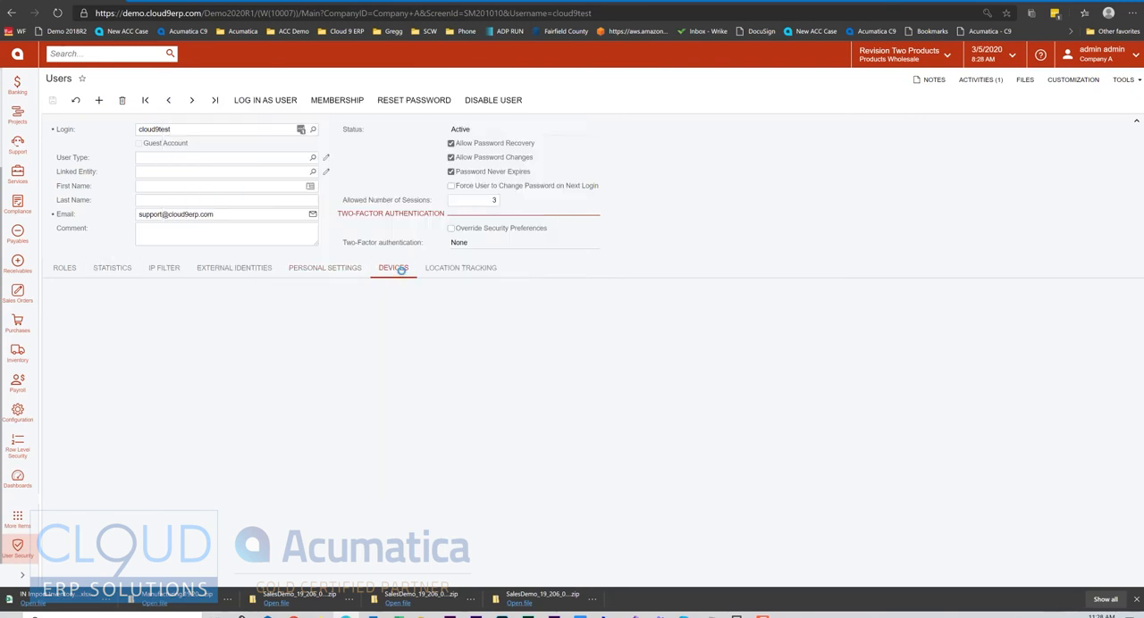
Step: Turn on Track Location for cloud9test, at 5 minutes and 250 meters
click(392, 268)
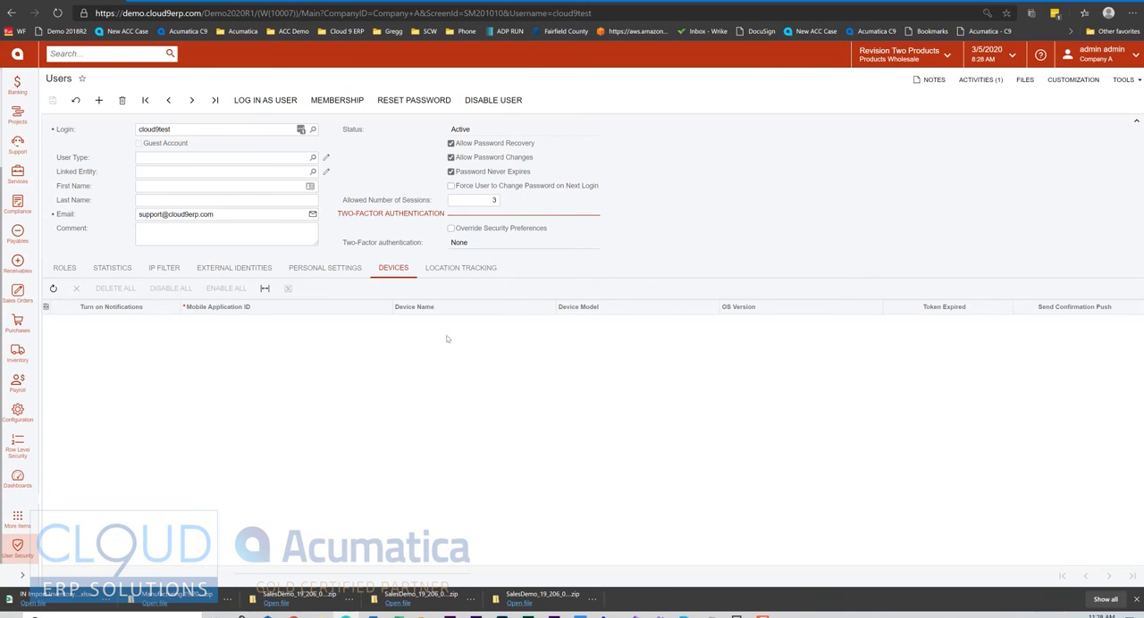
mouse_move(451, 339)
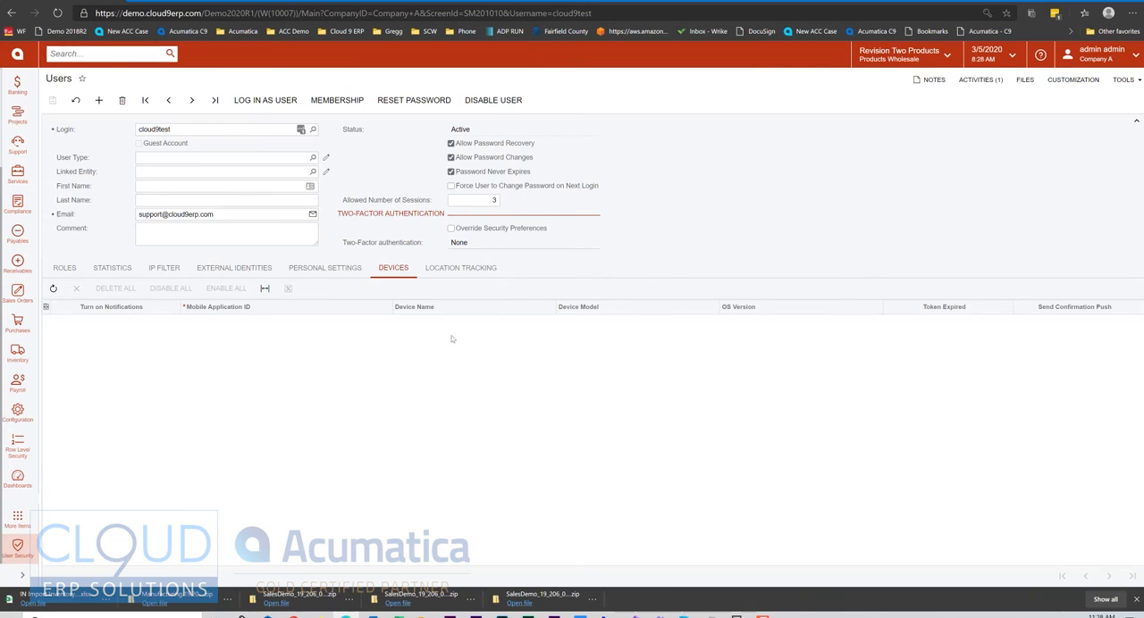
mouse_move(376, 332)
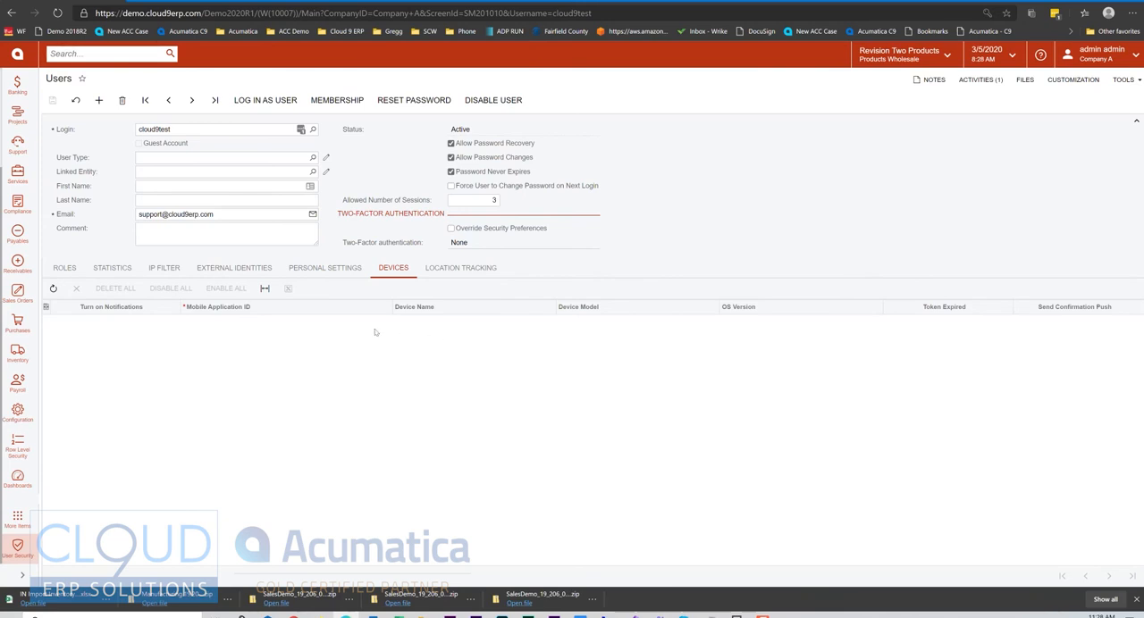
mouse_move(270, 338)
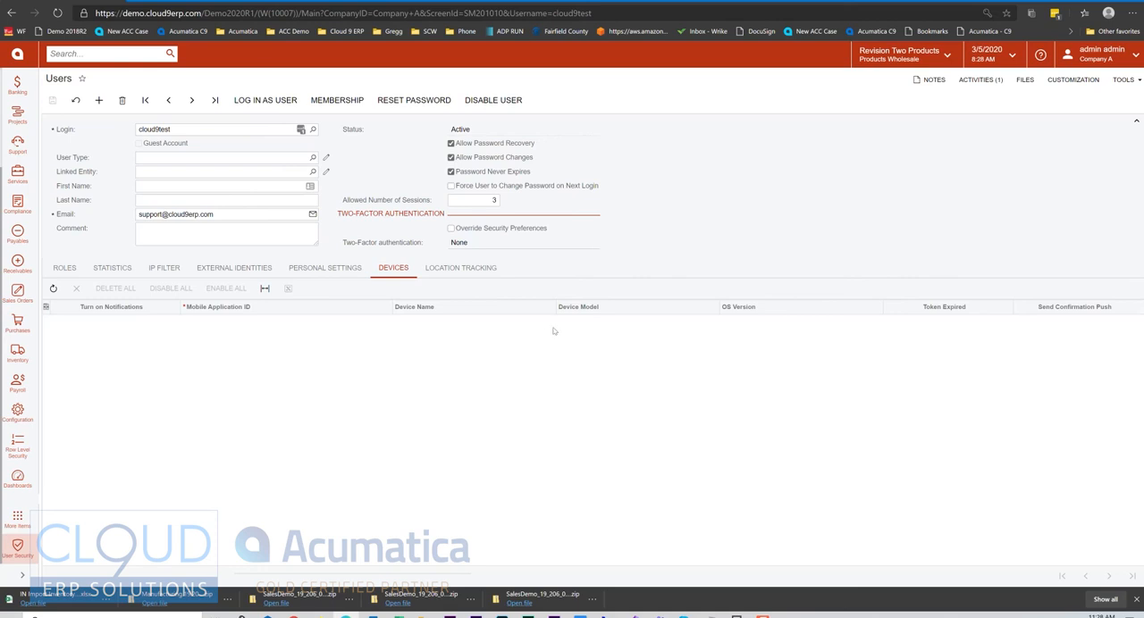
mouse_move(740, 330)
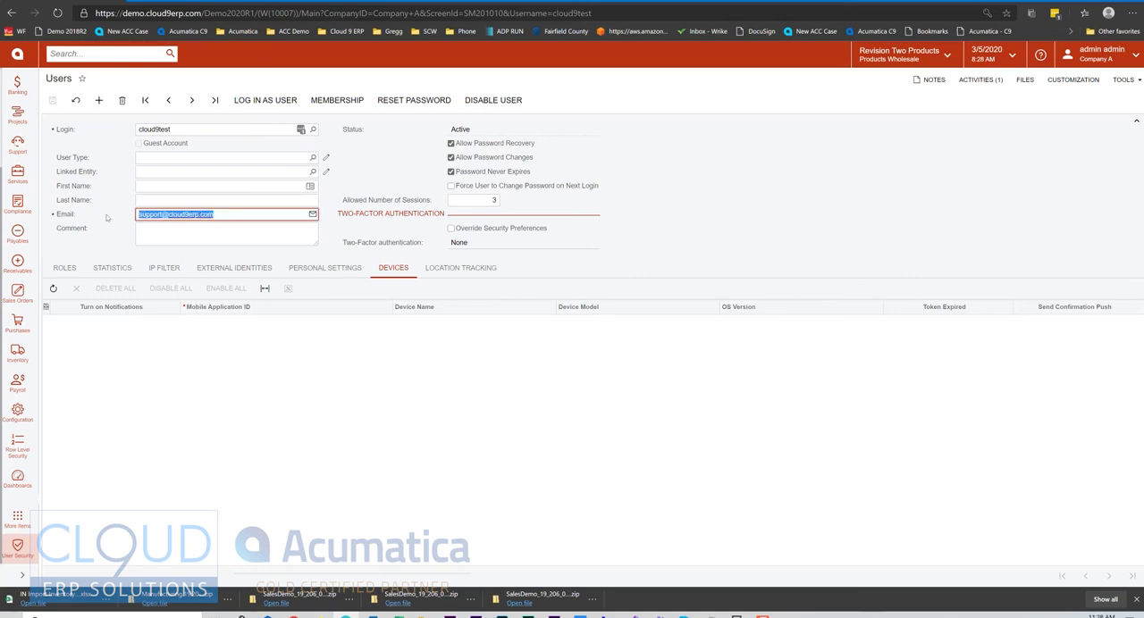
click(460, 268)
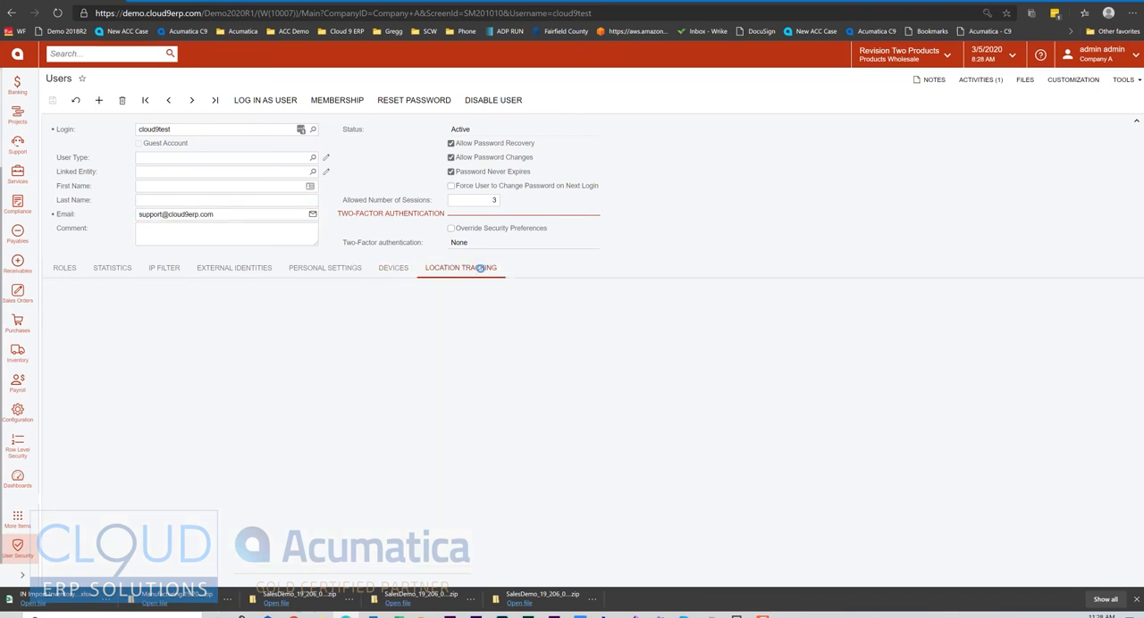
click(460, 267)
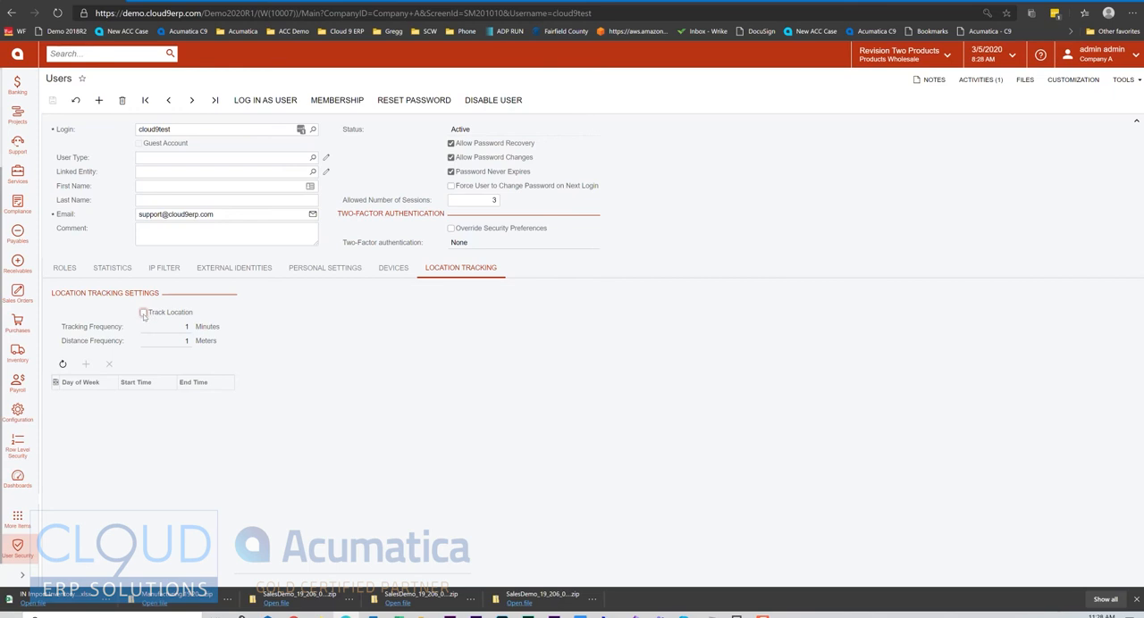
click(143, 312)
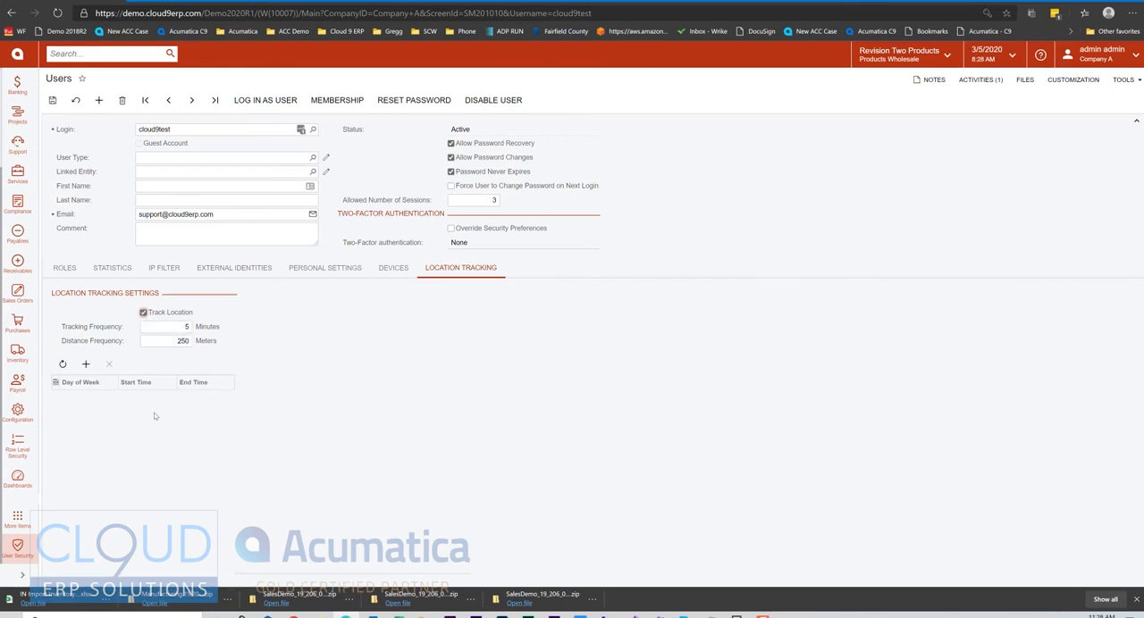
mouse_move(101, 327)
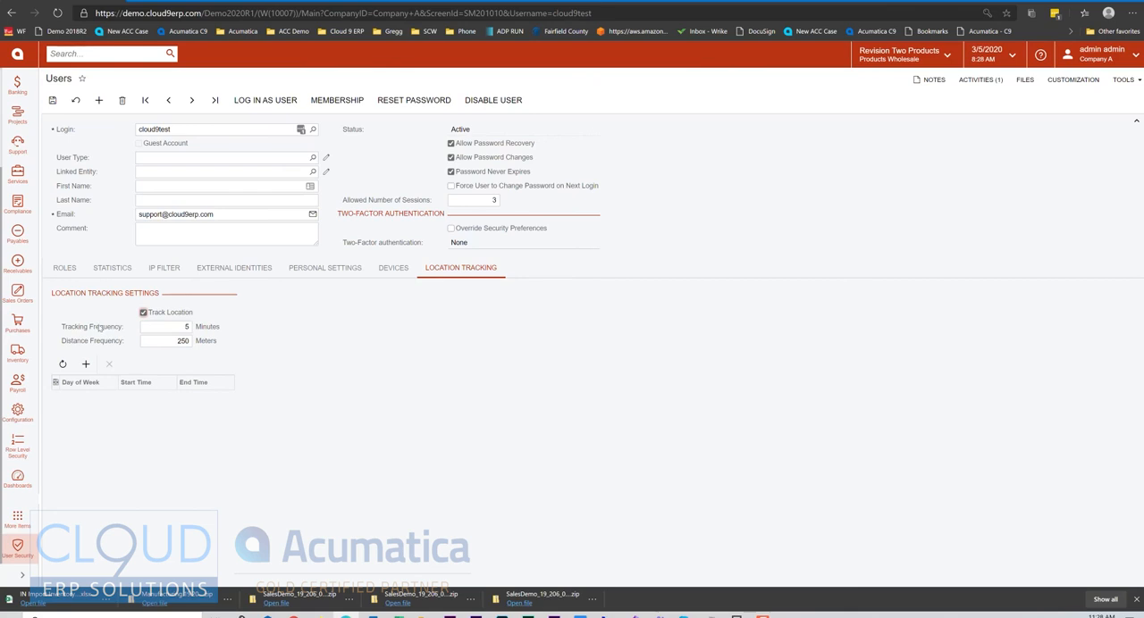
mouse_move(100, 328)
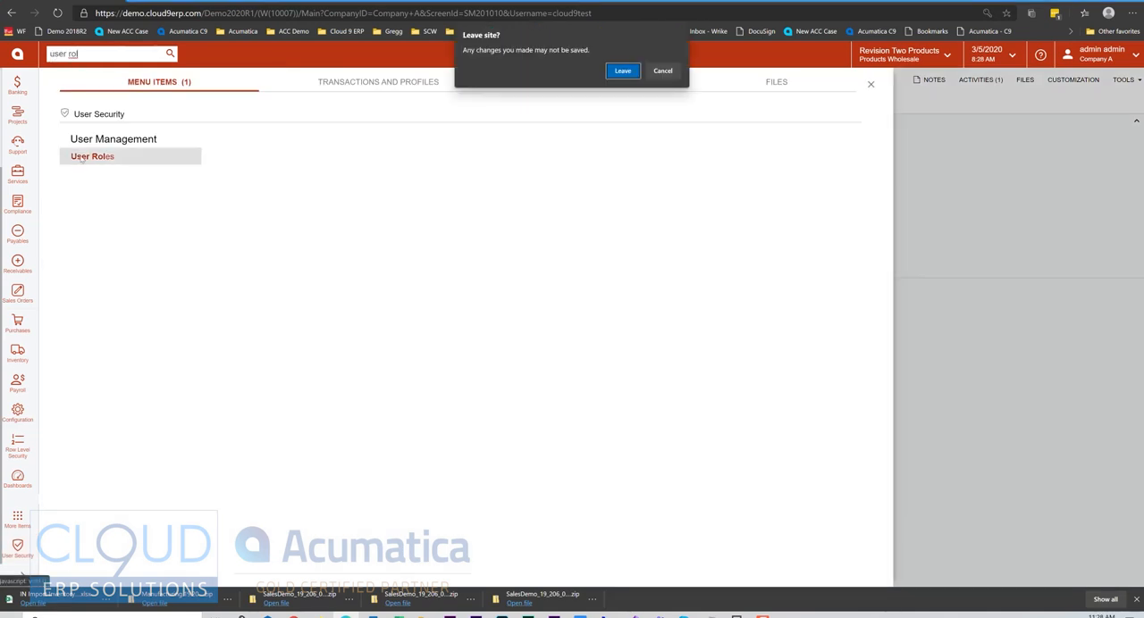
Step: Leave without saving and select the AP Clerk role to list its members
click(621, 70)
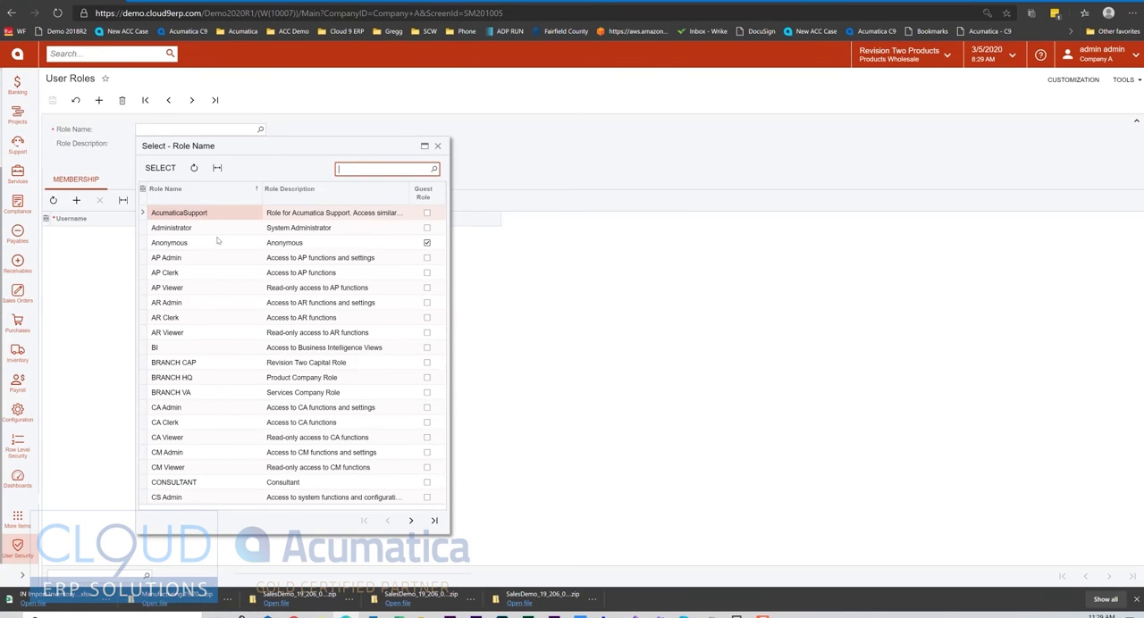
mouse_move(190, 292)
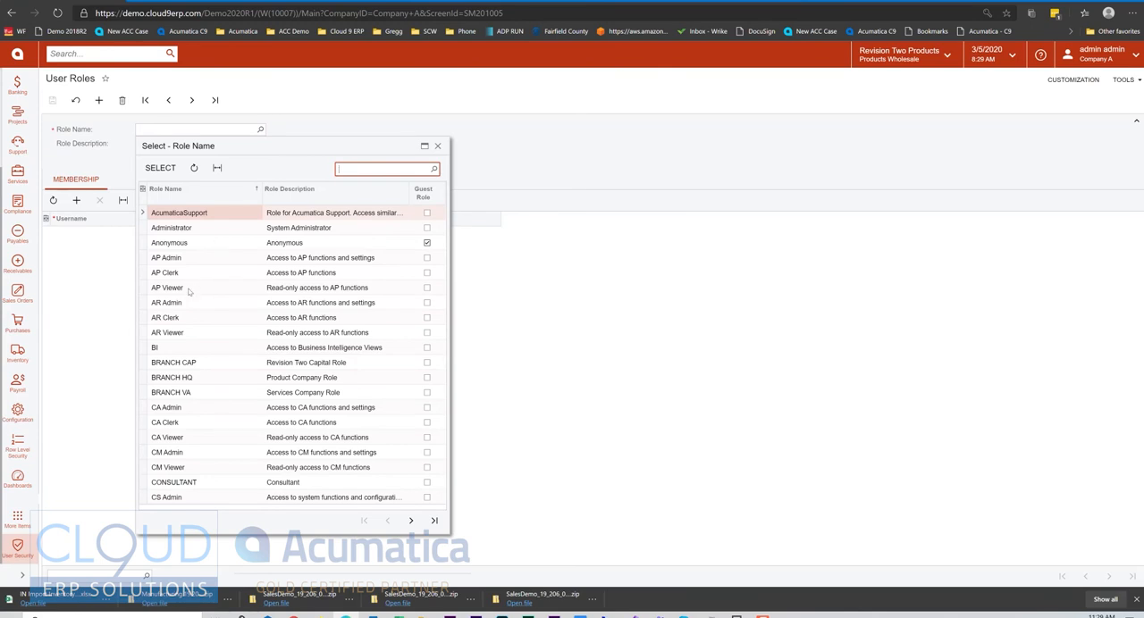
mouse_move(172, 323)
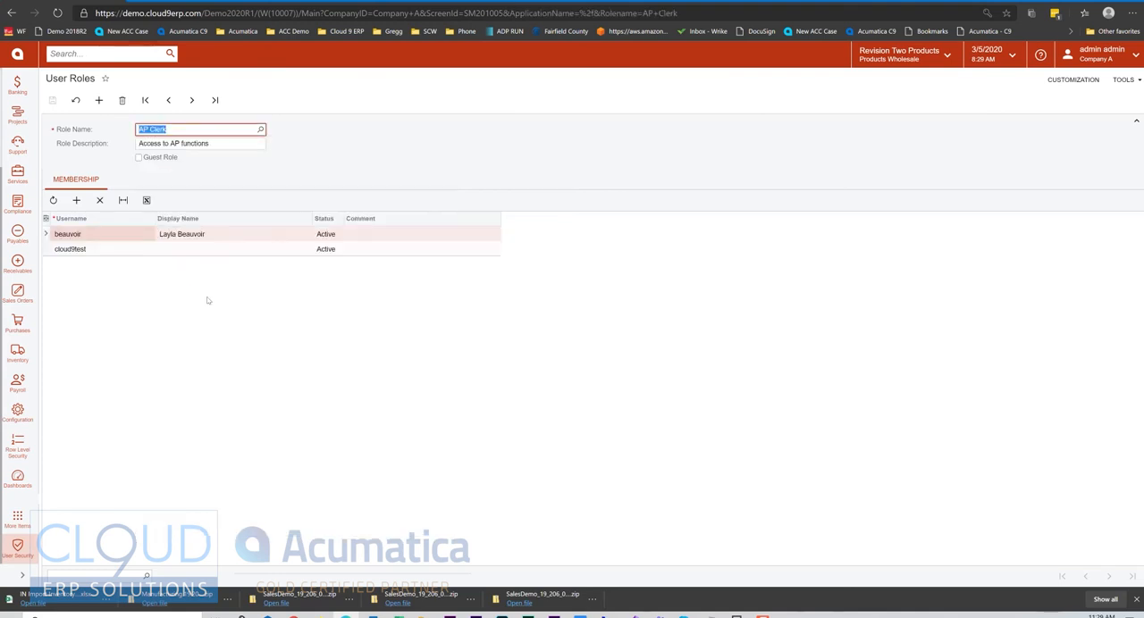
click(122, 200)
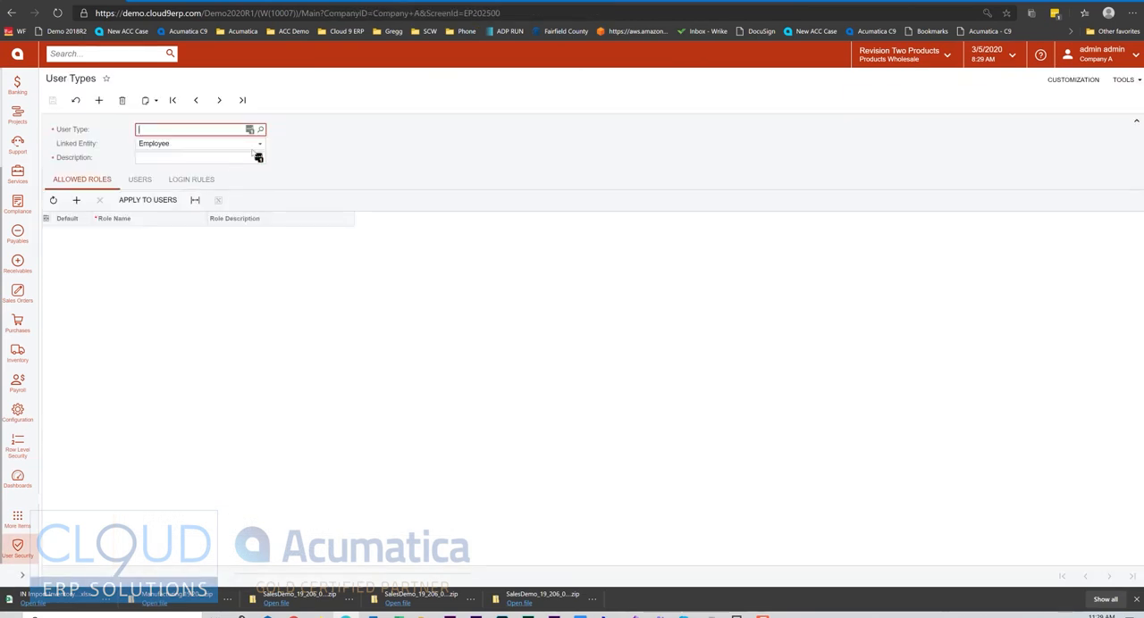
Step: Close the Linked Entity dropdown and open customer ABARTENDE, USA Bartending School
click(260, 130)
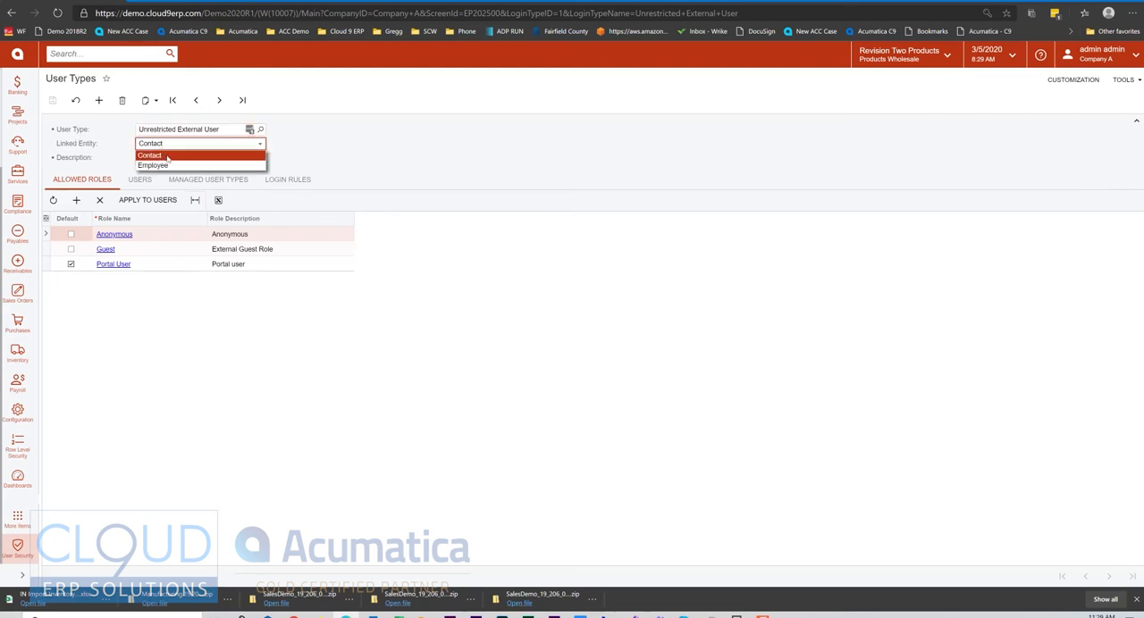
mouse_move(152, 165)
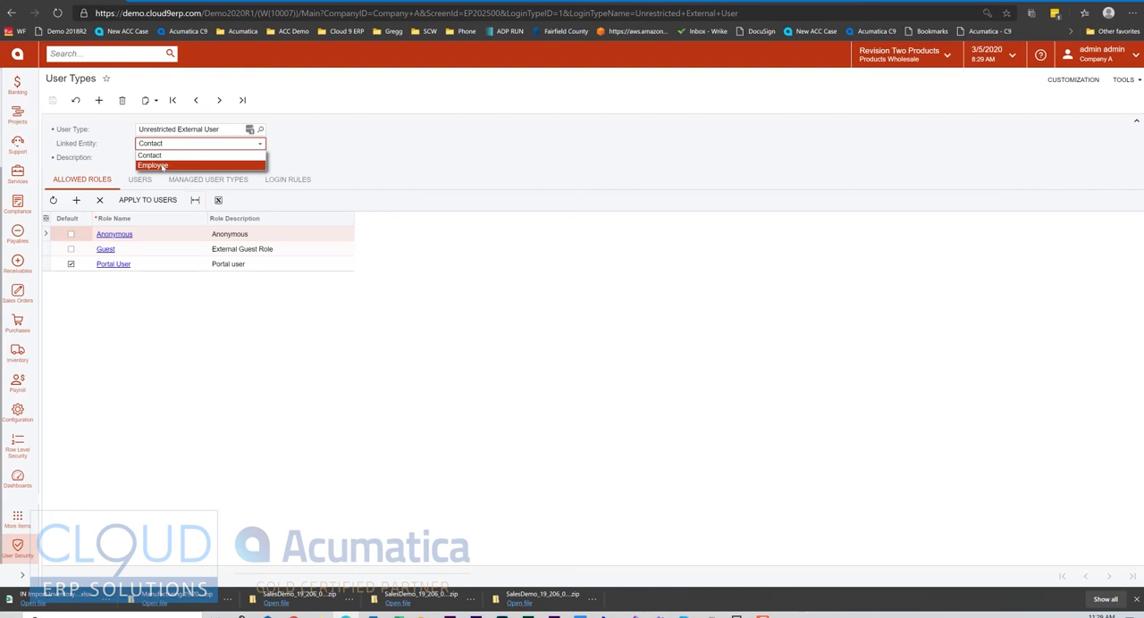
mouse_move(150, 155)
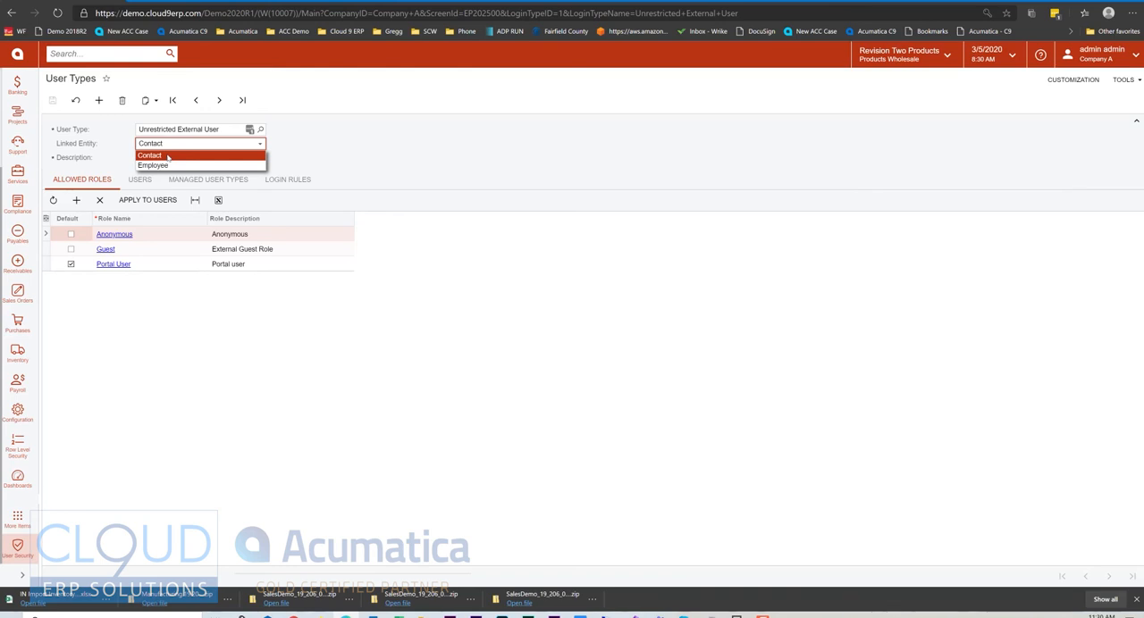
mouse_move(169, 155)
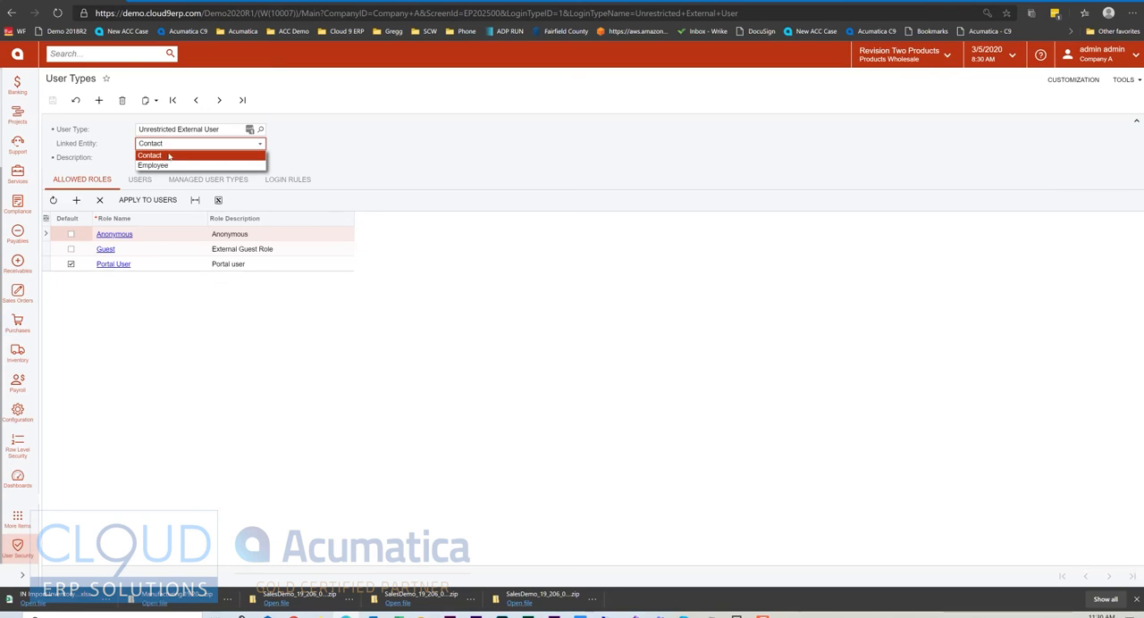
click(149, 156)
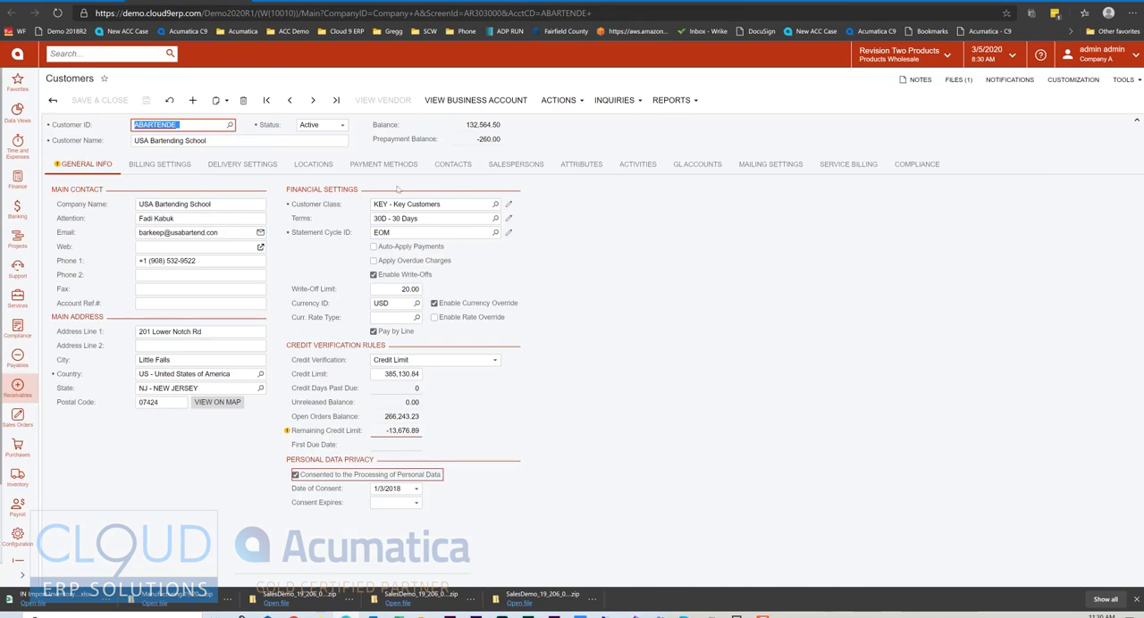
click(452, 165)
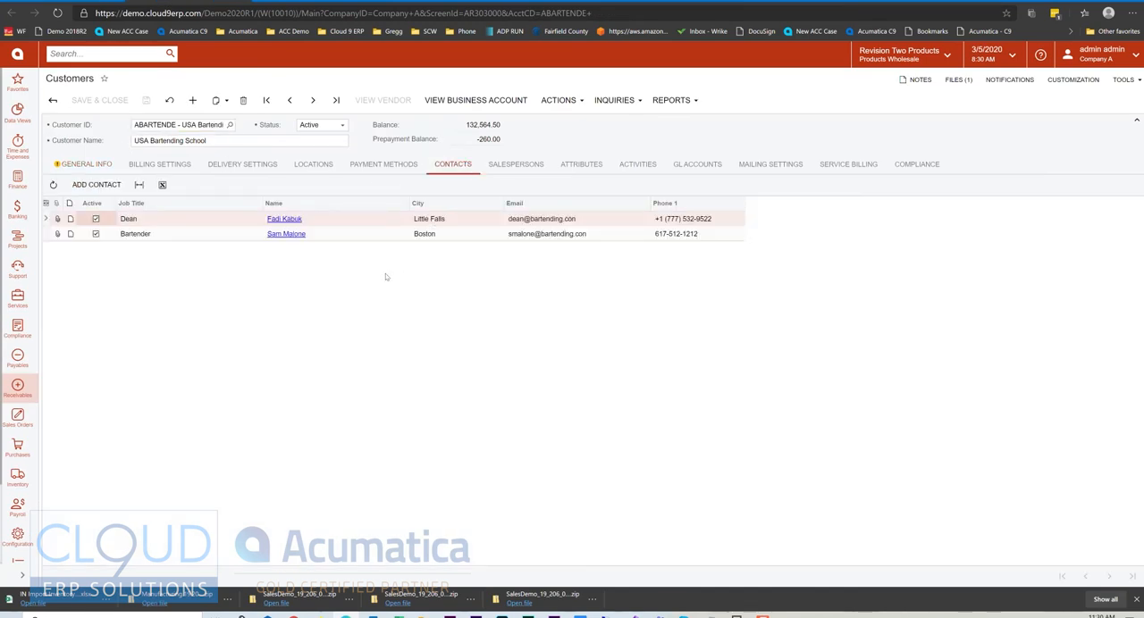
click(284, 218)
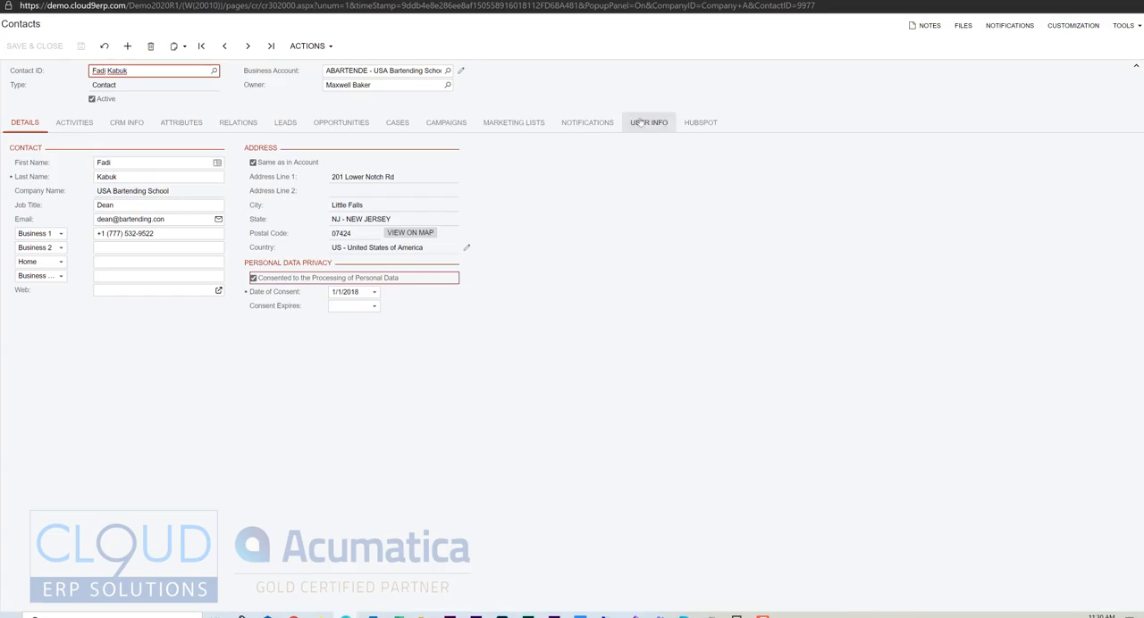
click(649, 122)
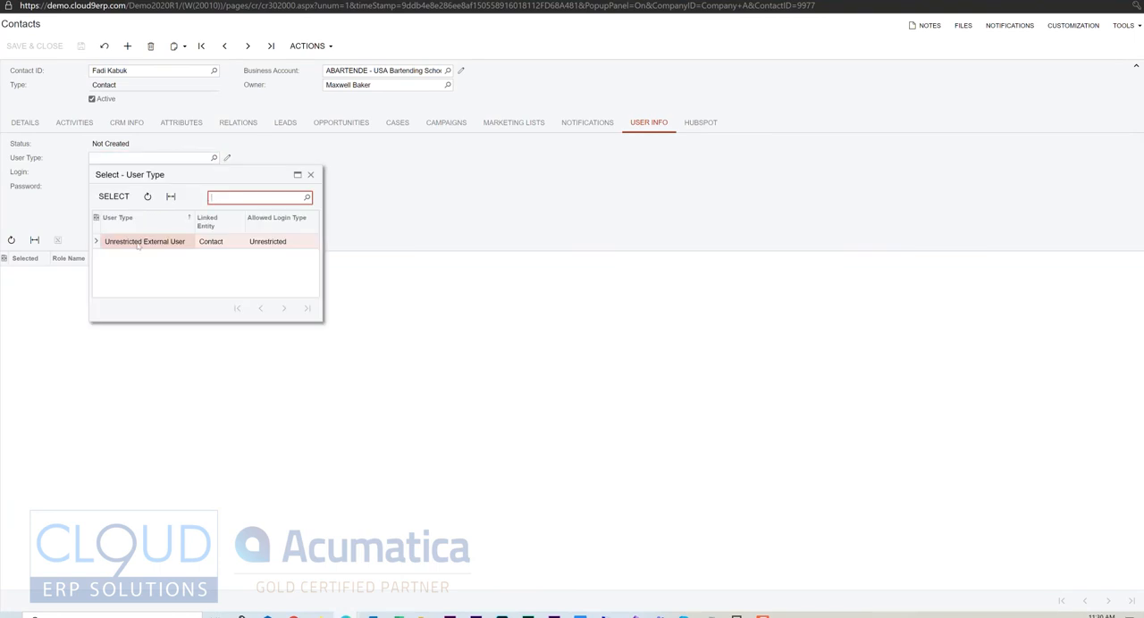
click(144, 241)
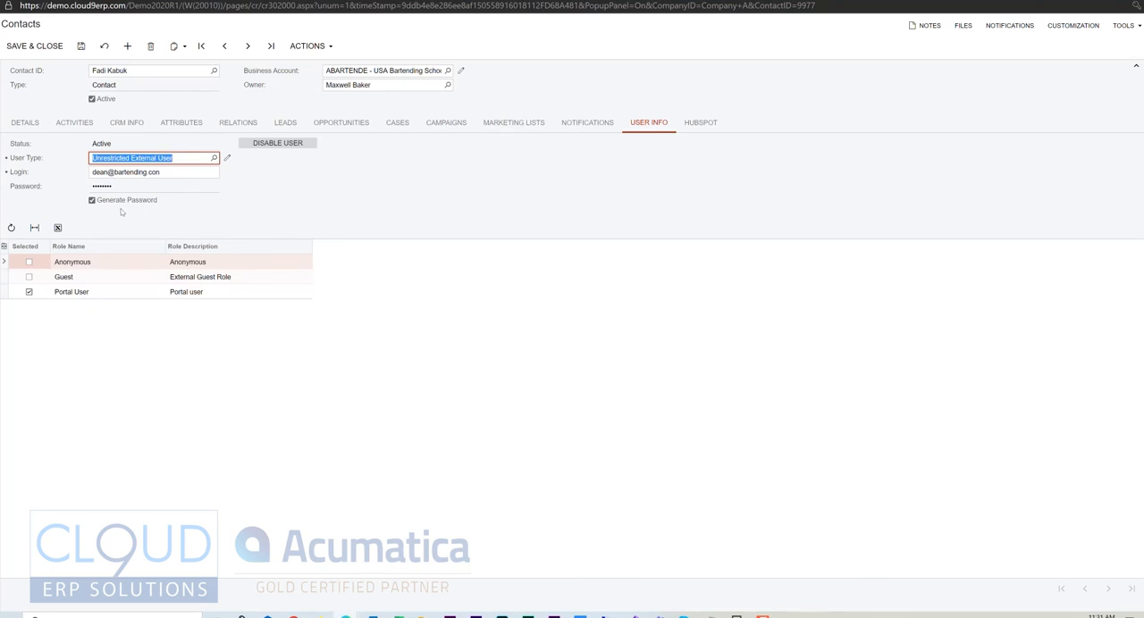
mouse_move(79, 300)
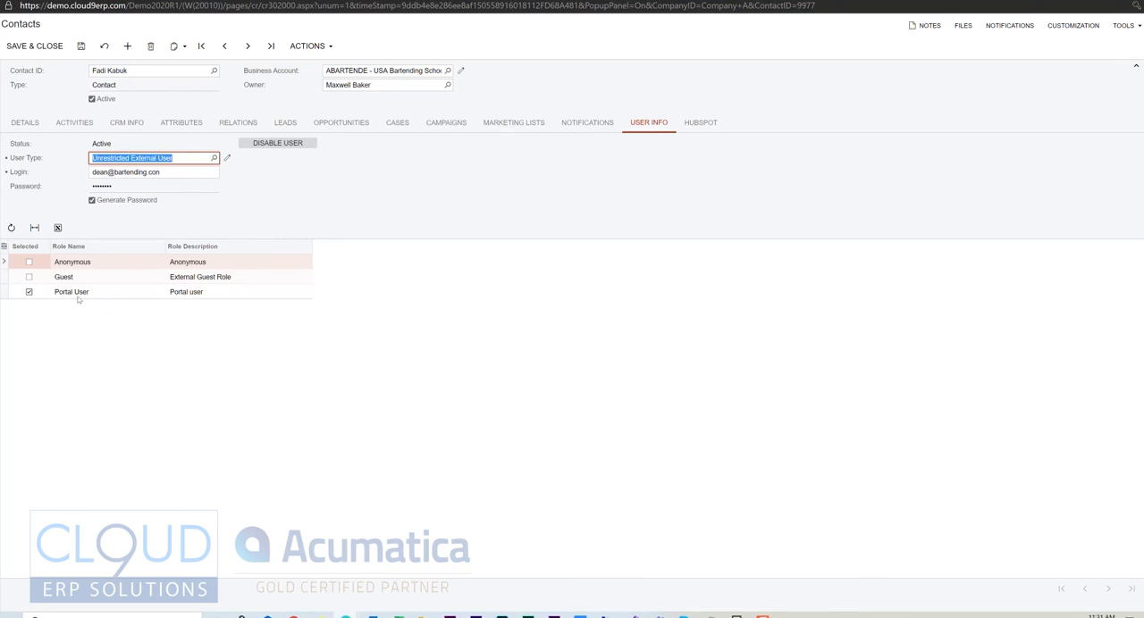
click(71, 291)
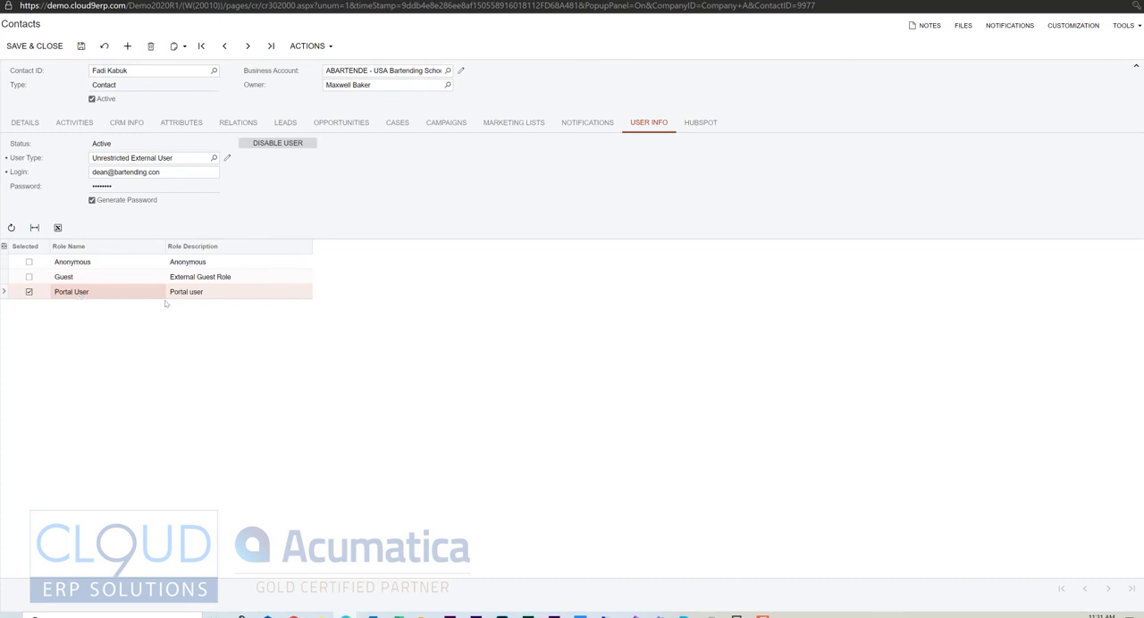
mouse_move(78, 310)
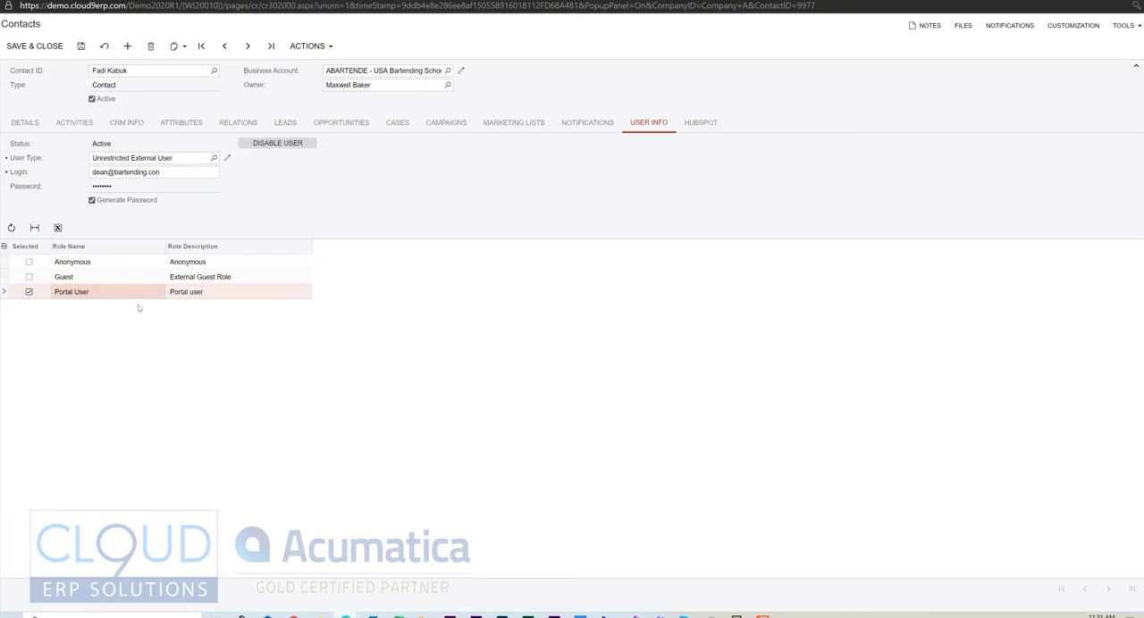
mouse_move(247, 221)
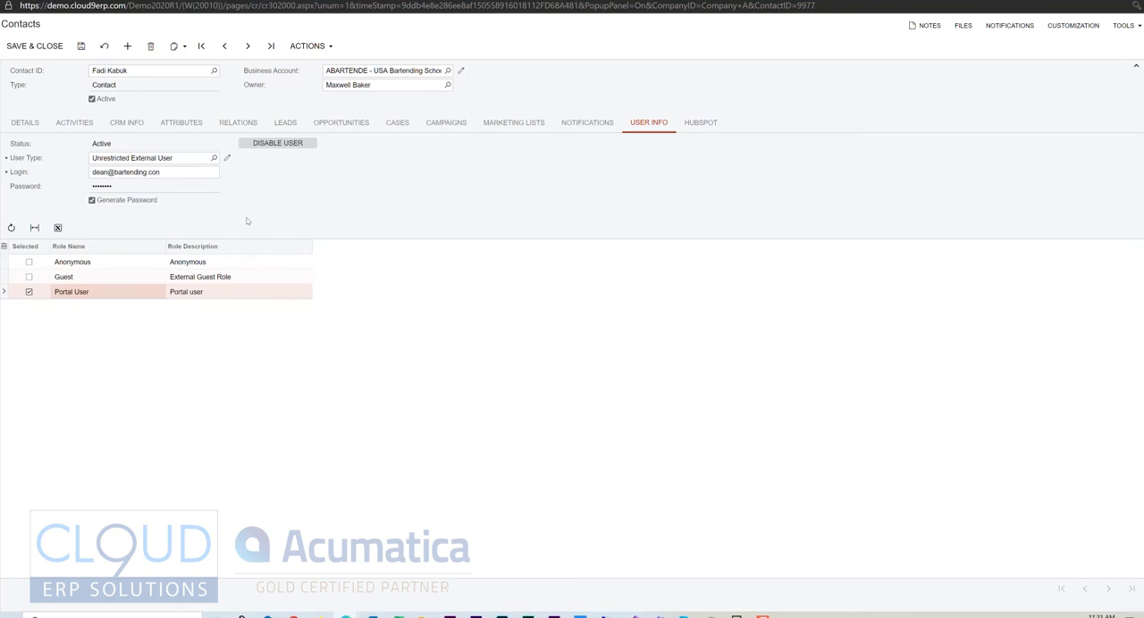
mouse_move(61, 165)
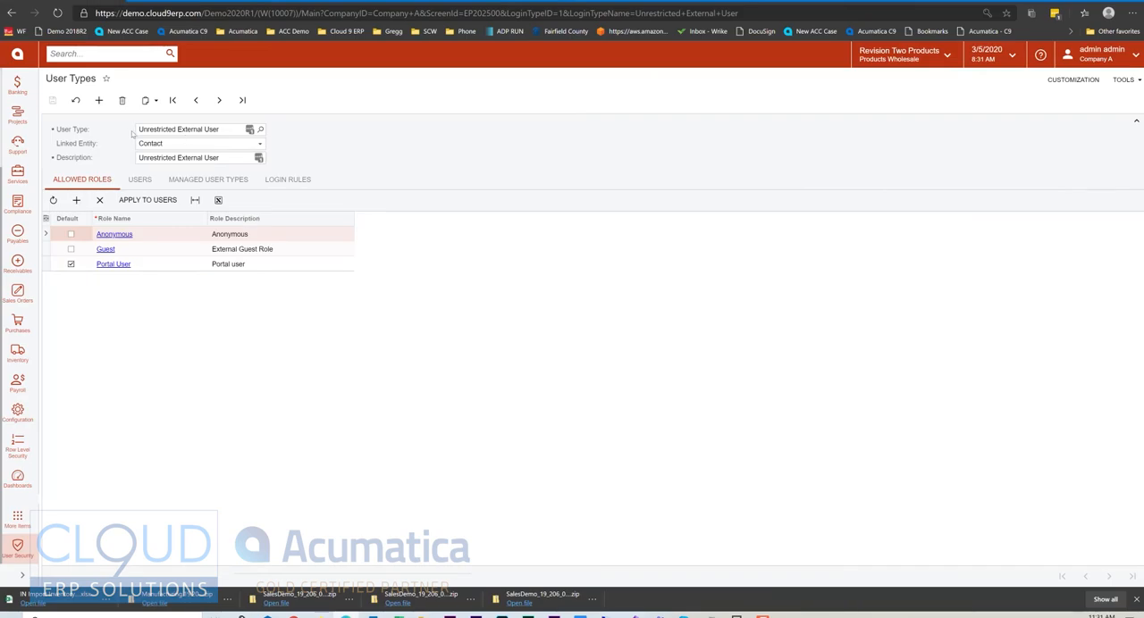
Step: Show every role's access rights for Finance > Journal Transactions in Access Rights by Screen
click(18, 545)
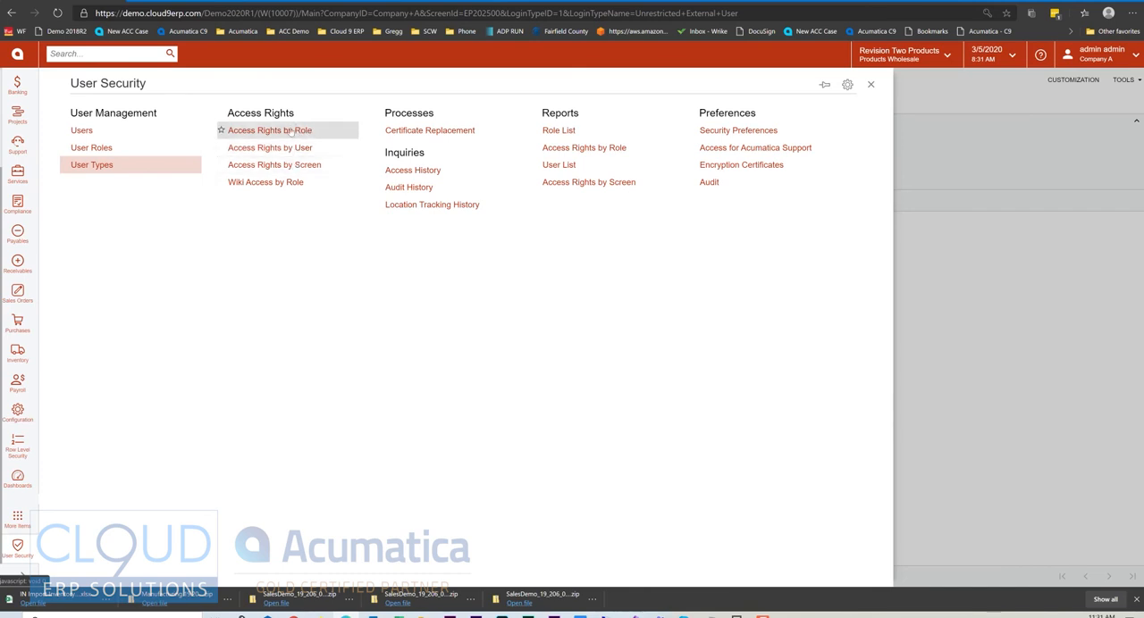
click(269, 130)
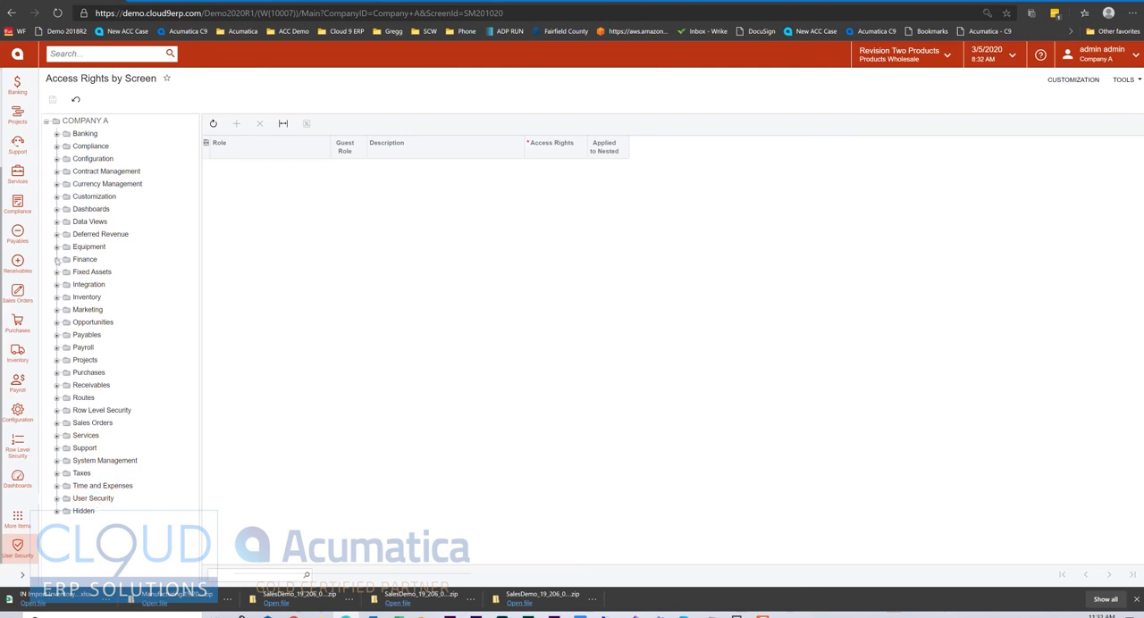
click(57, 259)
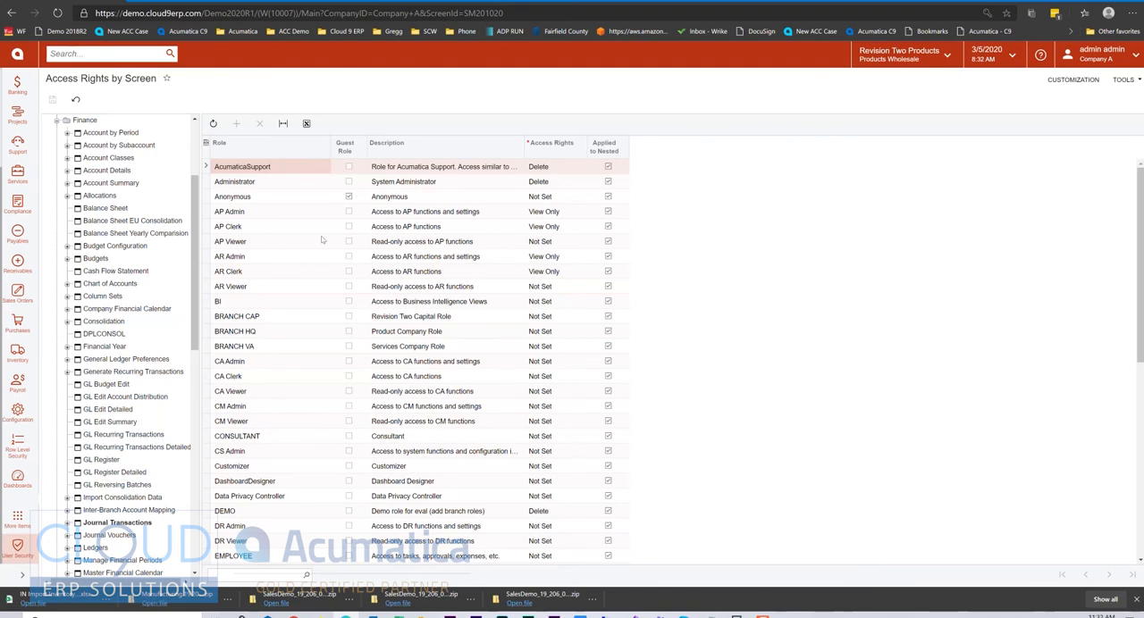
mouse_move(284, 195)
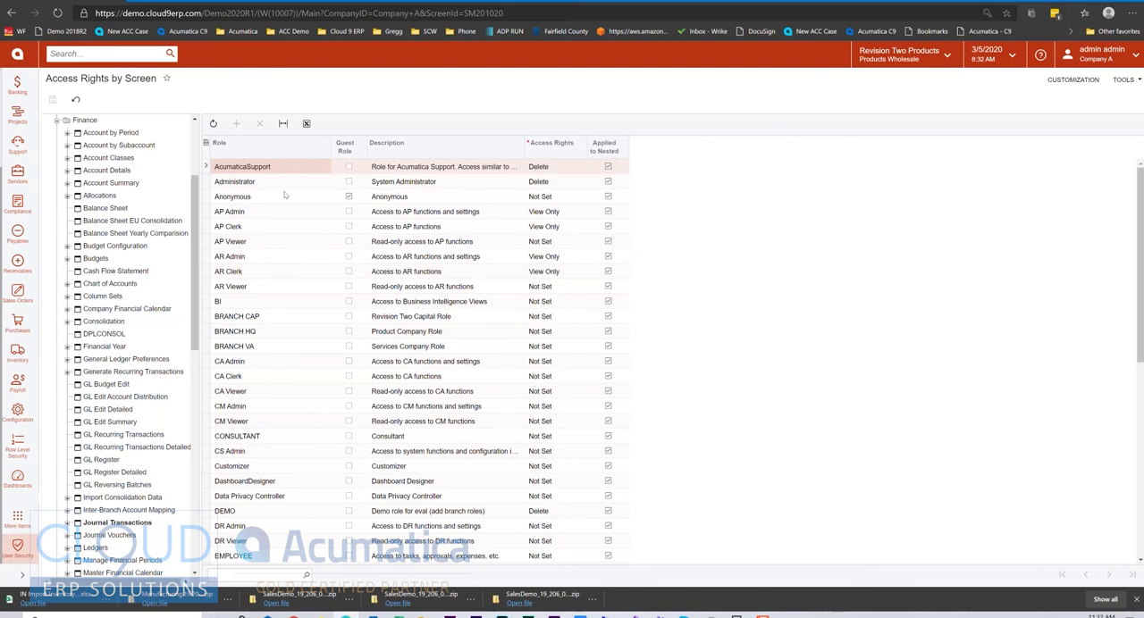
mouse_move(561, 200)
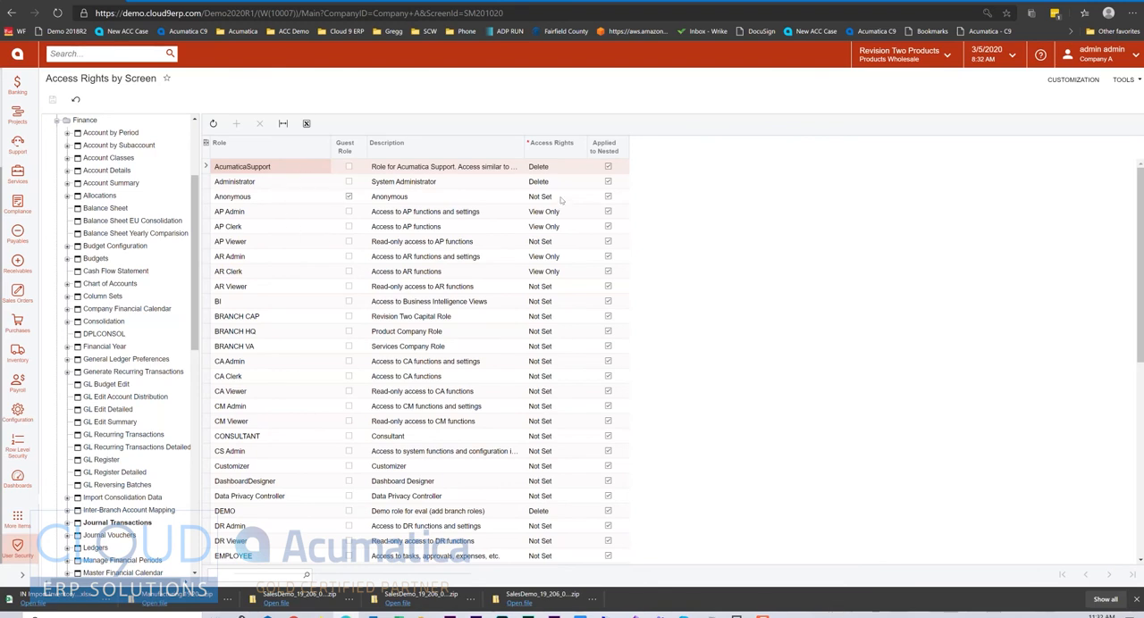
scroll(down, 3)
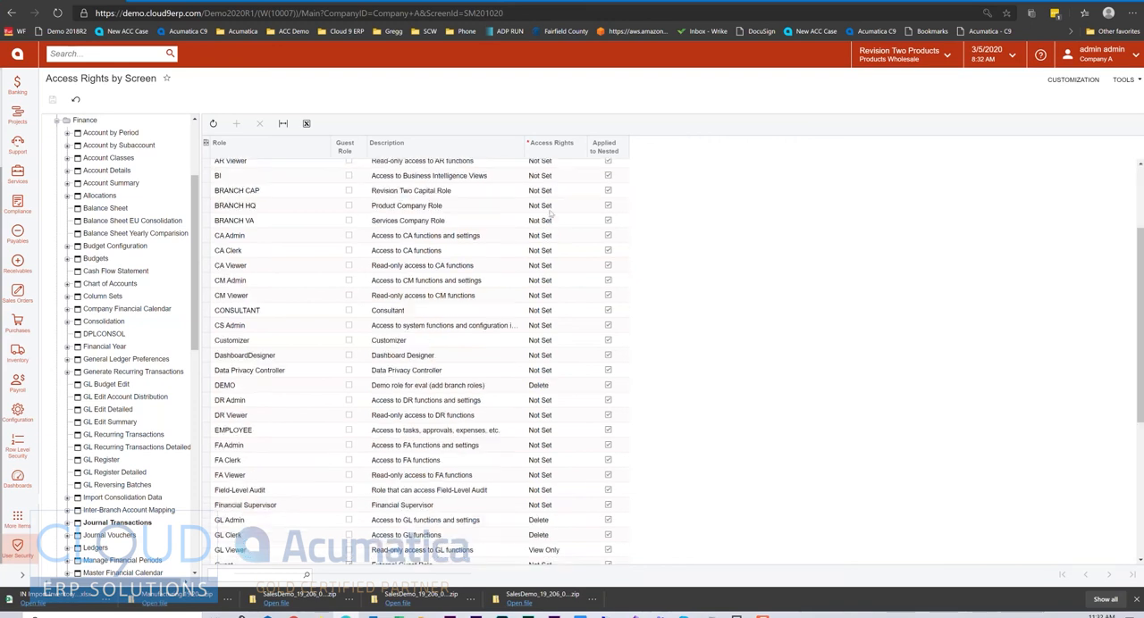
scroll(down, 3)
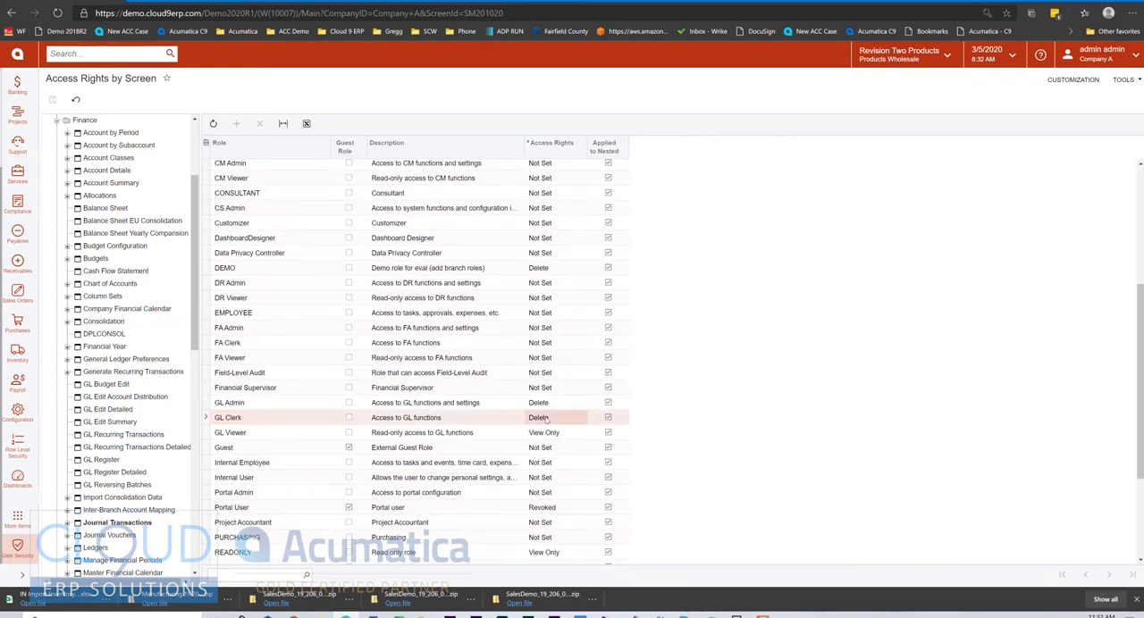
Step: Keep GL Clerk at Delete and expand Journal Transactions into GL Batch, Transaction, Voucher
click(585, 417)
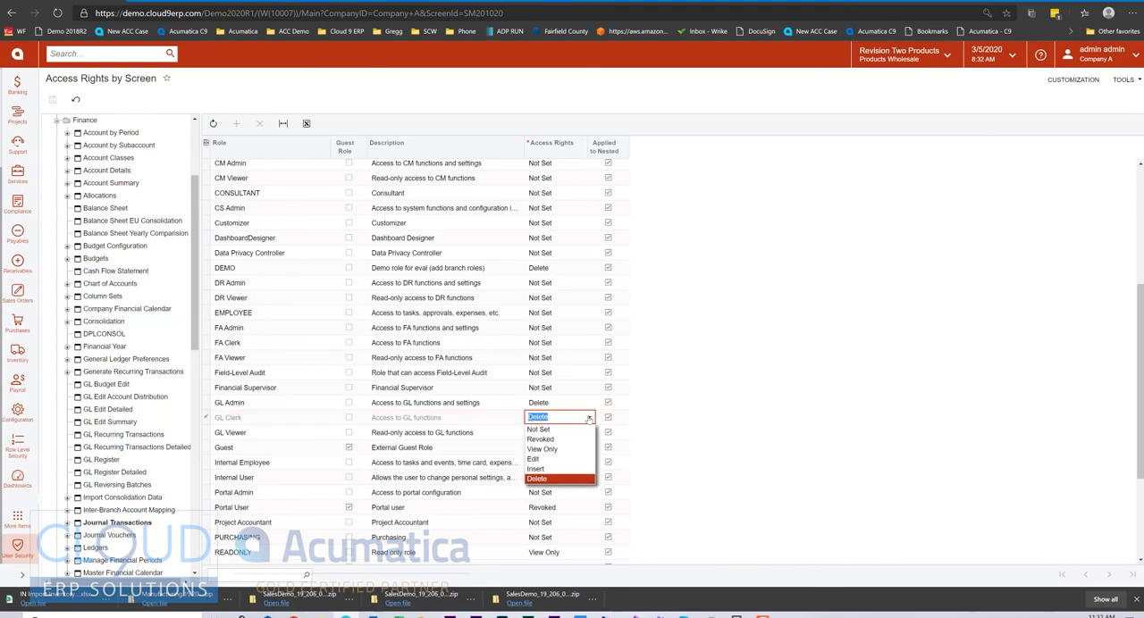
mouse_move(558, 430)
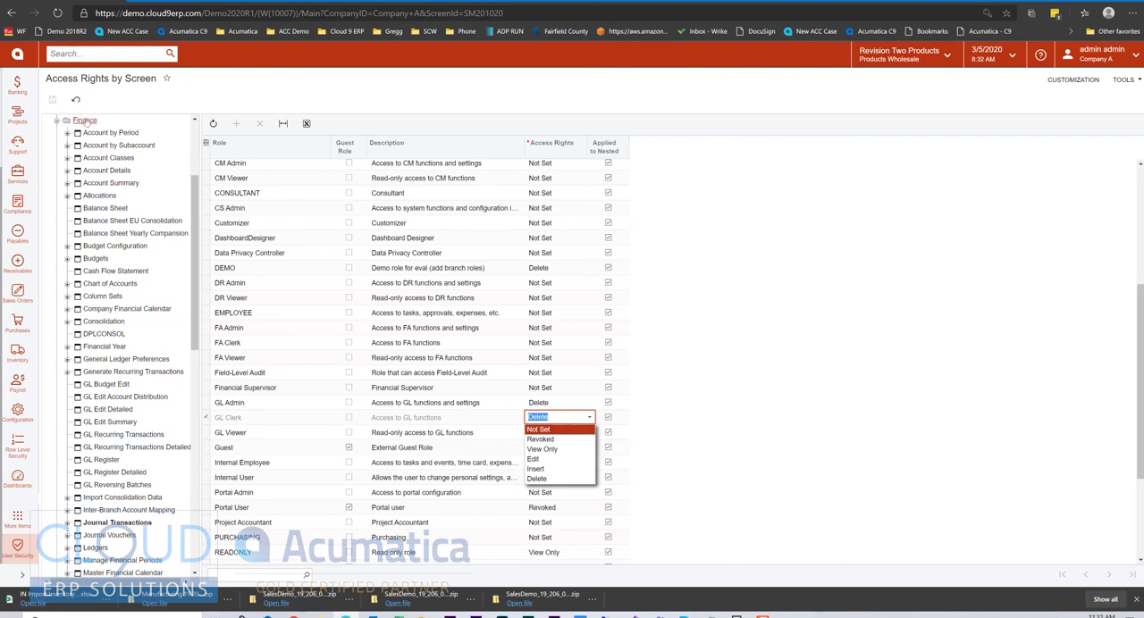
mouse_move(85, 123)
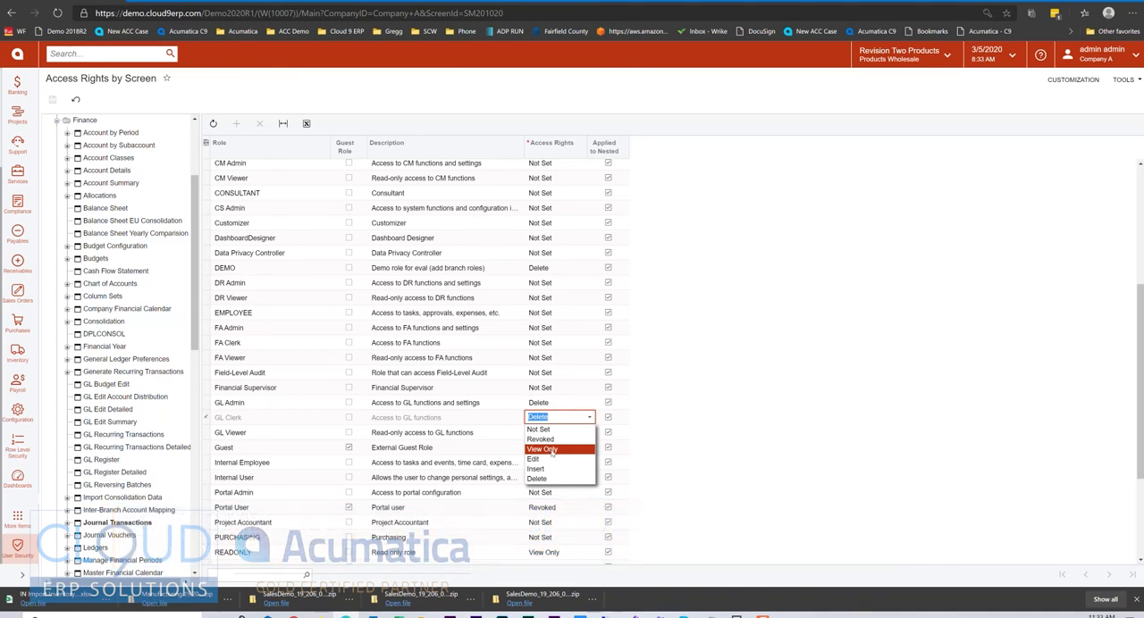
mouse_move(536, 468)
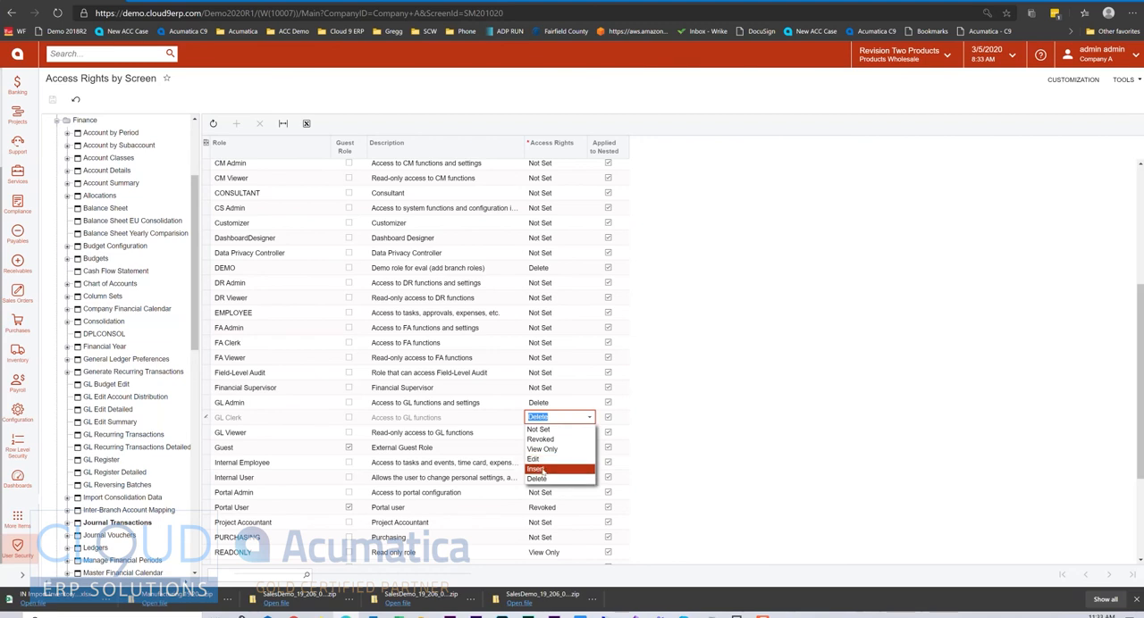
mouse_move(537, 479)
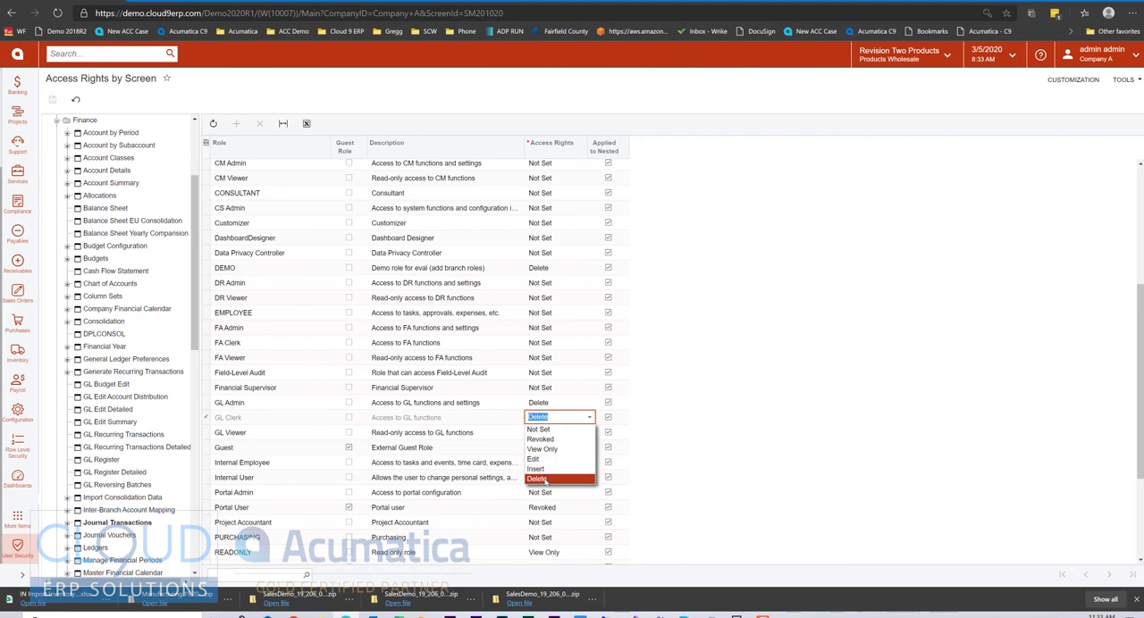
mouse_move(535, 469)
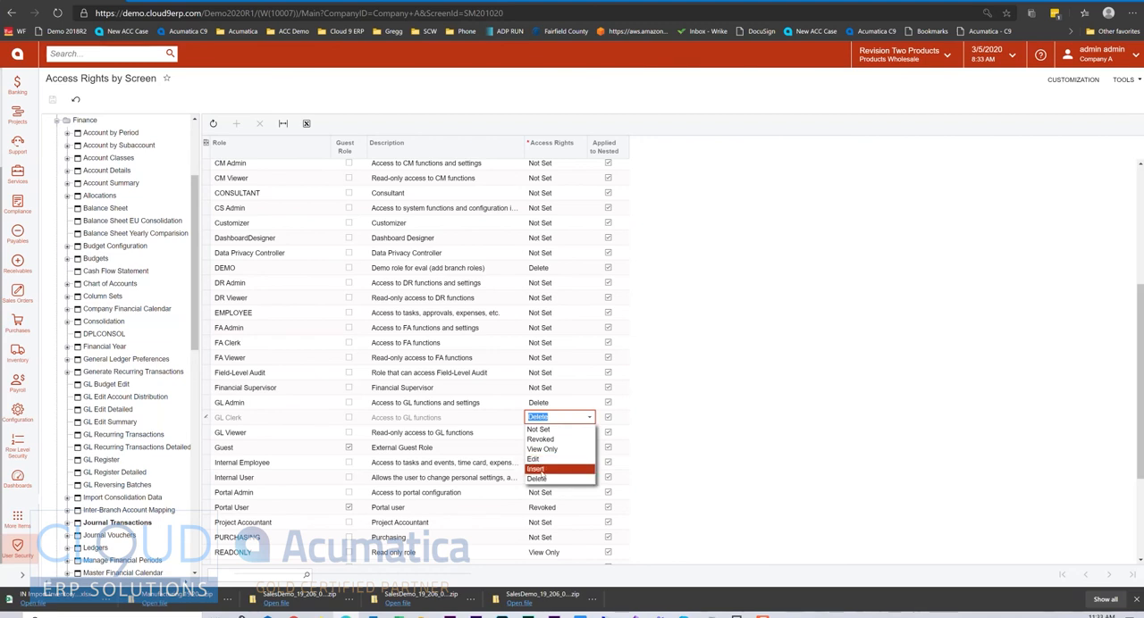
click(541, 432)
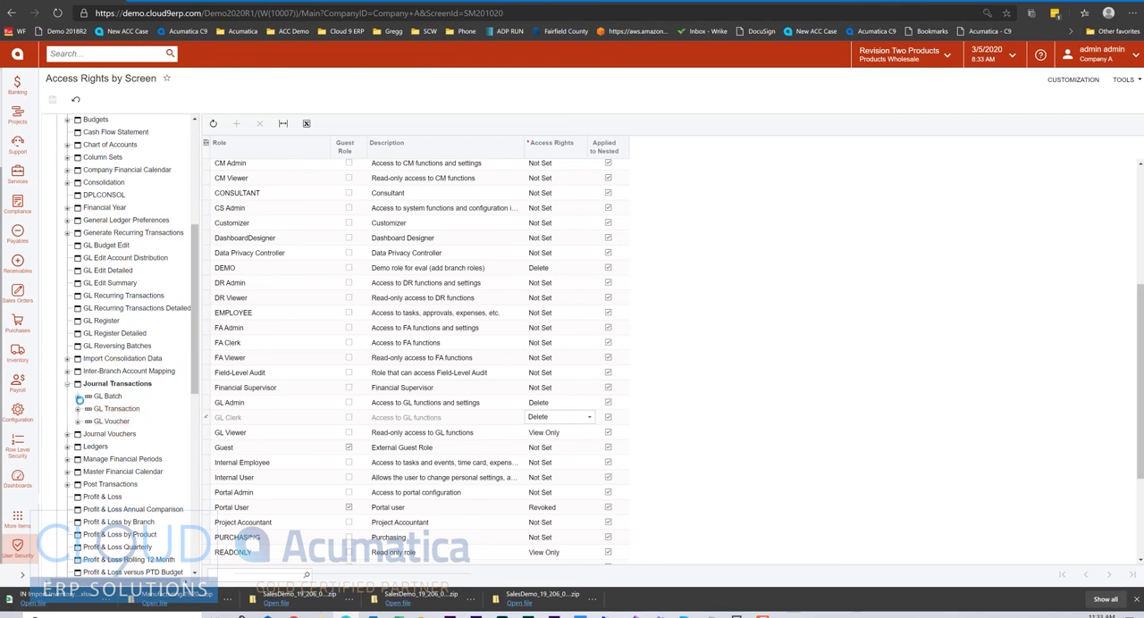
Step: Expand GL Batch and scroll through its actions and fields
click(108, 396)
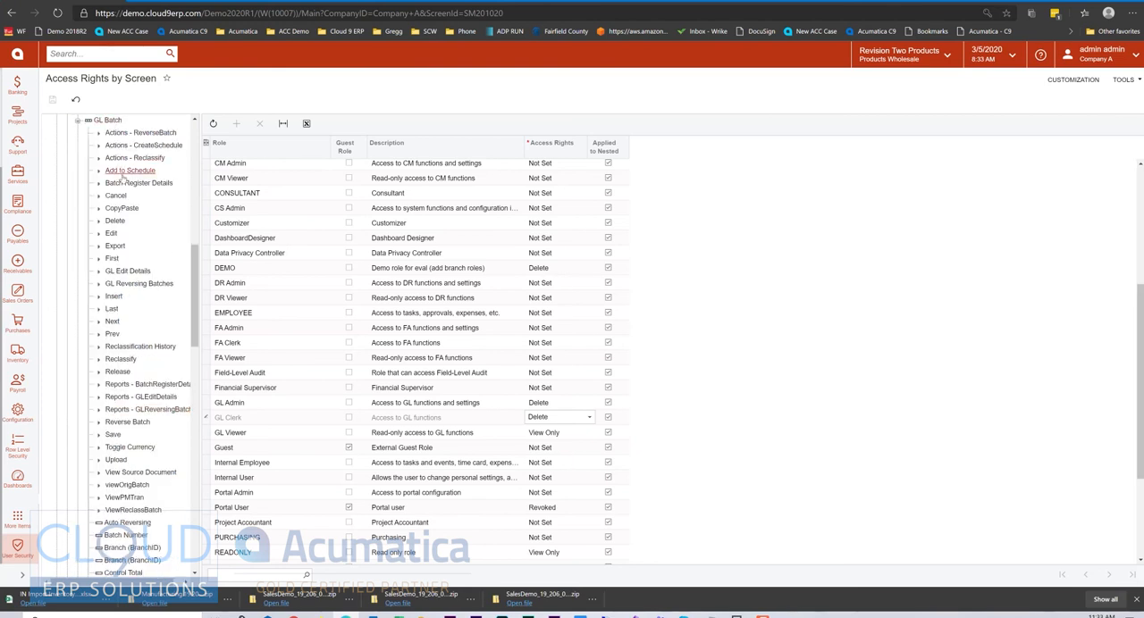
scroll(down, 3)
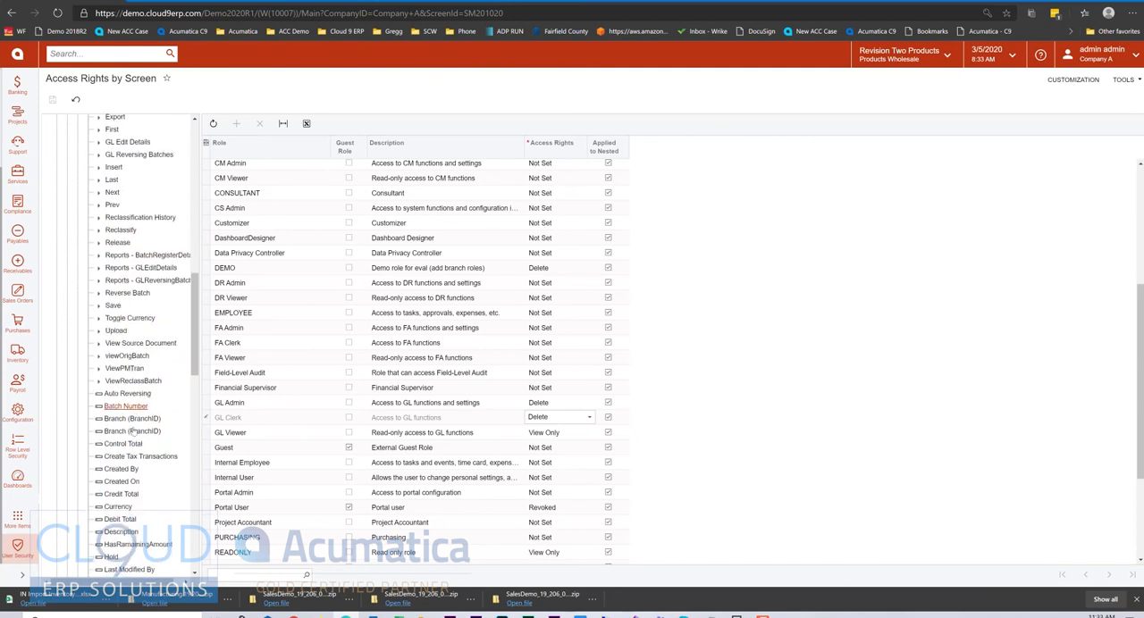
scroll(down, 3)
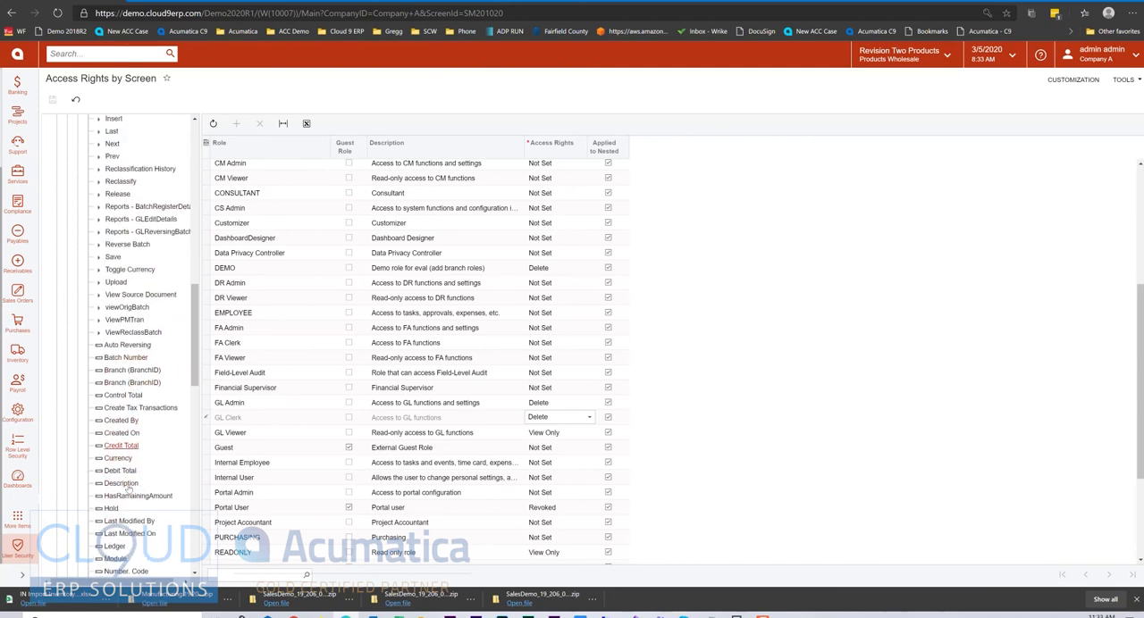
scroll(down, 3)
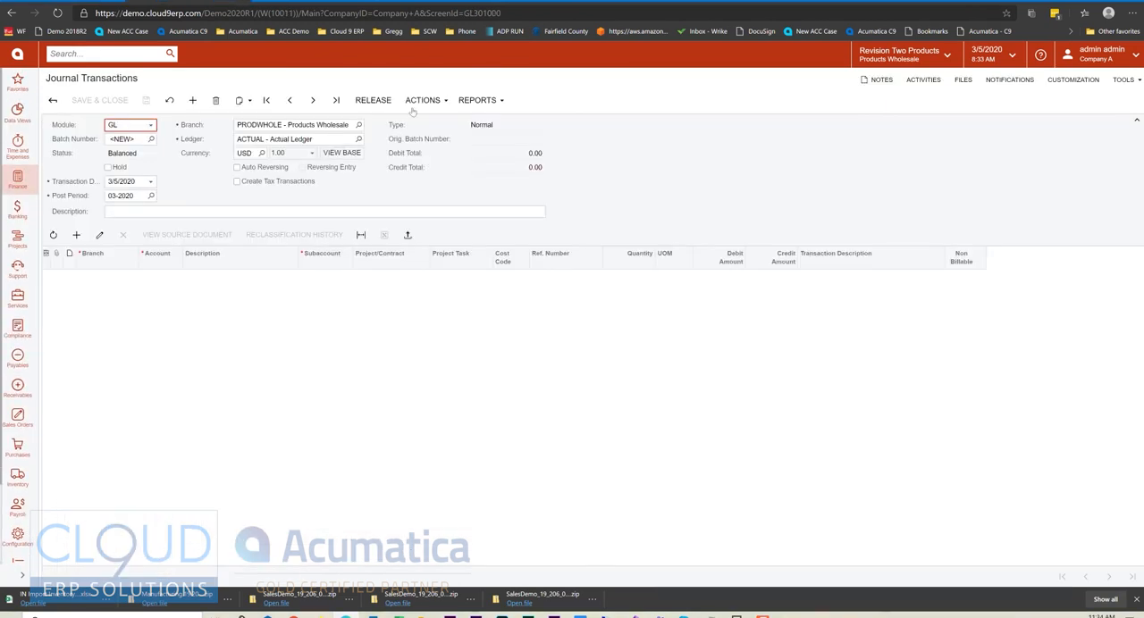
Step: Check GL Clerk's Inherited access right for the RefNbr field in Access Rights by Screen
click(477, 99)
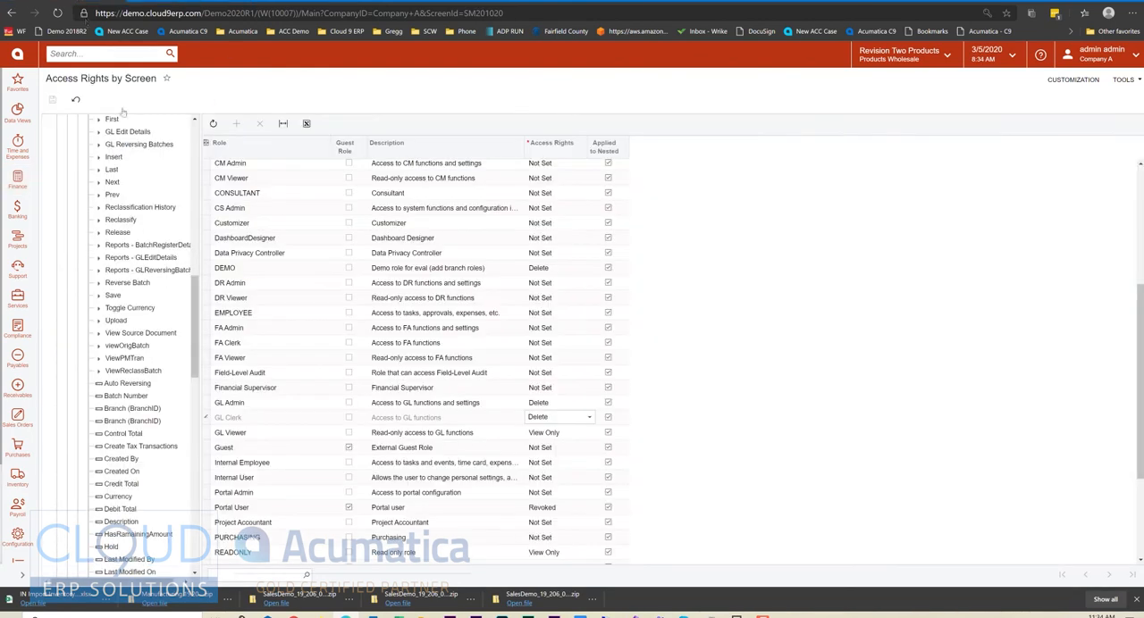
click(110, 119)
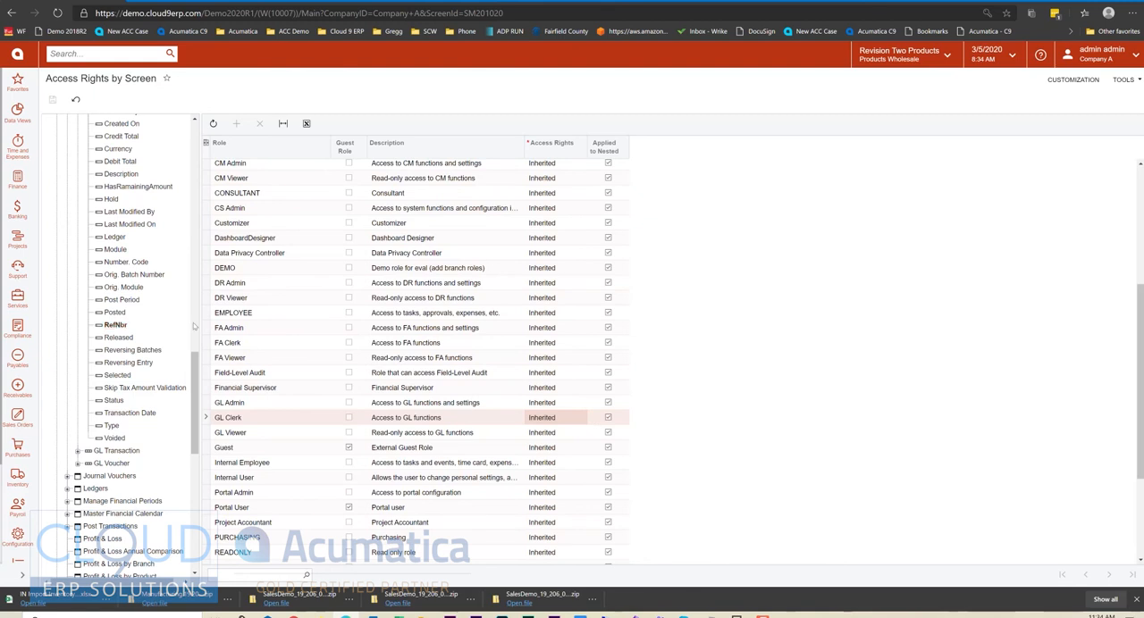
click(553, 417)
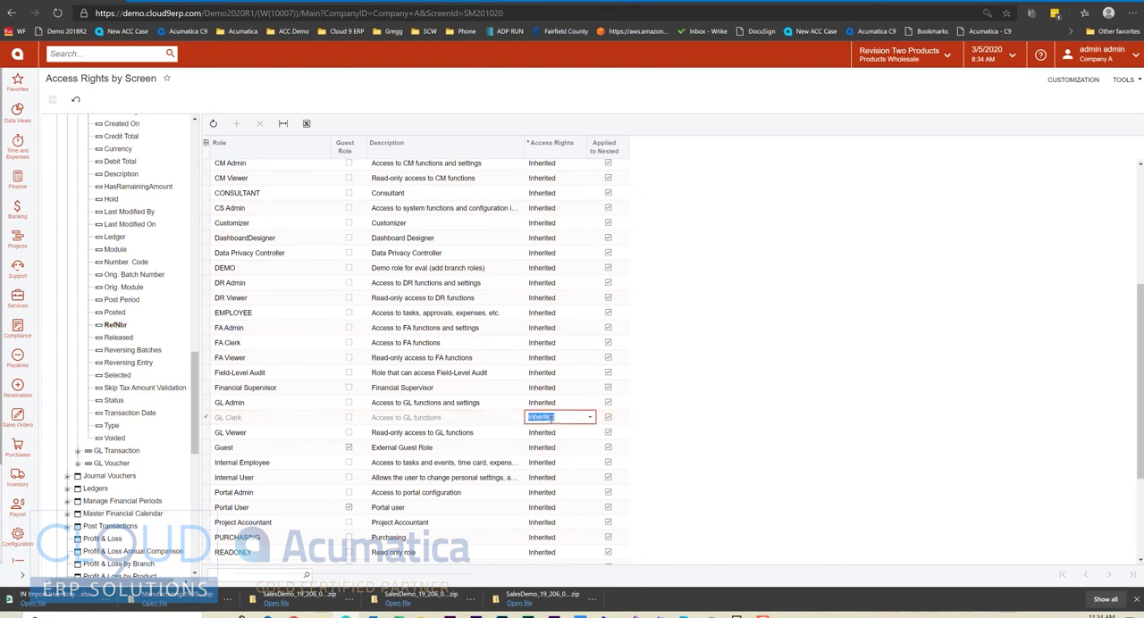
click(588, 417)
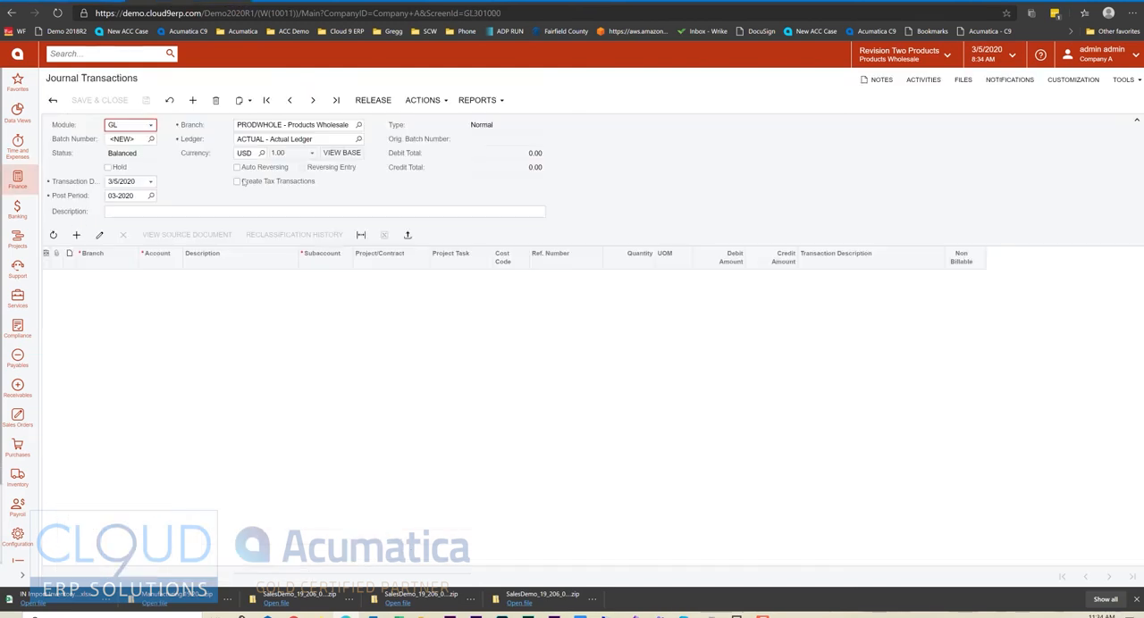
mouse_move(158, 165)
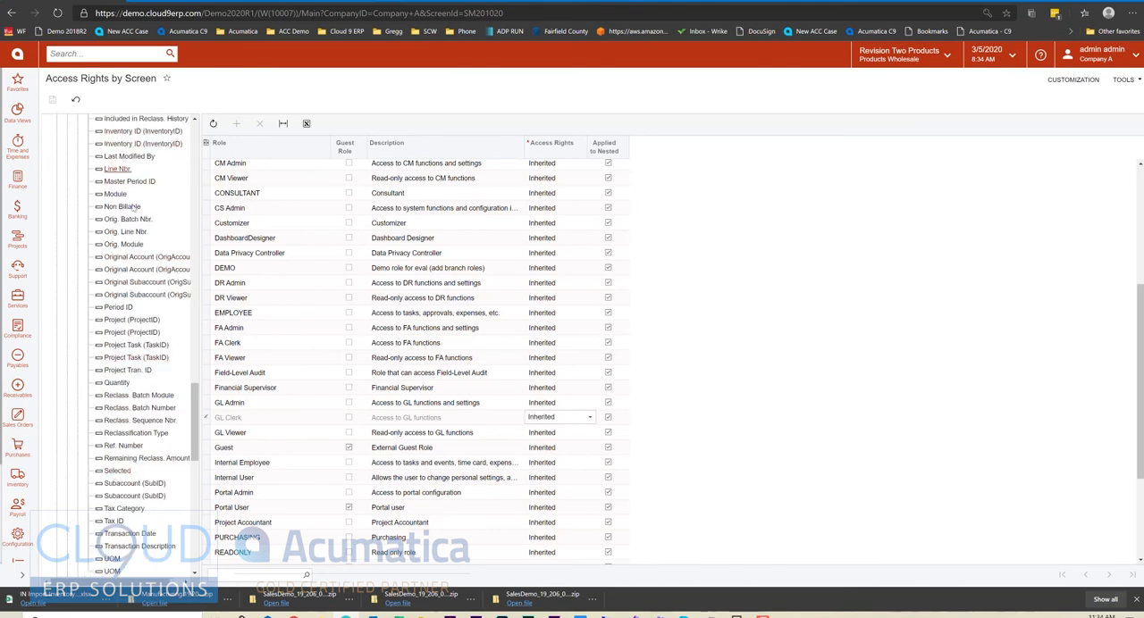
Step: Return to Access Rights by Screen and bring up the User Security menu
scroll(down, 3)
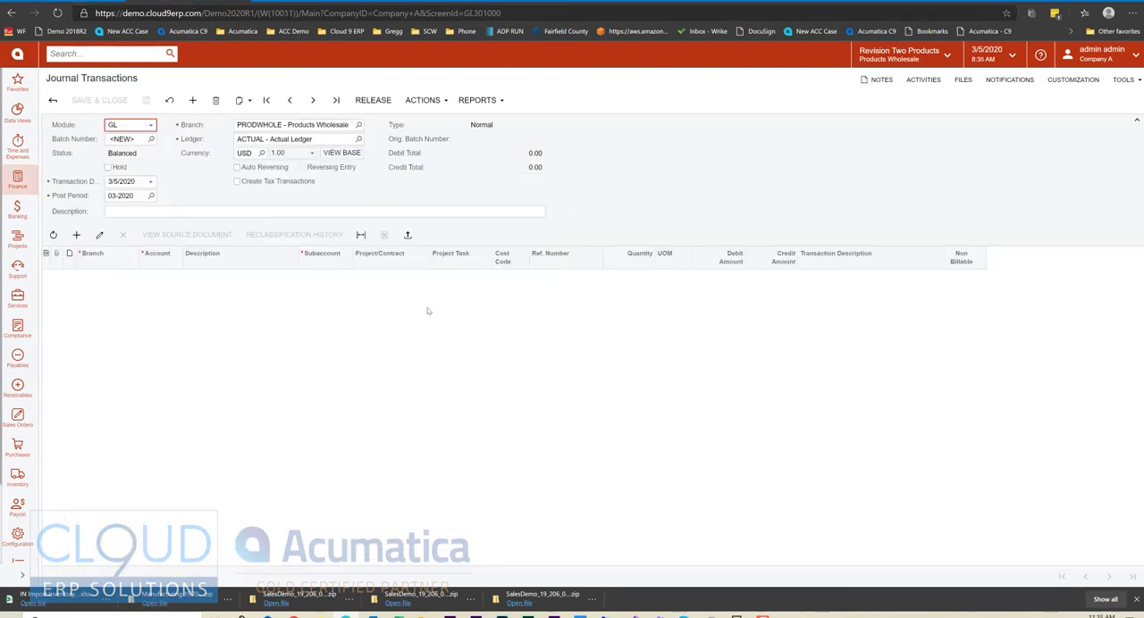
mouse_move(76, 235)
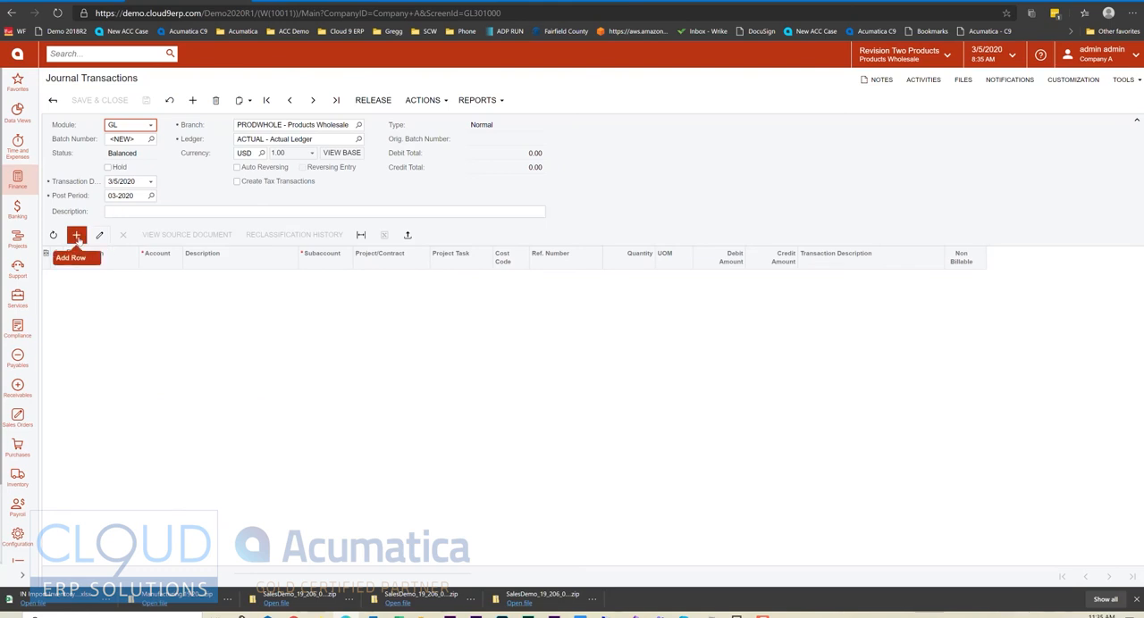
click(76, 235)
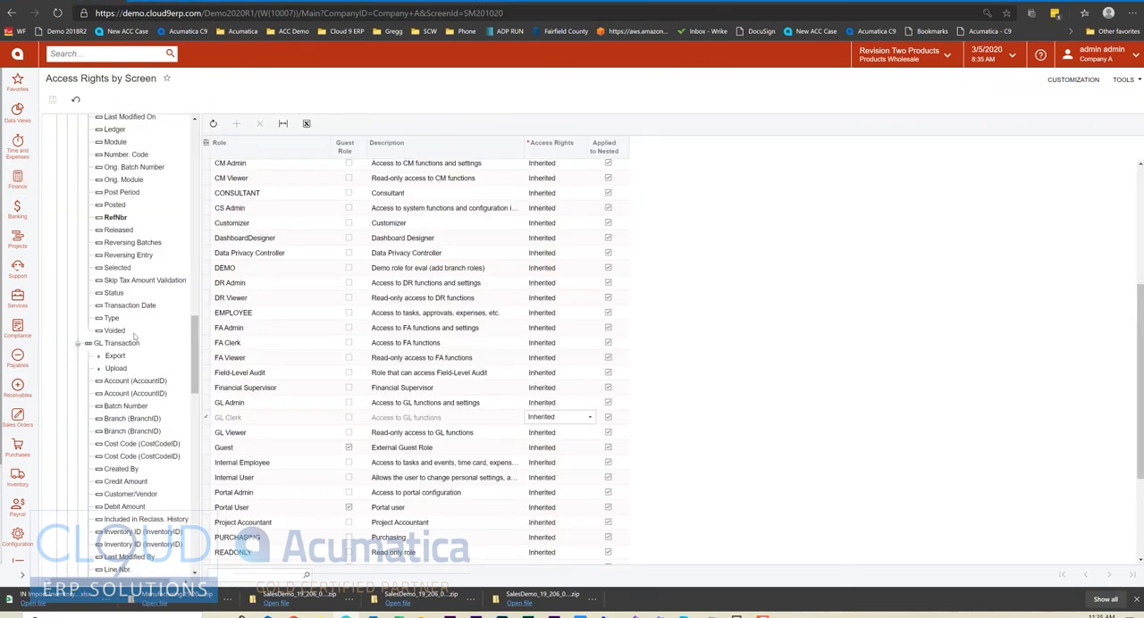
scroll(down, 3)
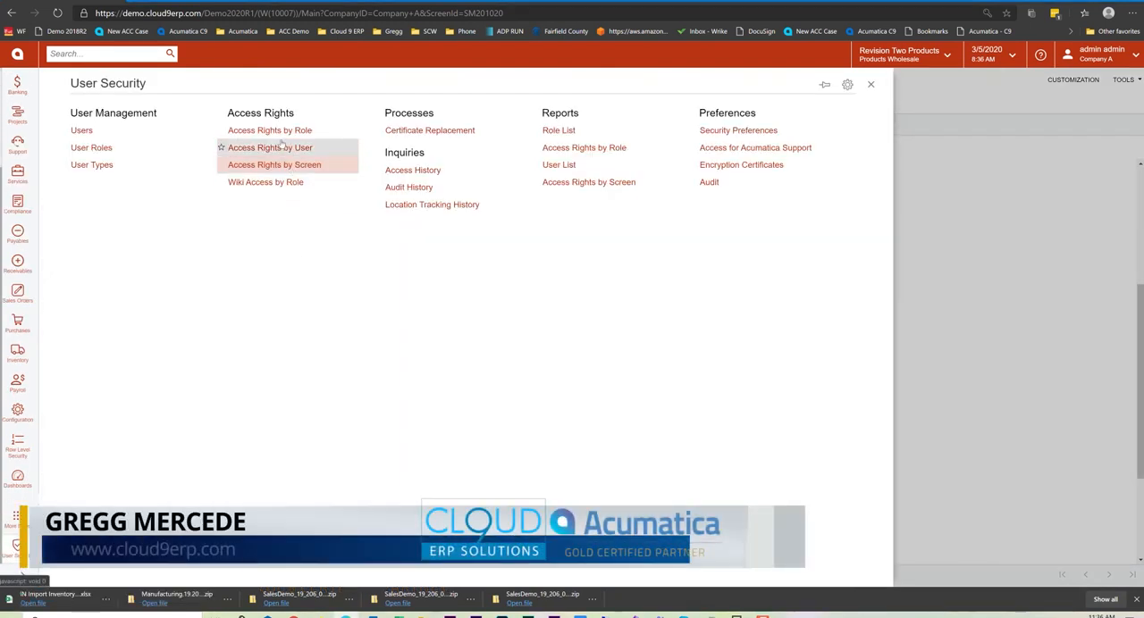
Step: Open Access Rights by Role for GL Clerk and show GL Batch's Inherited rights
click(270, 147)
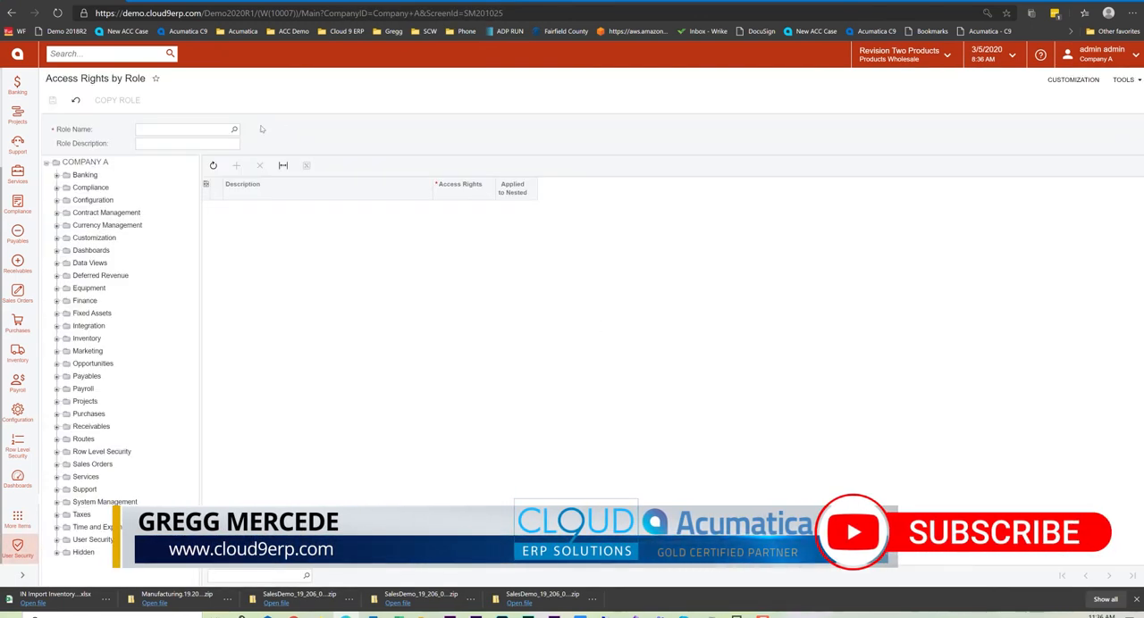
click(234, 129)
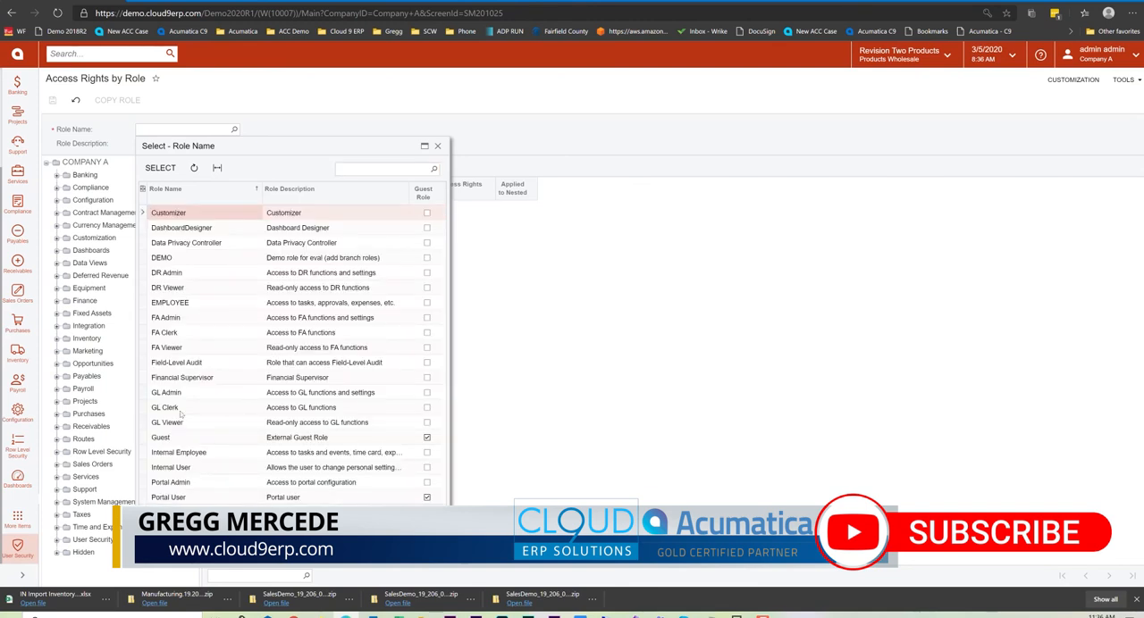
click(165, 408)
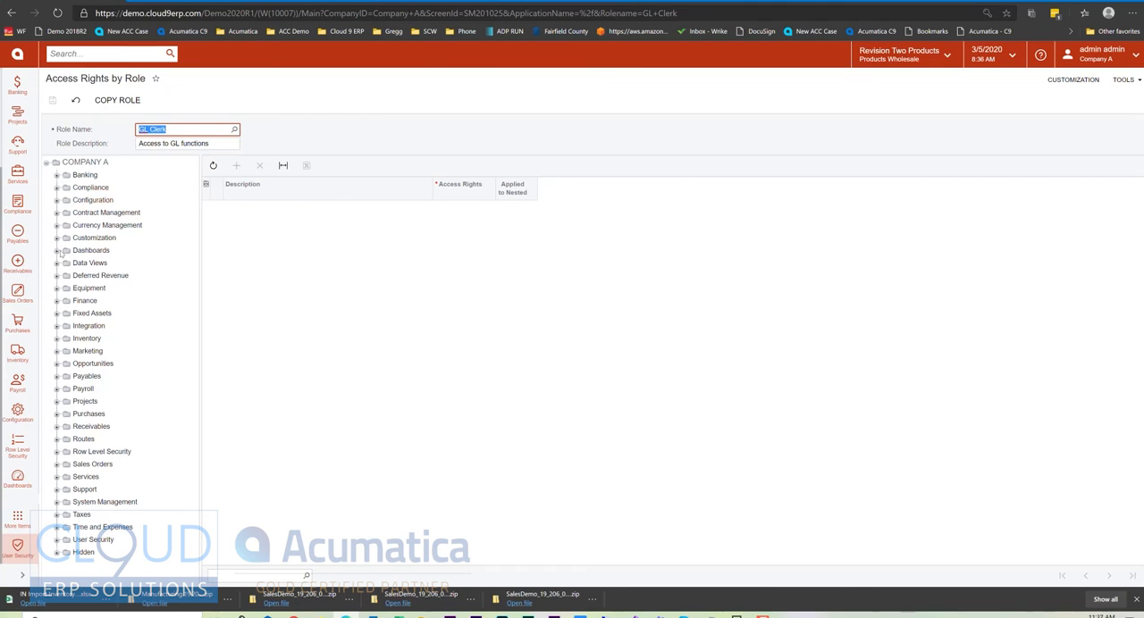
mouse_move(60, 253)
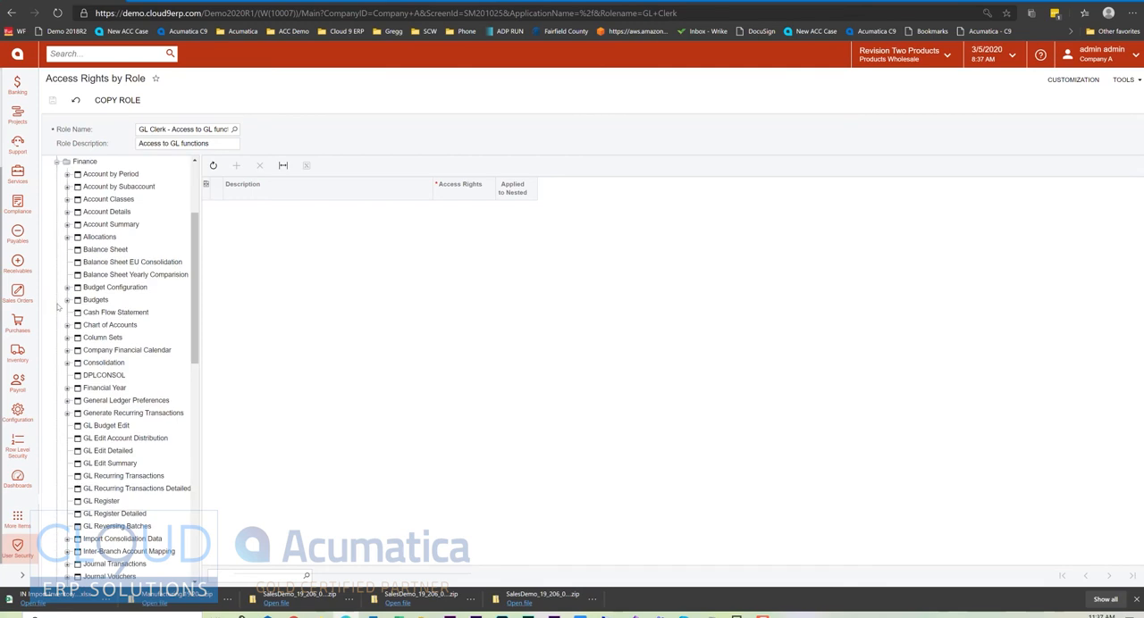
scroll(down, 3)
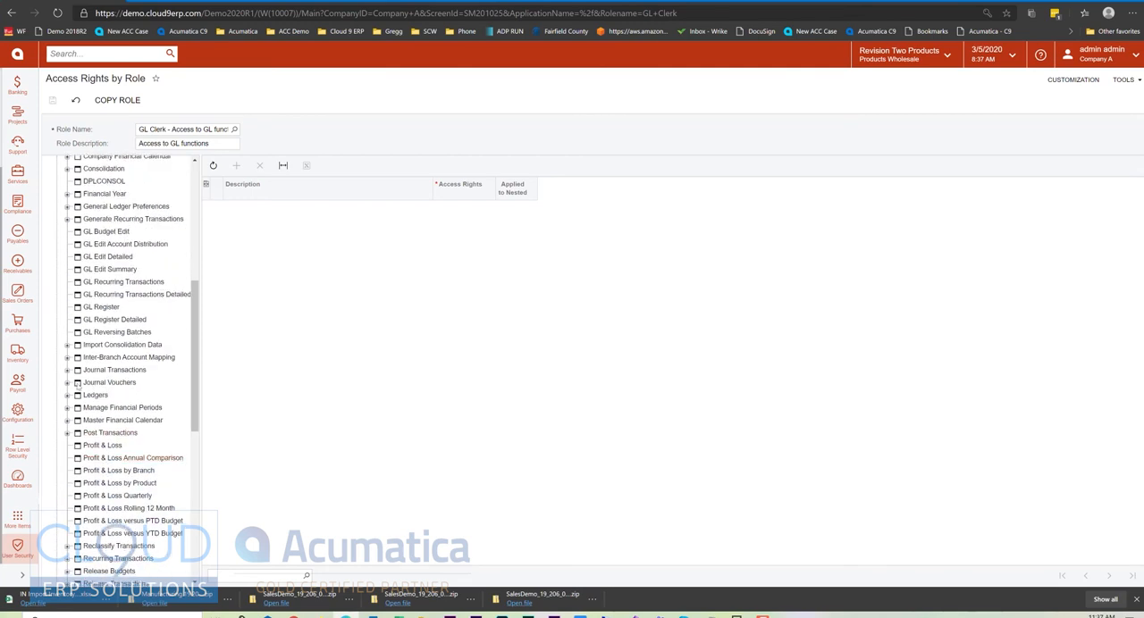
click(116, 370)
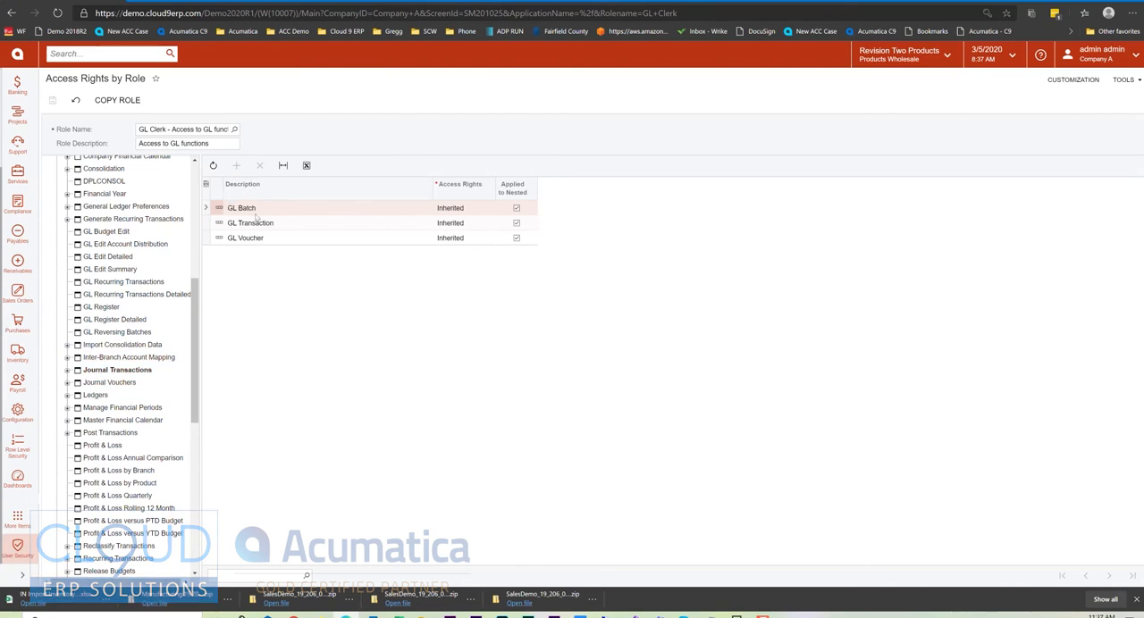
click(460, 207)
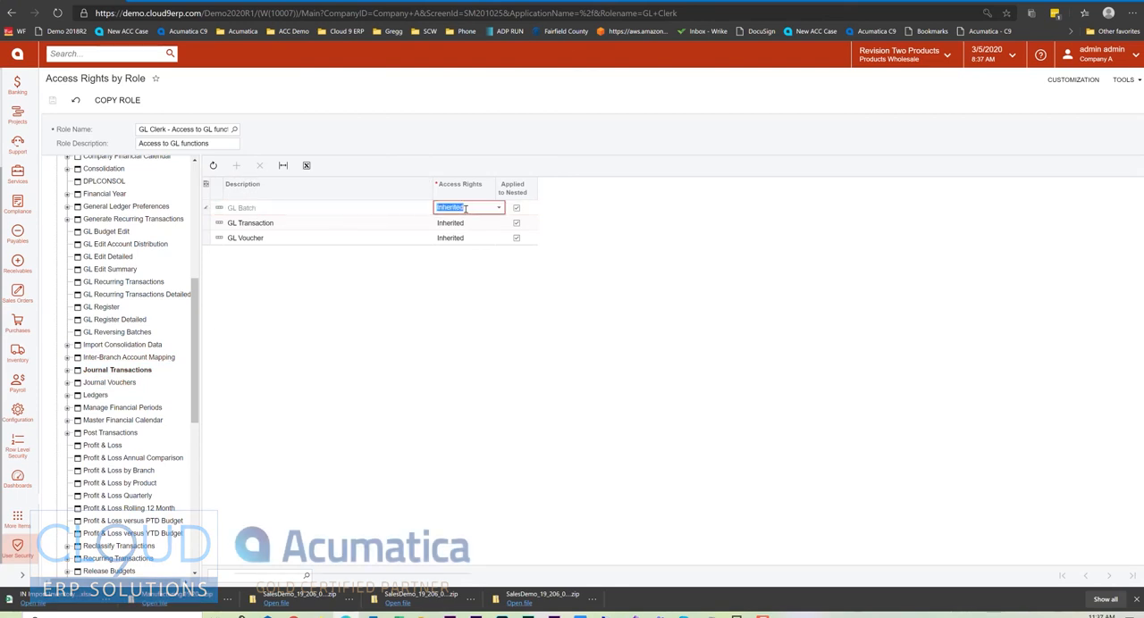
mouse_move(476, 124)
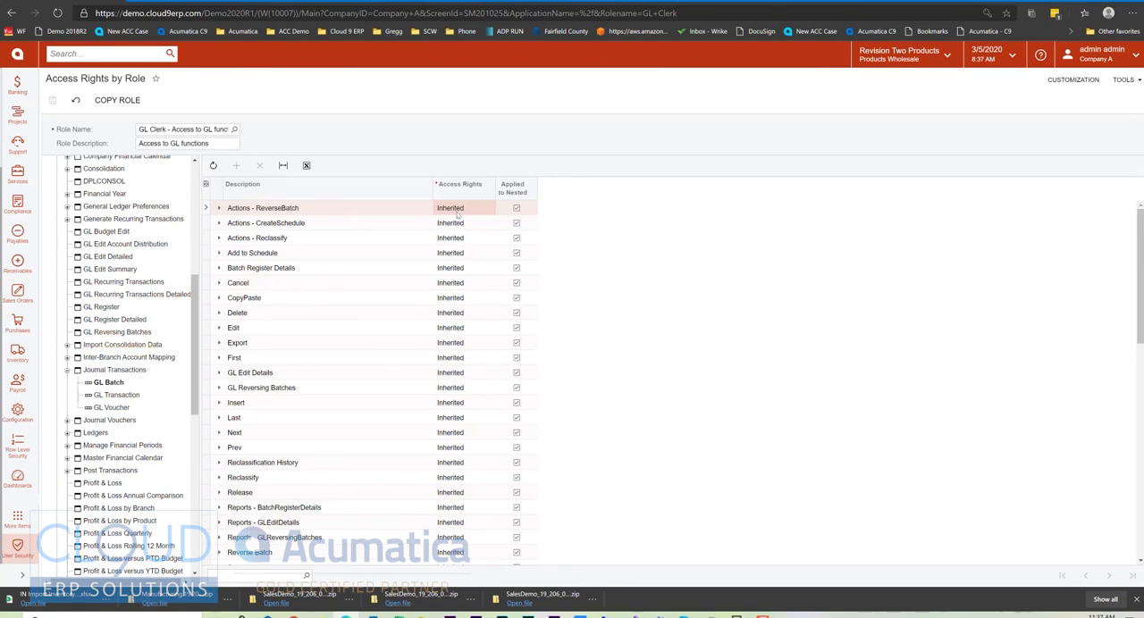
mouse_move(326, 358)
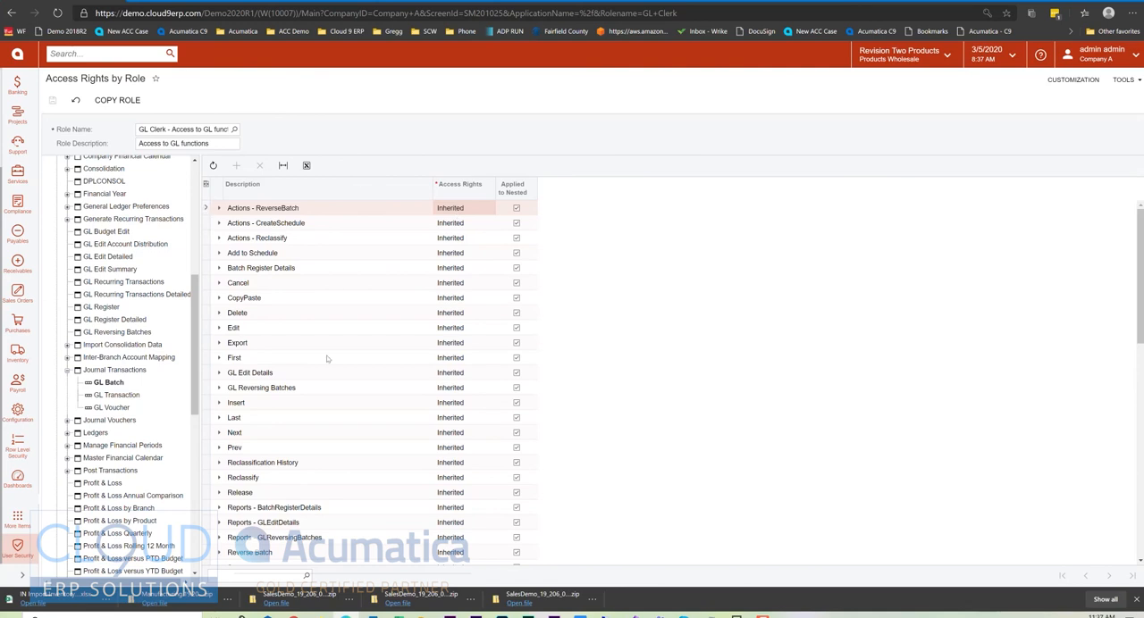
mouse_move(359, 220)
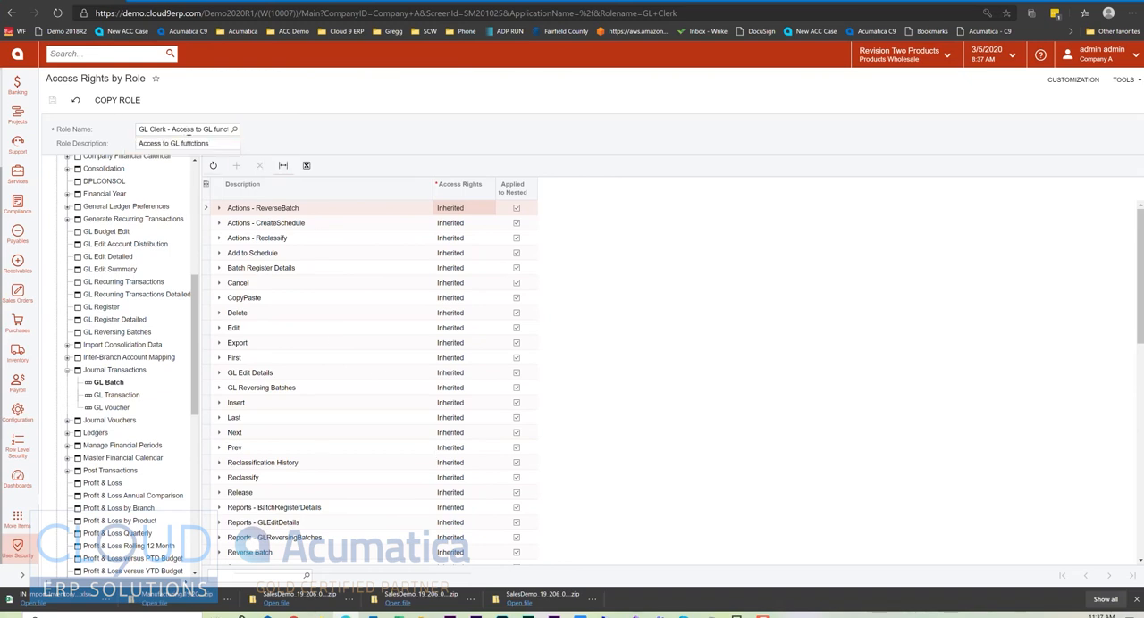
mouse_move(183, 129)
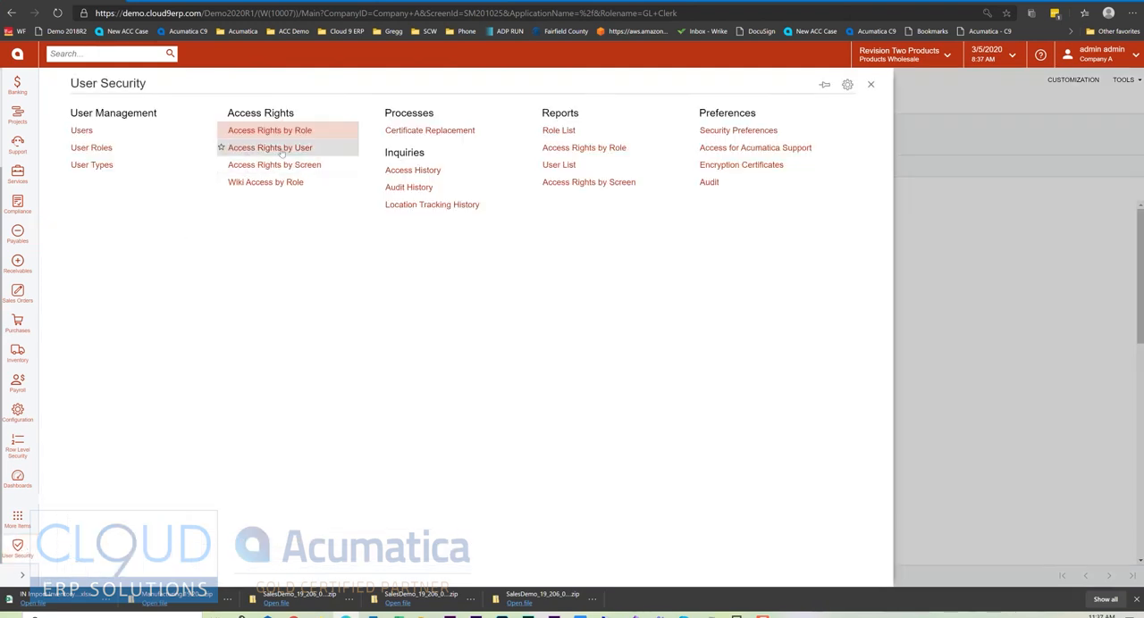
Step: Open Access Rights by User for the login andrews
click(270, 148)
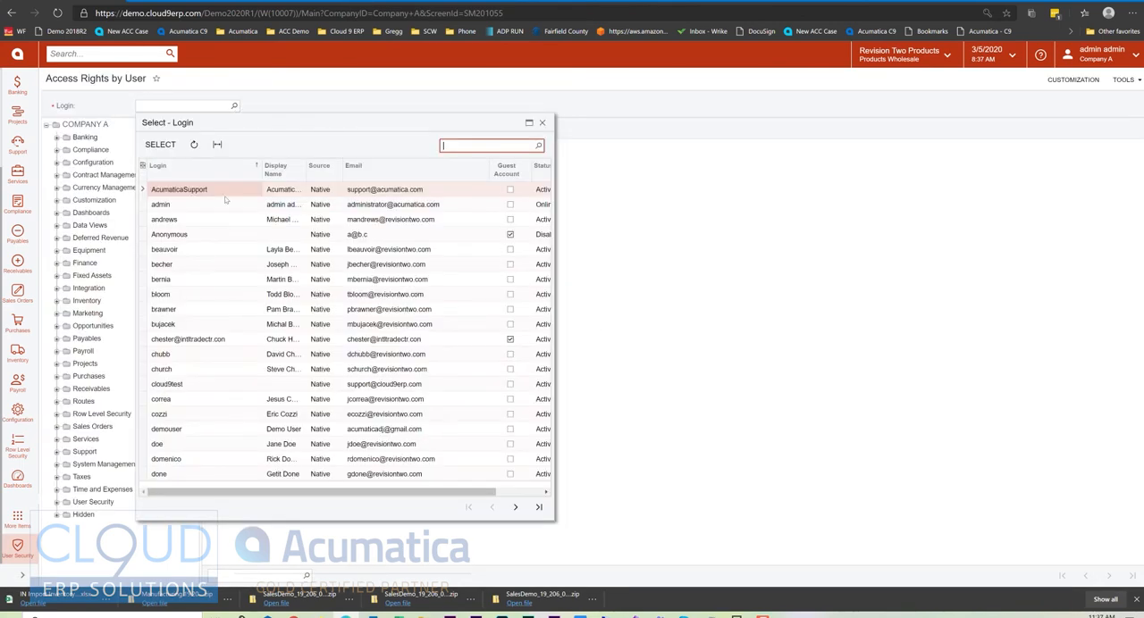
double_click(163, 219)
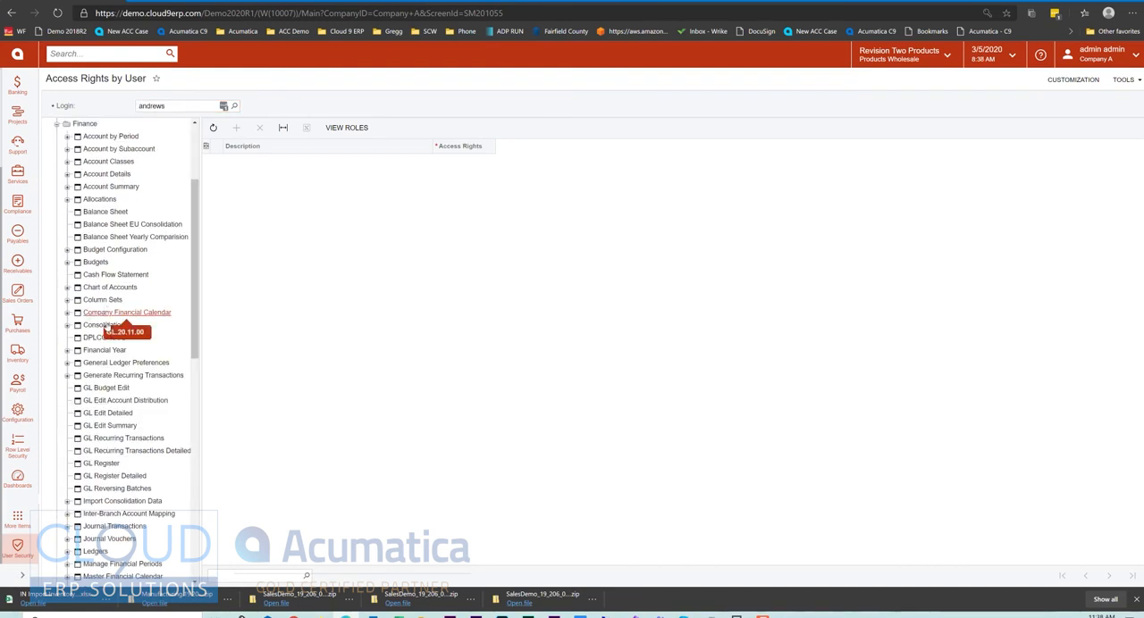
scroll(down, 3)
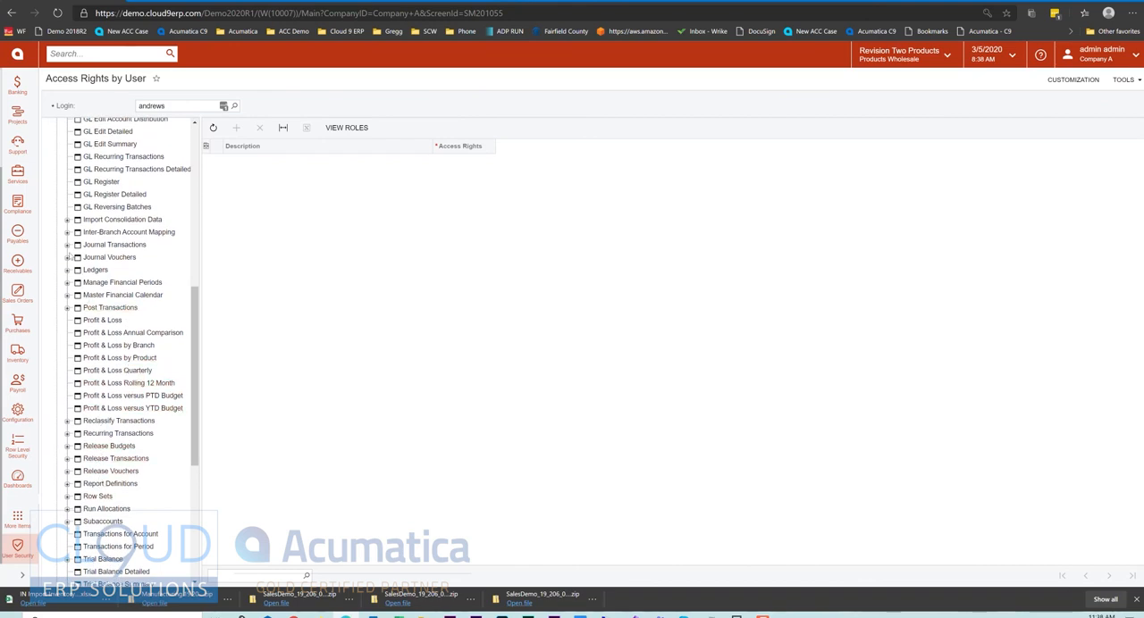
Step: Show Journal Transactions GL Batch rights, all Delete, and select the Last Modified On field
click(67, 244)
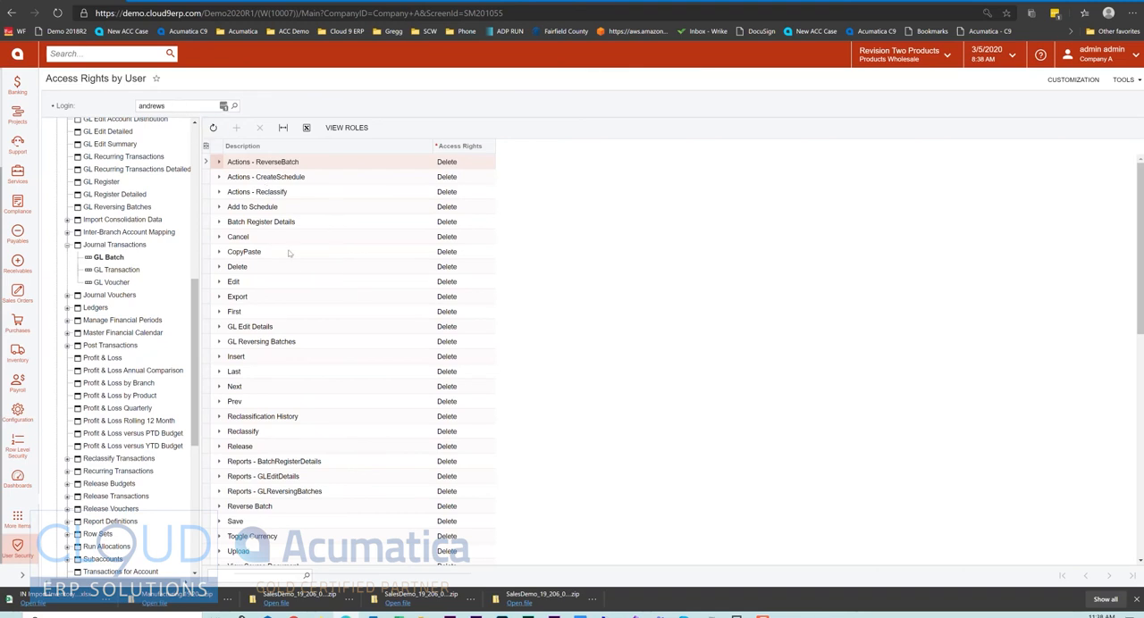
mouse_move(289, 340)
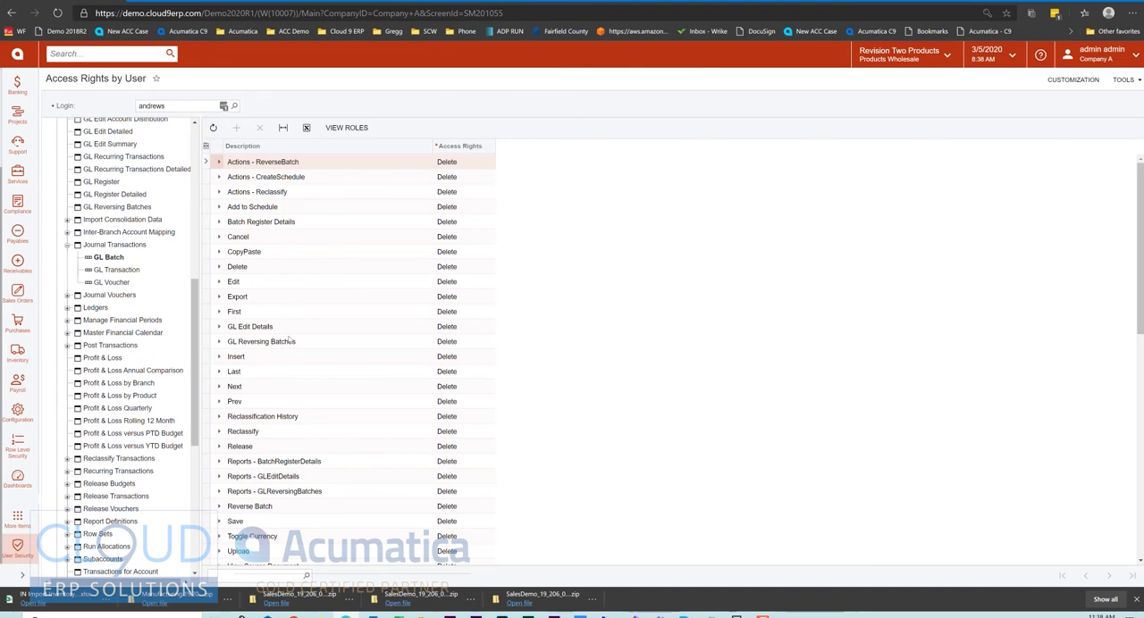
scroll(down, 3)
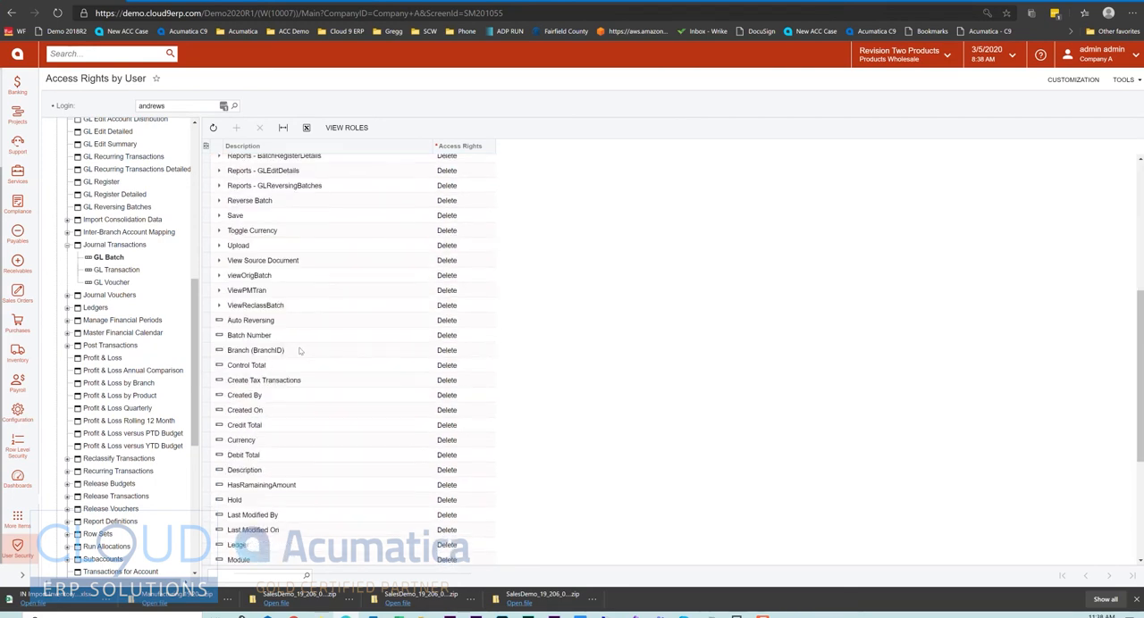
scroll(down, 3)
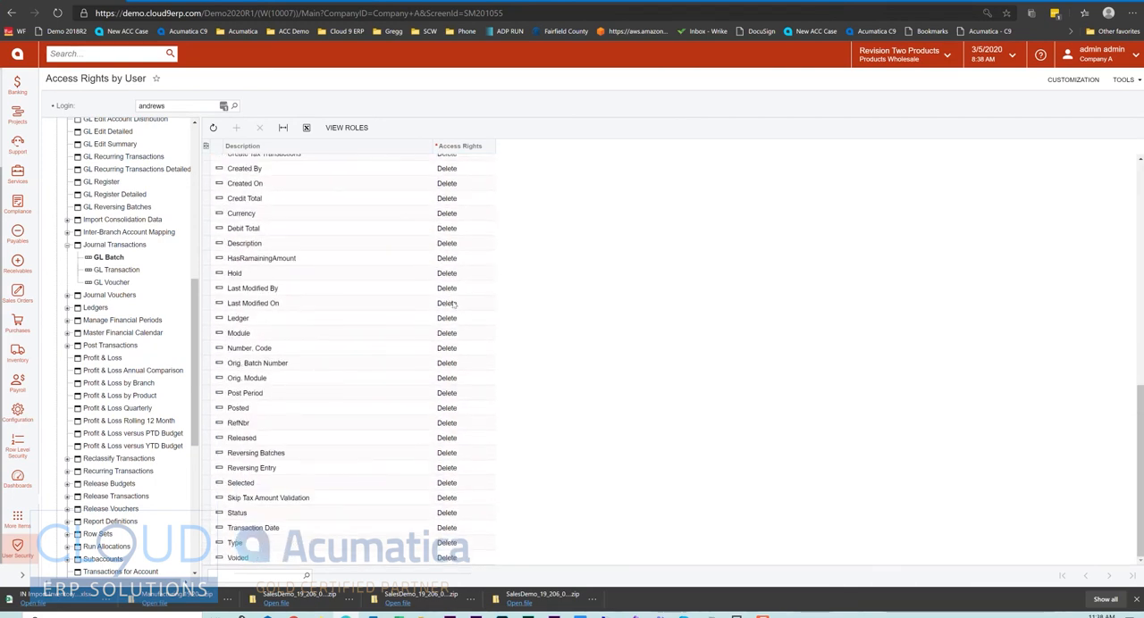
click(253, 303)
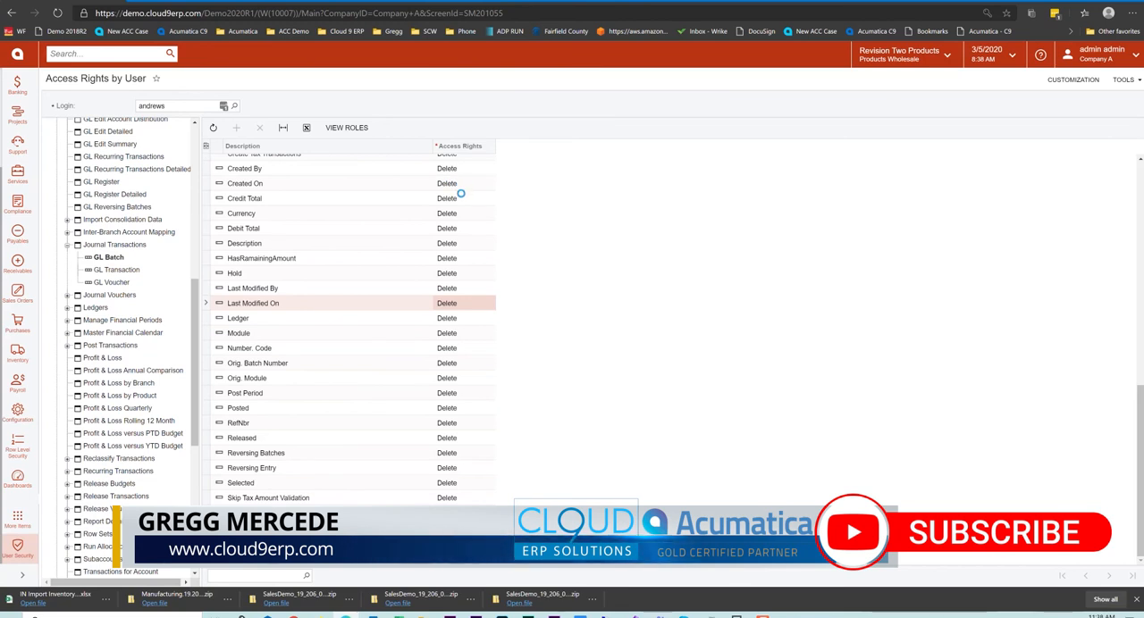
Step: View andrews' role breakdown: Delete from Administrator, other roles Revoked, then close it
click(345, 127)
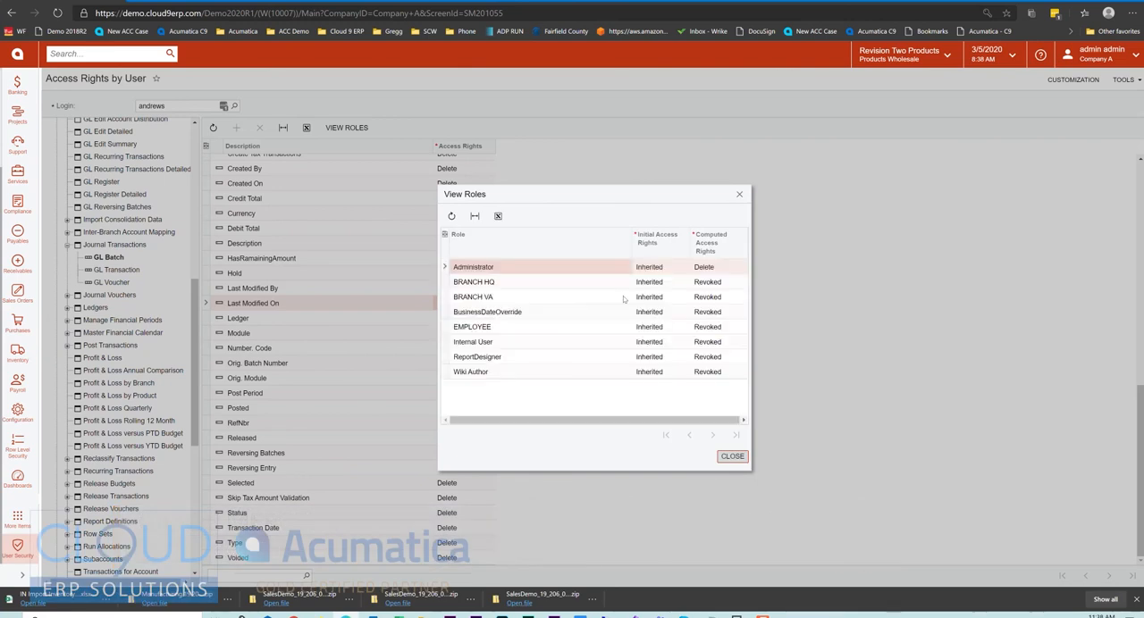
mouse_move(495, 286)
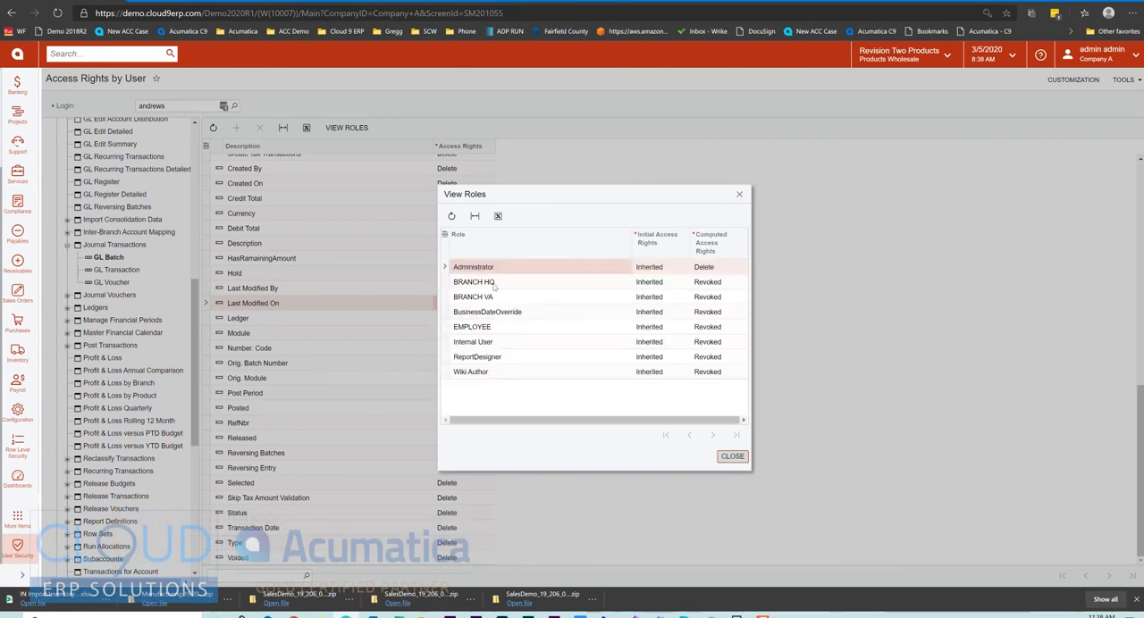
click(486, 311)
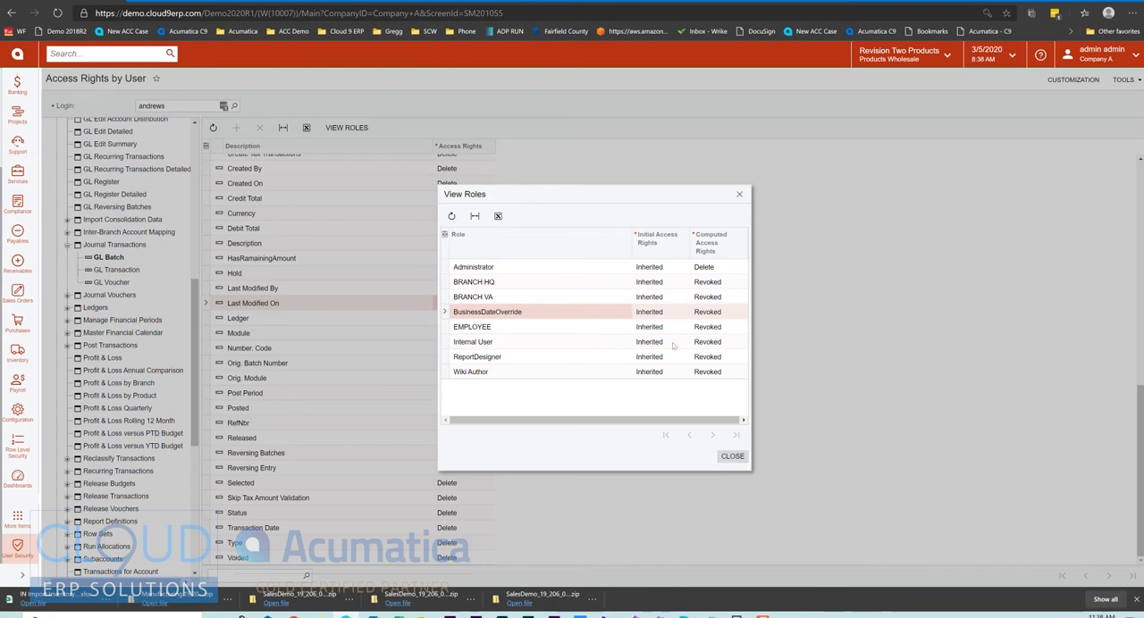
mouse_move(496, 268)
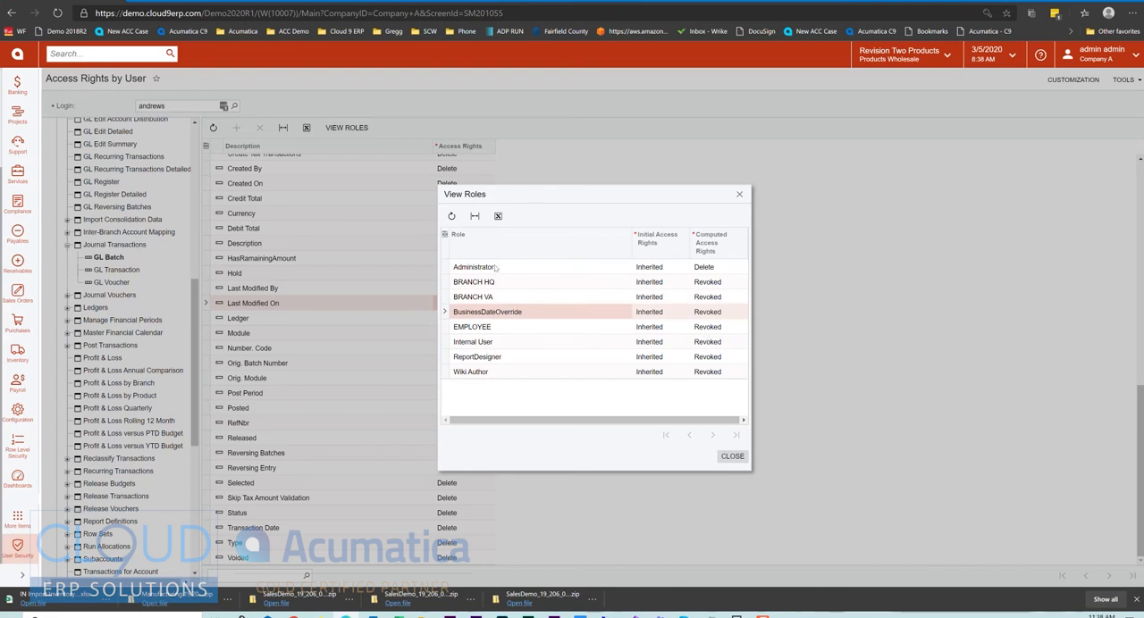
click(473, 267)
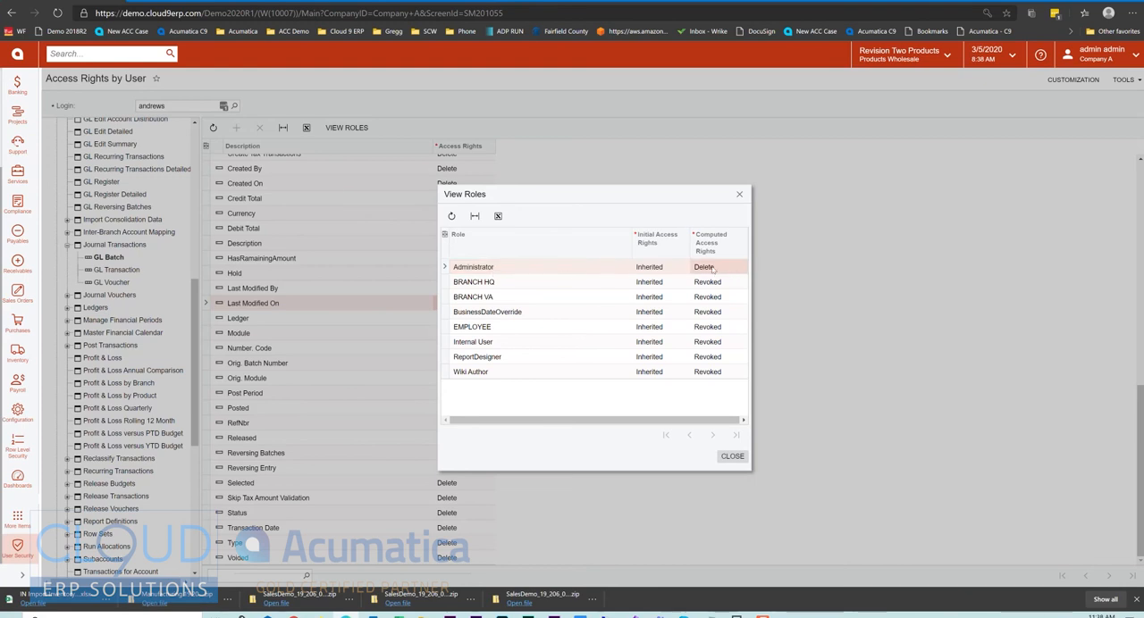
mouse_move(684, 343)
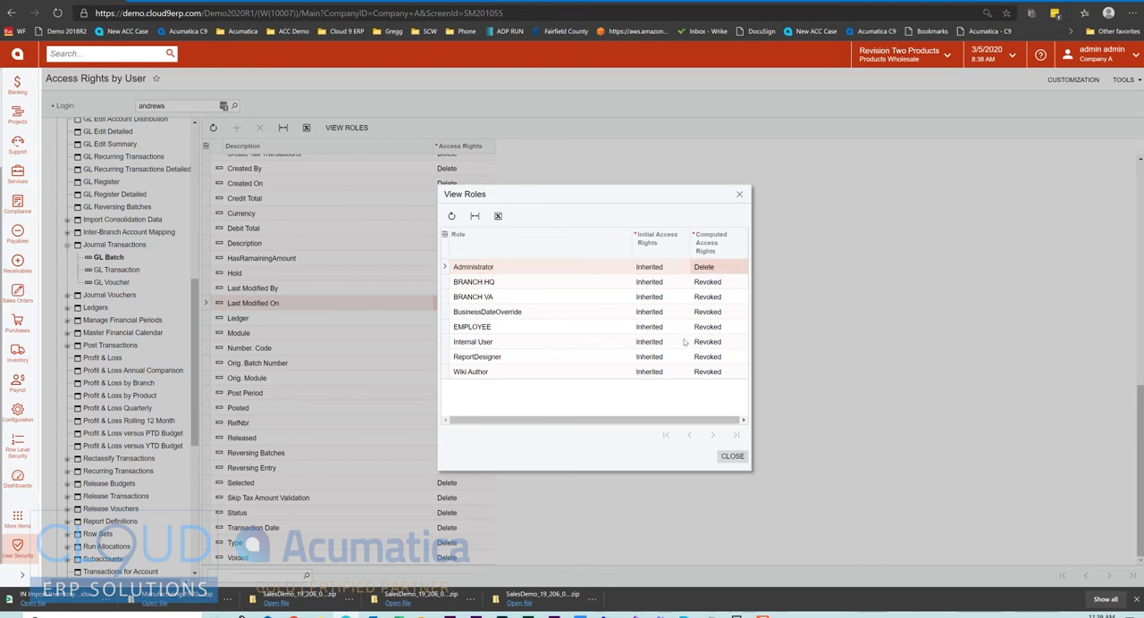
click(732, 456)
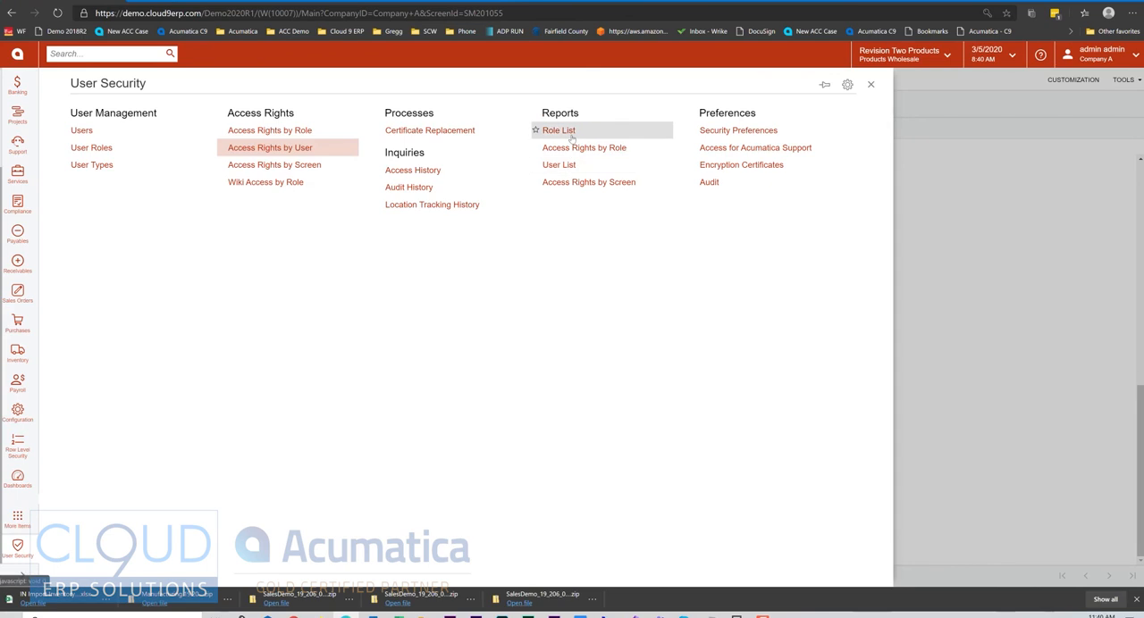
mouse_move(584, 147)
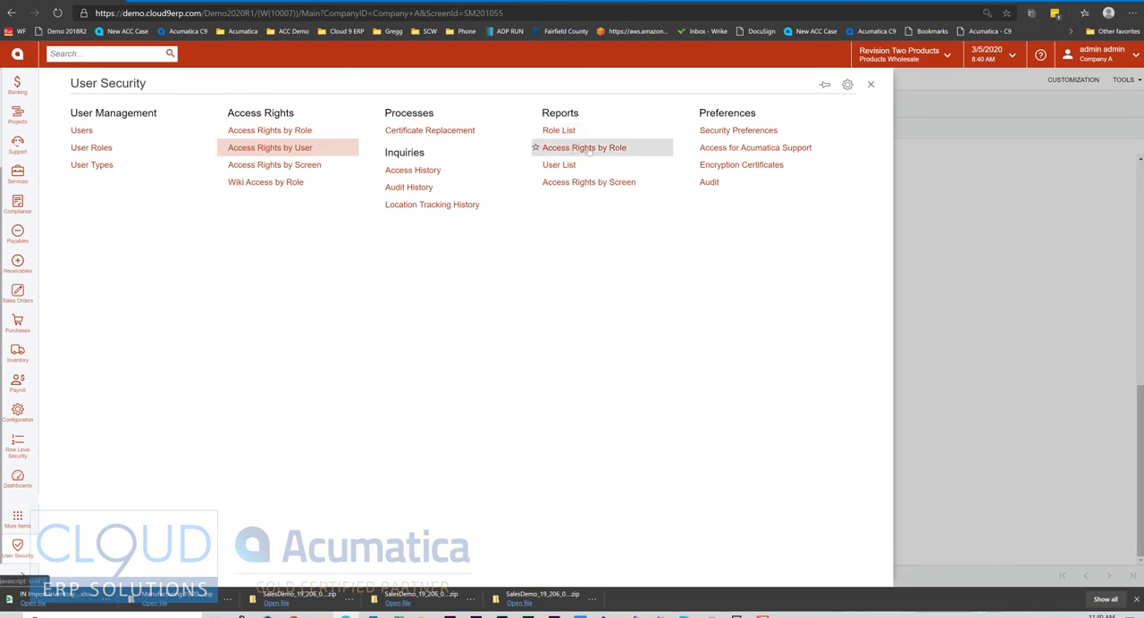
Step: Search the 166-page Access Rights by Role report for 'journal', reaching page 16
click(584, 148)
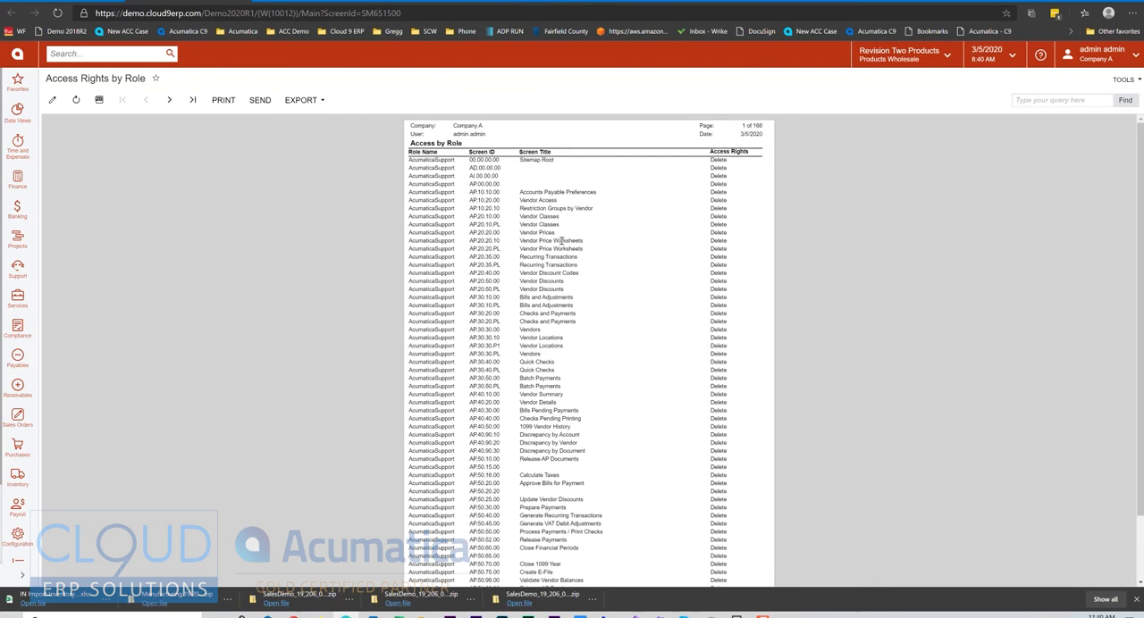
click(1058, 99)
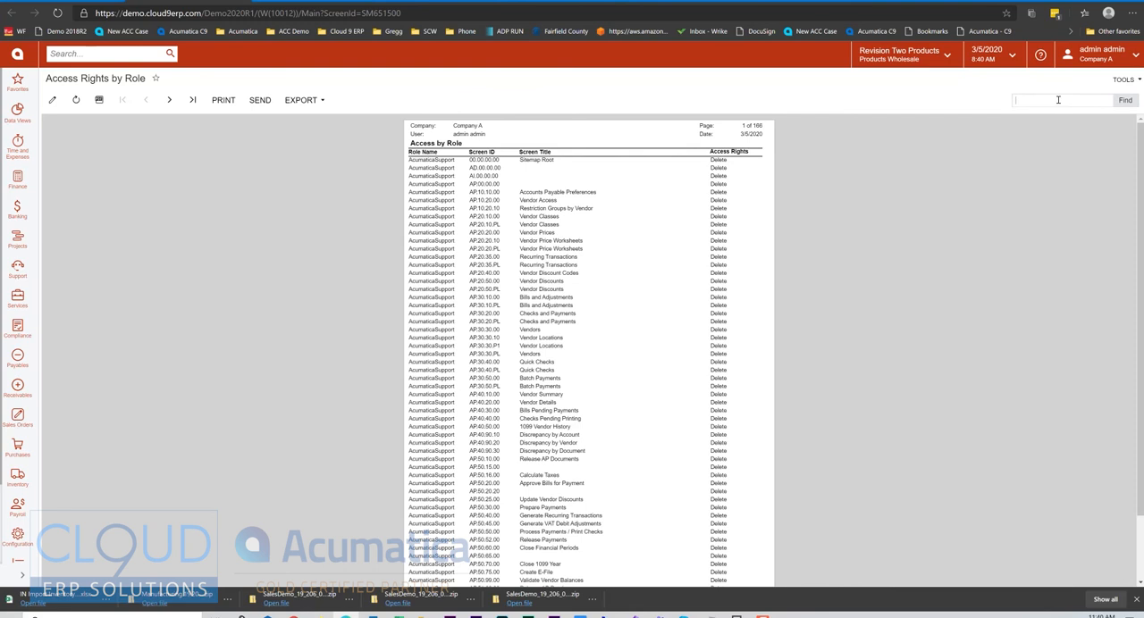
text(journal)
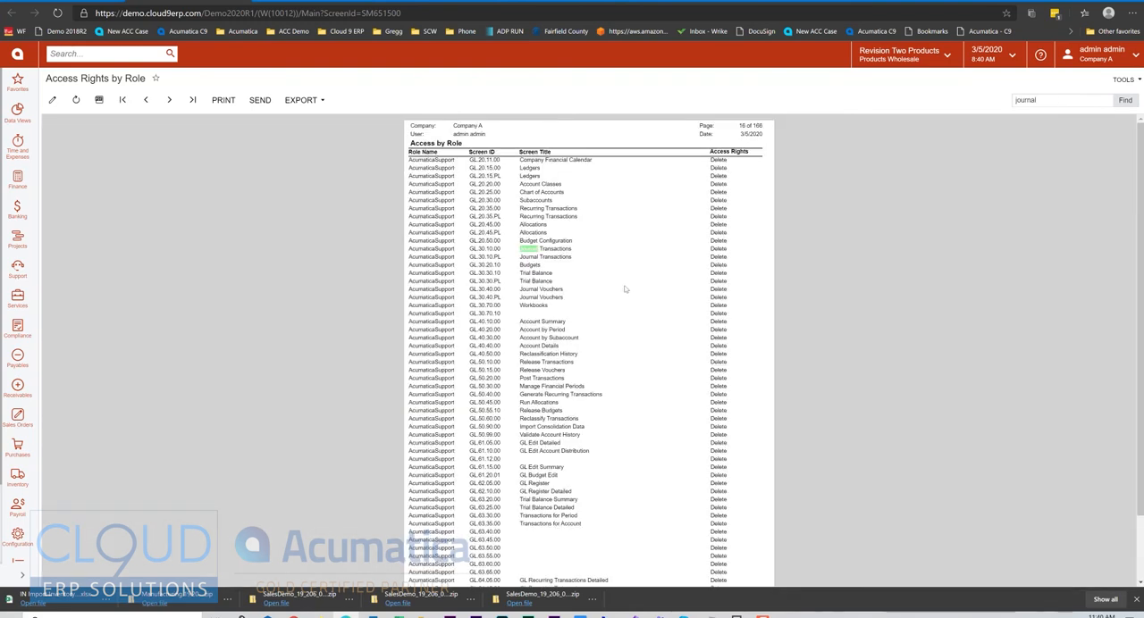
mouse_move(511, 254)
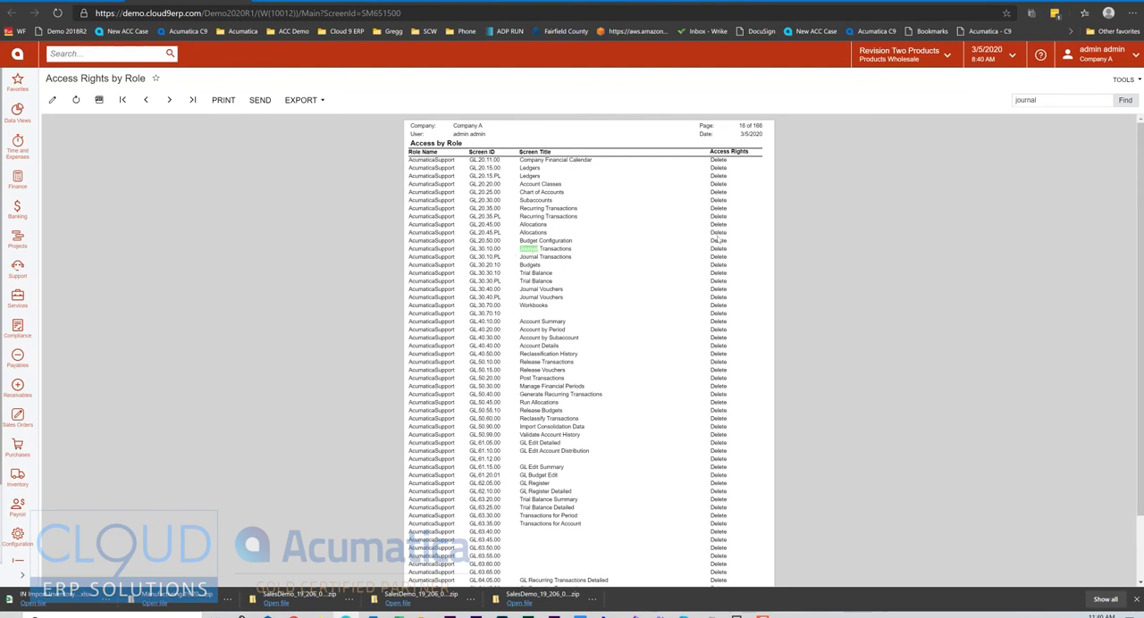
click(1125, 99)
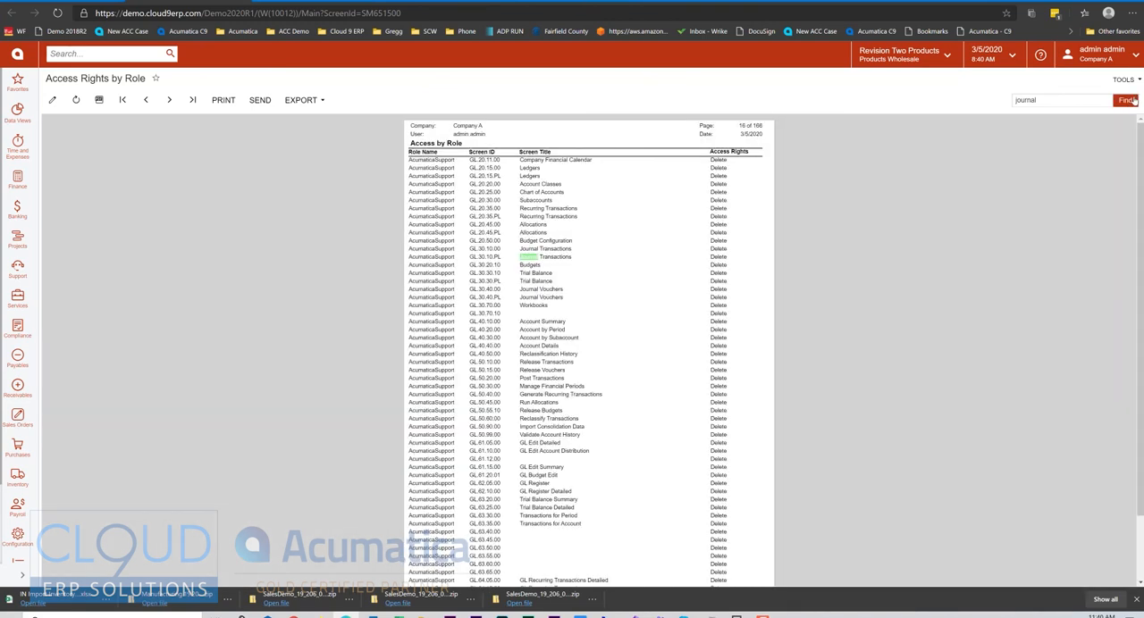
click(1124, 99)
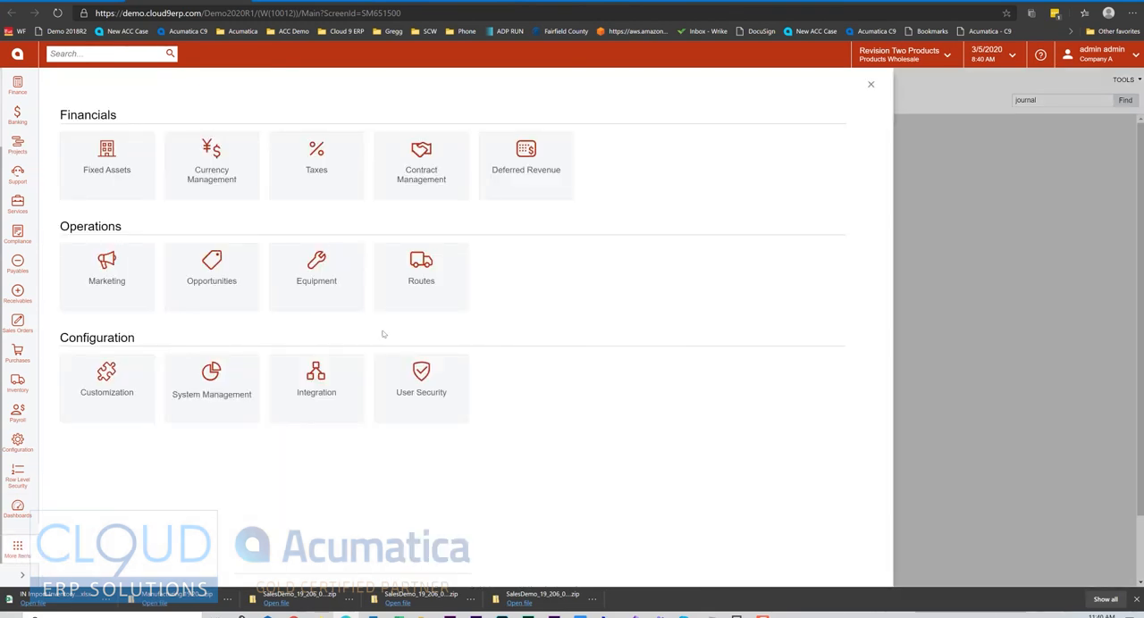
Step: Run the Access Rights by Screen report, showing page 1 of 166
click(421, 387)
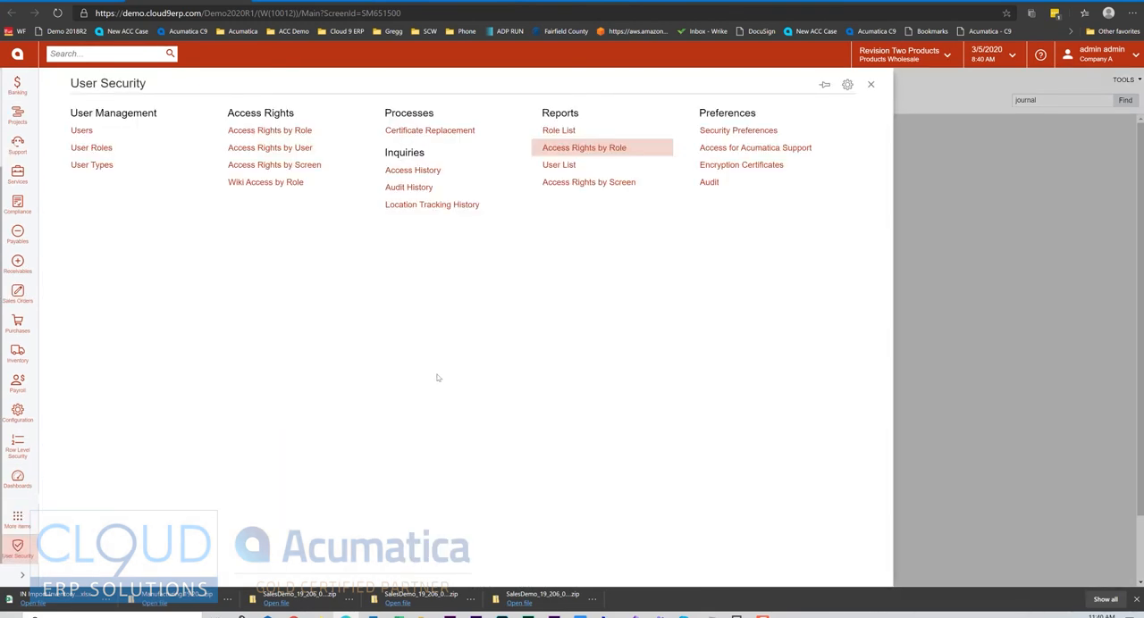
mouse_move(588, 182)
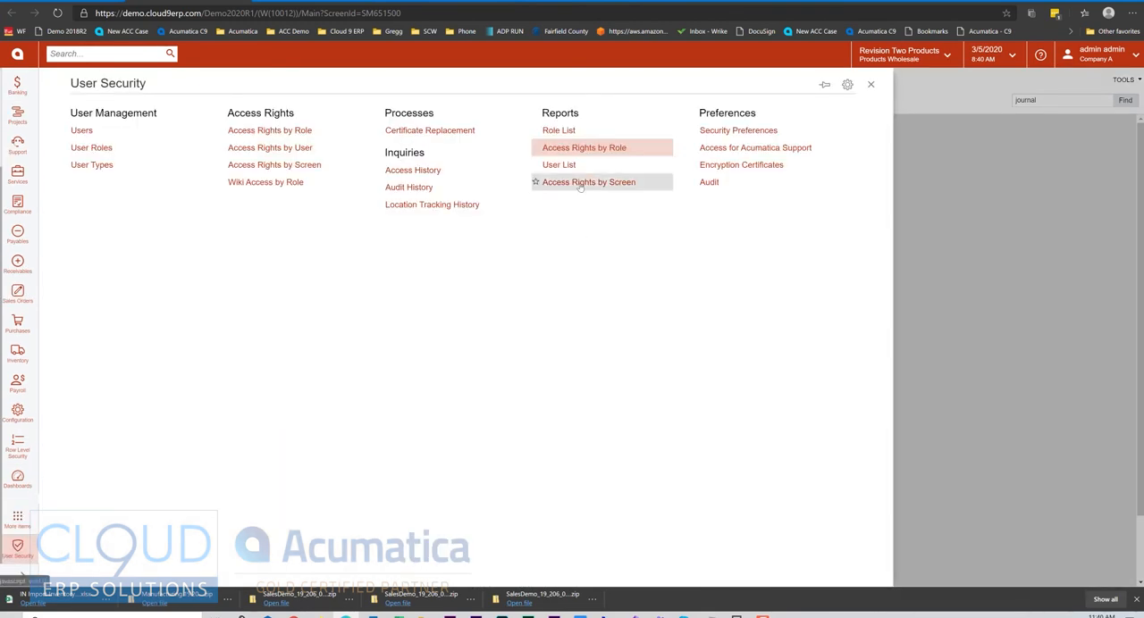
click(587, 182)
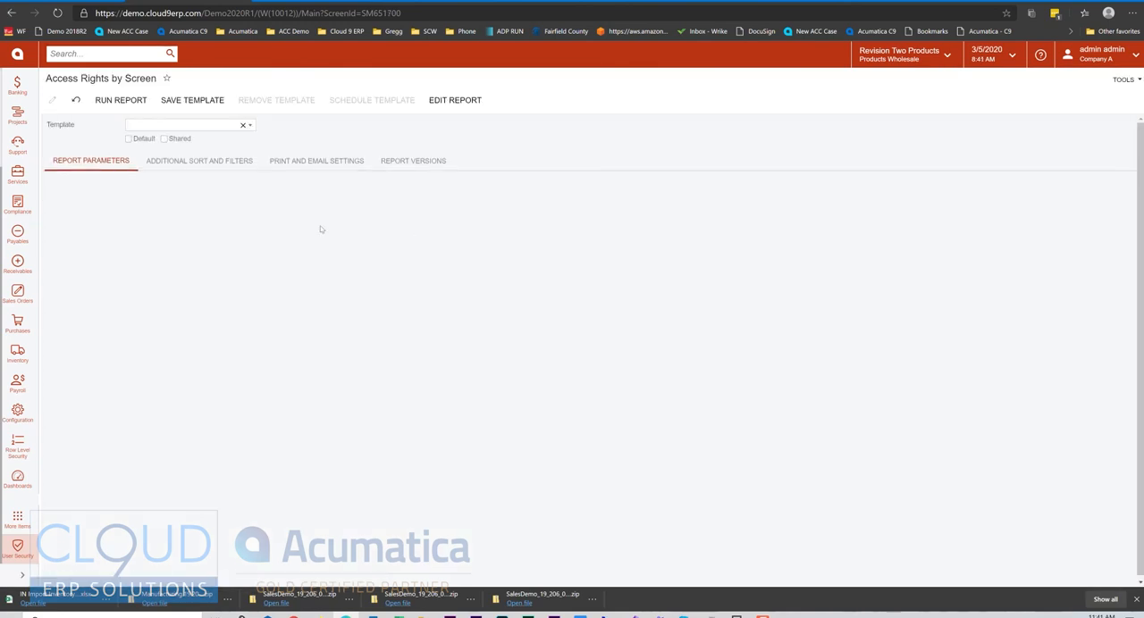
click(121, 99)
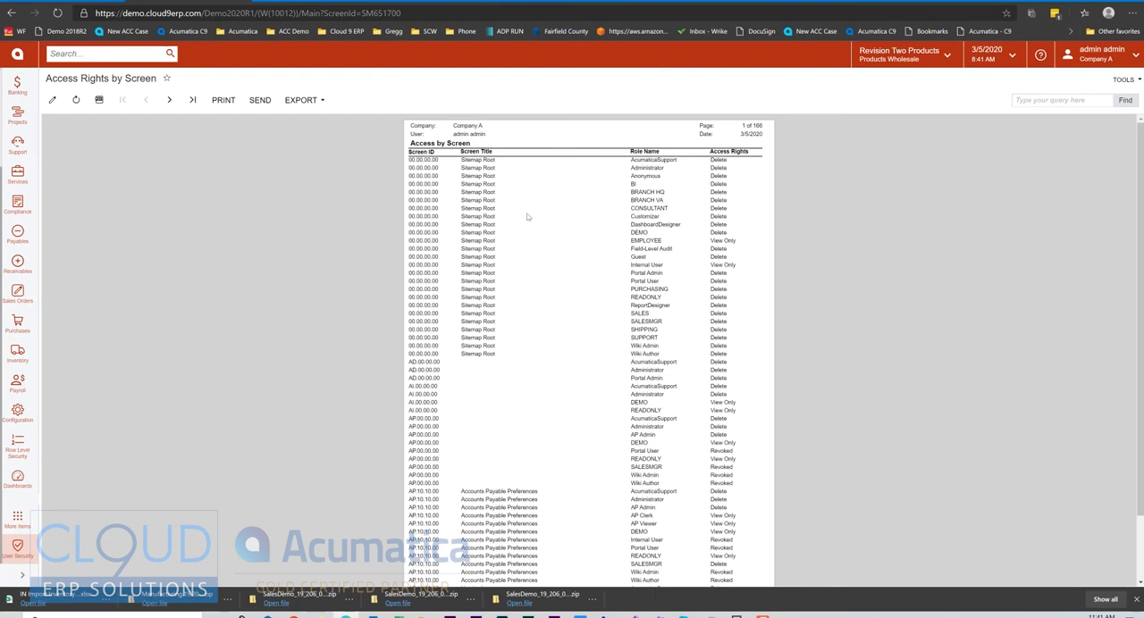
mouse_move(539, 175)
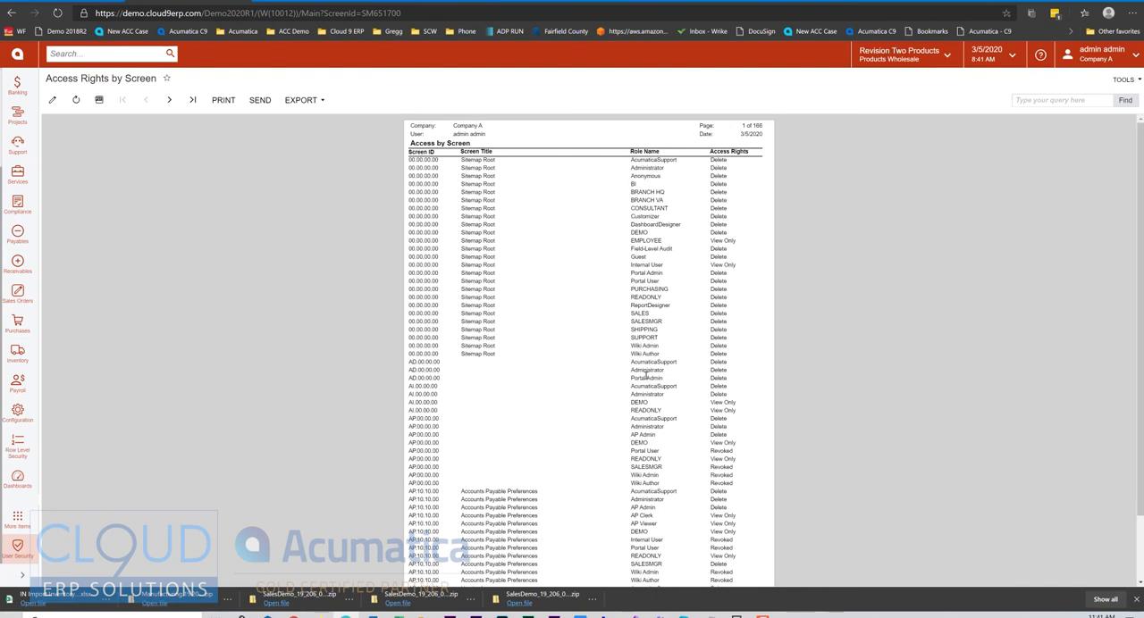
mouse_move(504, 209)
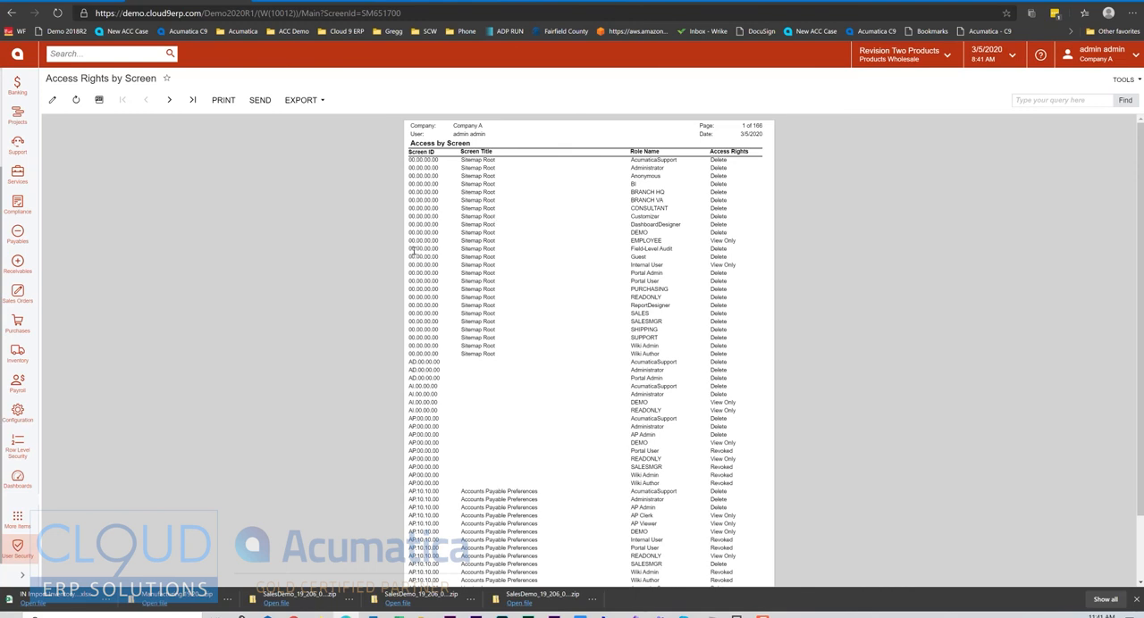
mouse_move(18, 549)
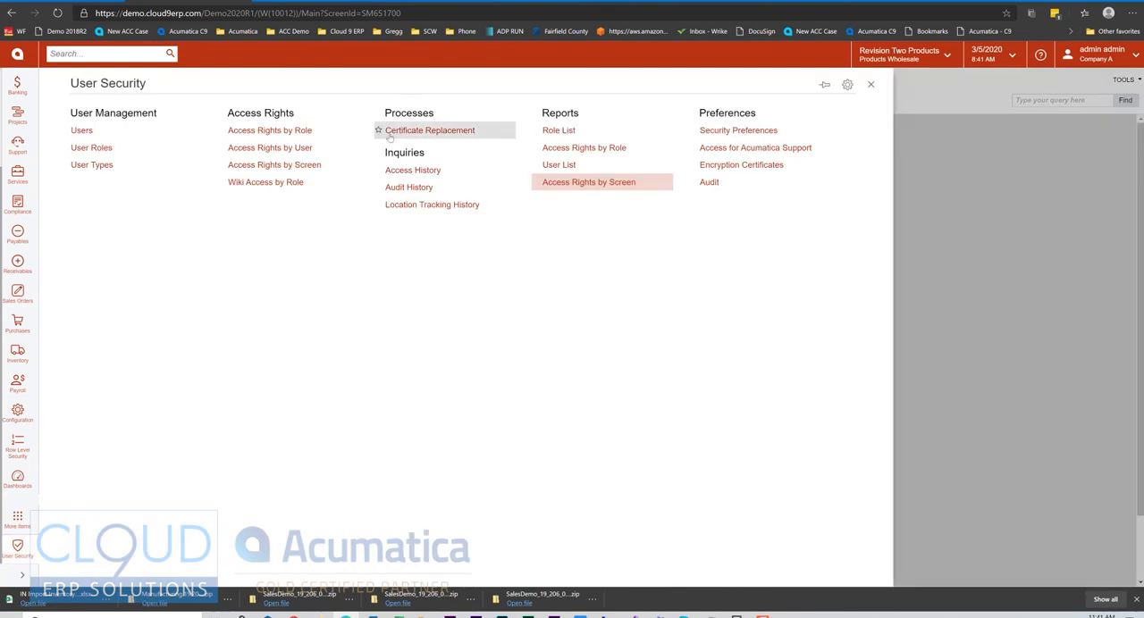
mouse_move(374, 217)
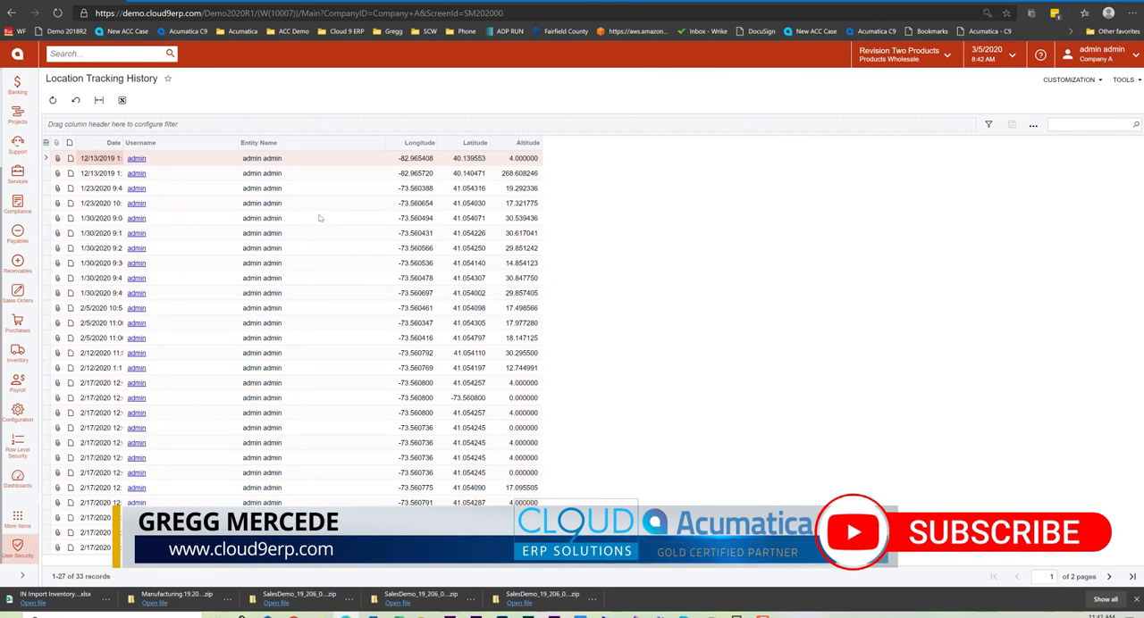
mouse_move(520, 209)
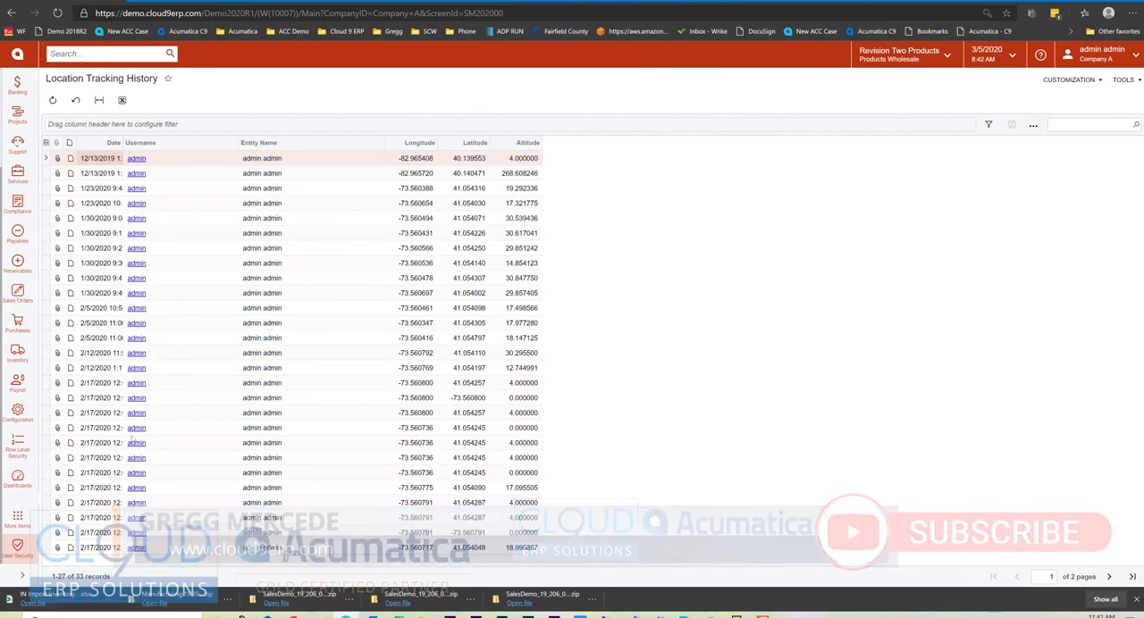
Step: Open the User Security menu to survey Preferences items like encryption certificates and audit
click(17, 545)
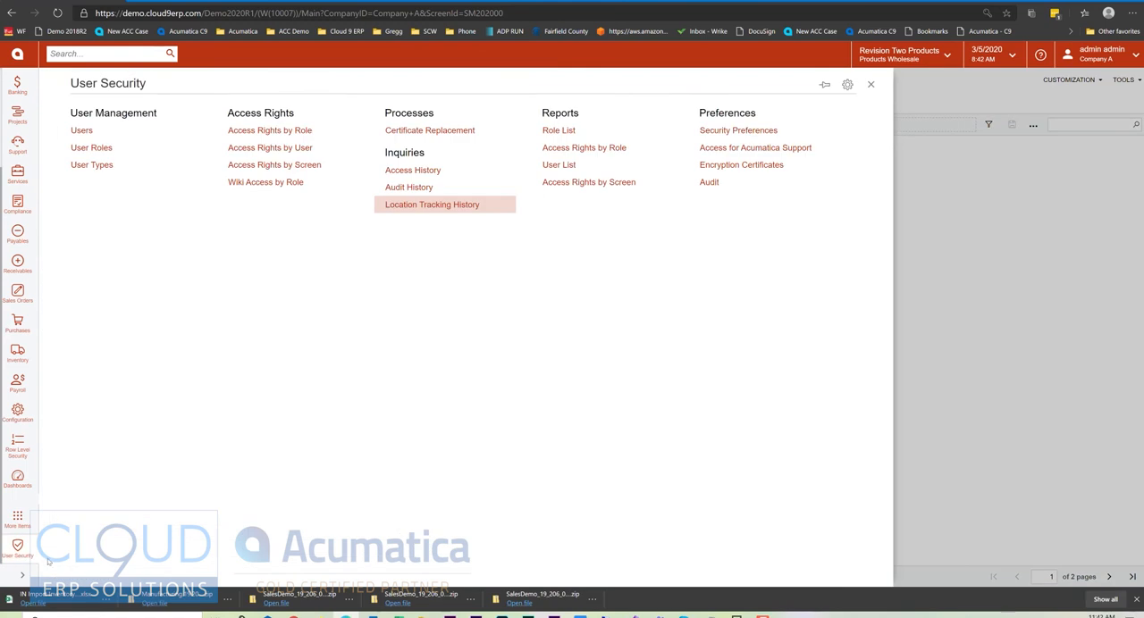
mouse_move(741, 165)
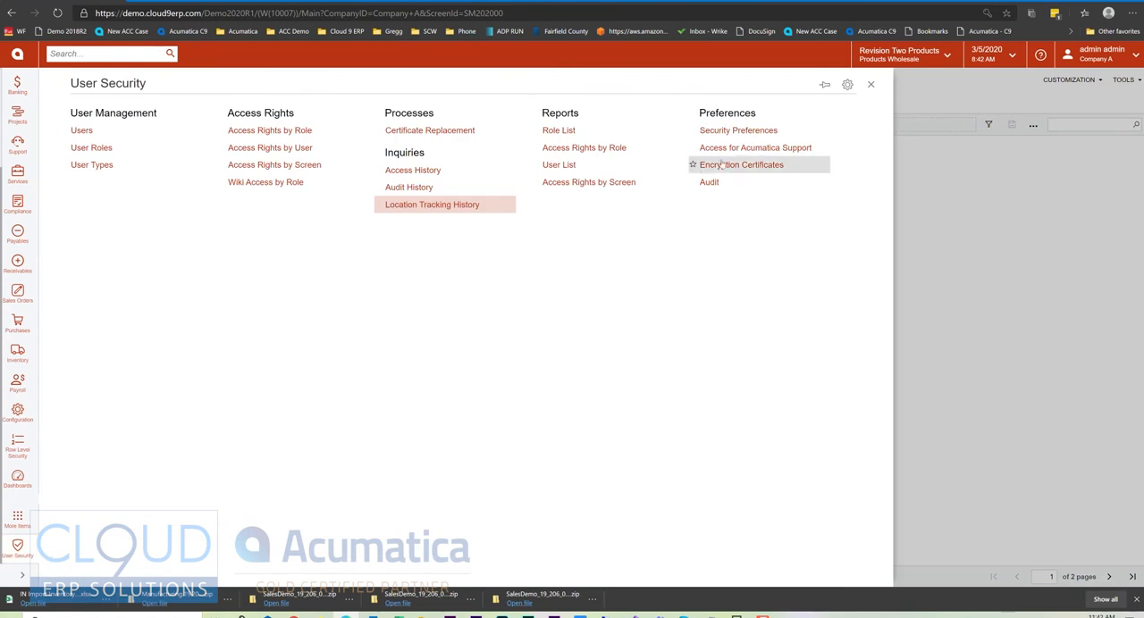
mouse_move(755, 147)
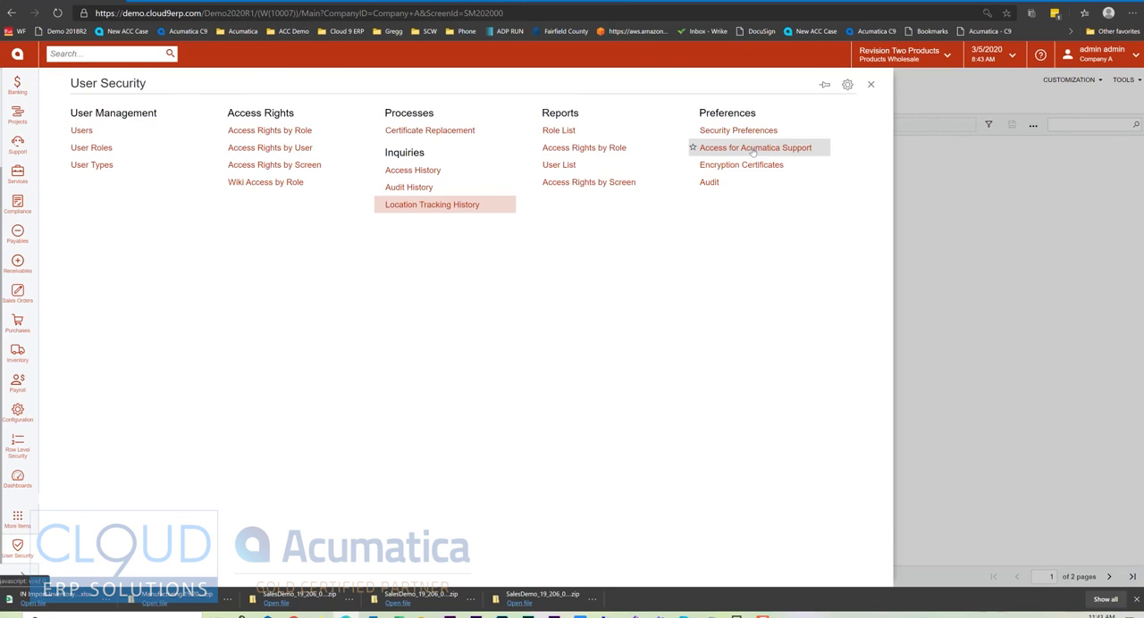
mouse_move(741, 164)
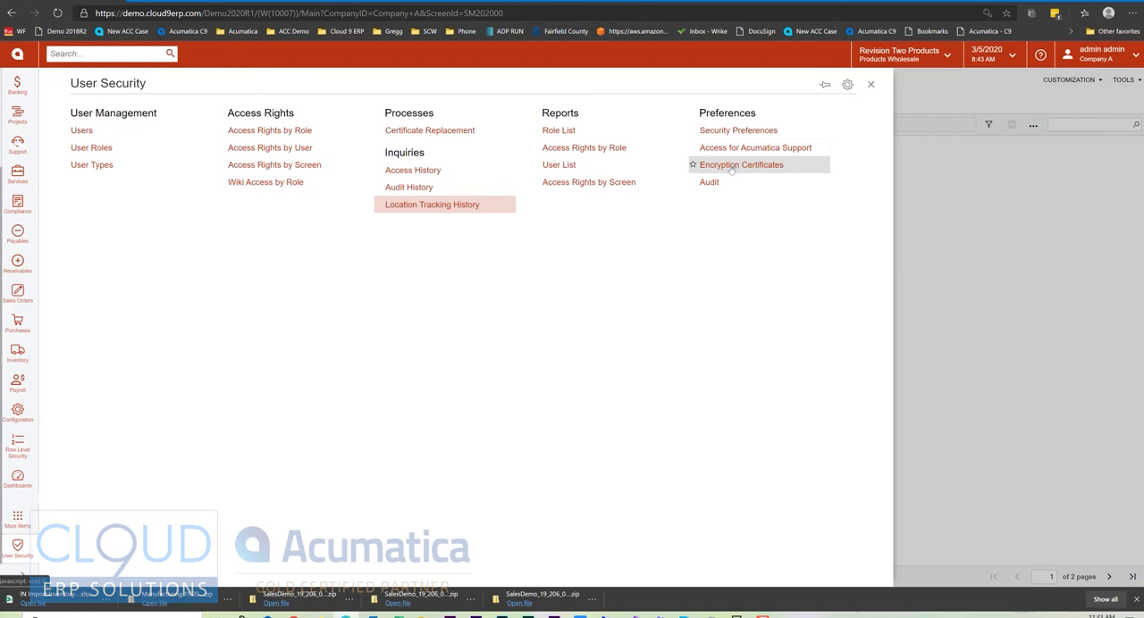
click(558, 164)
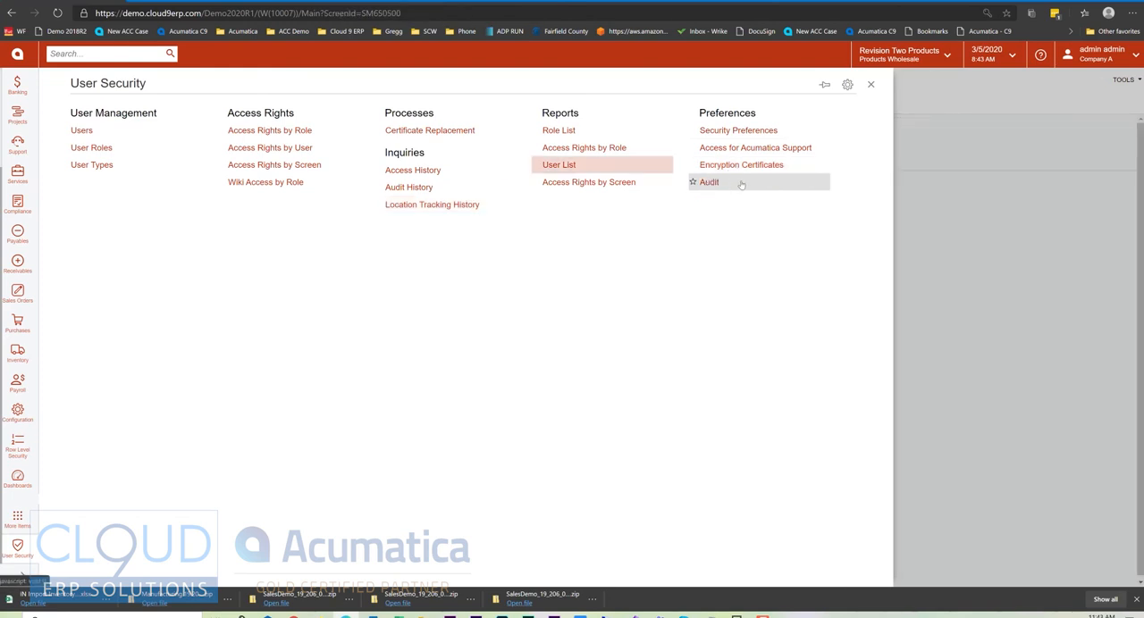